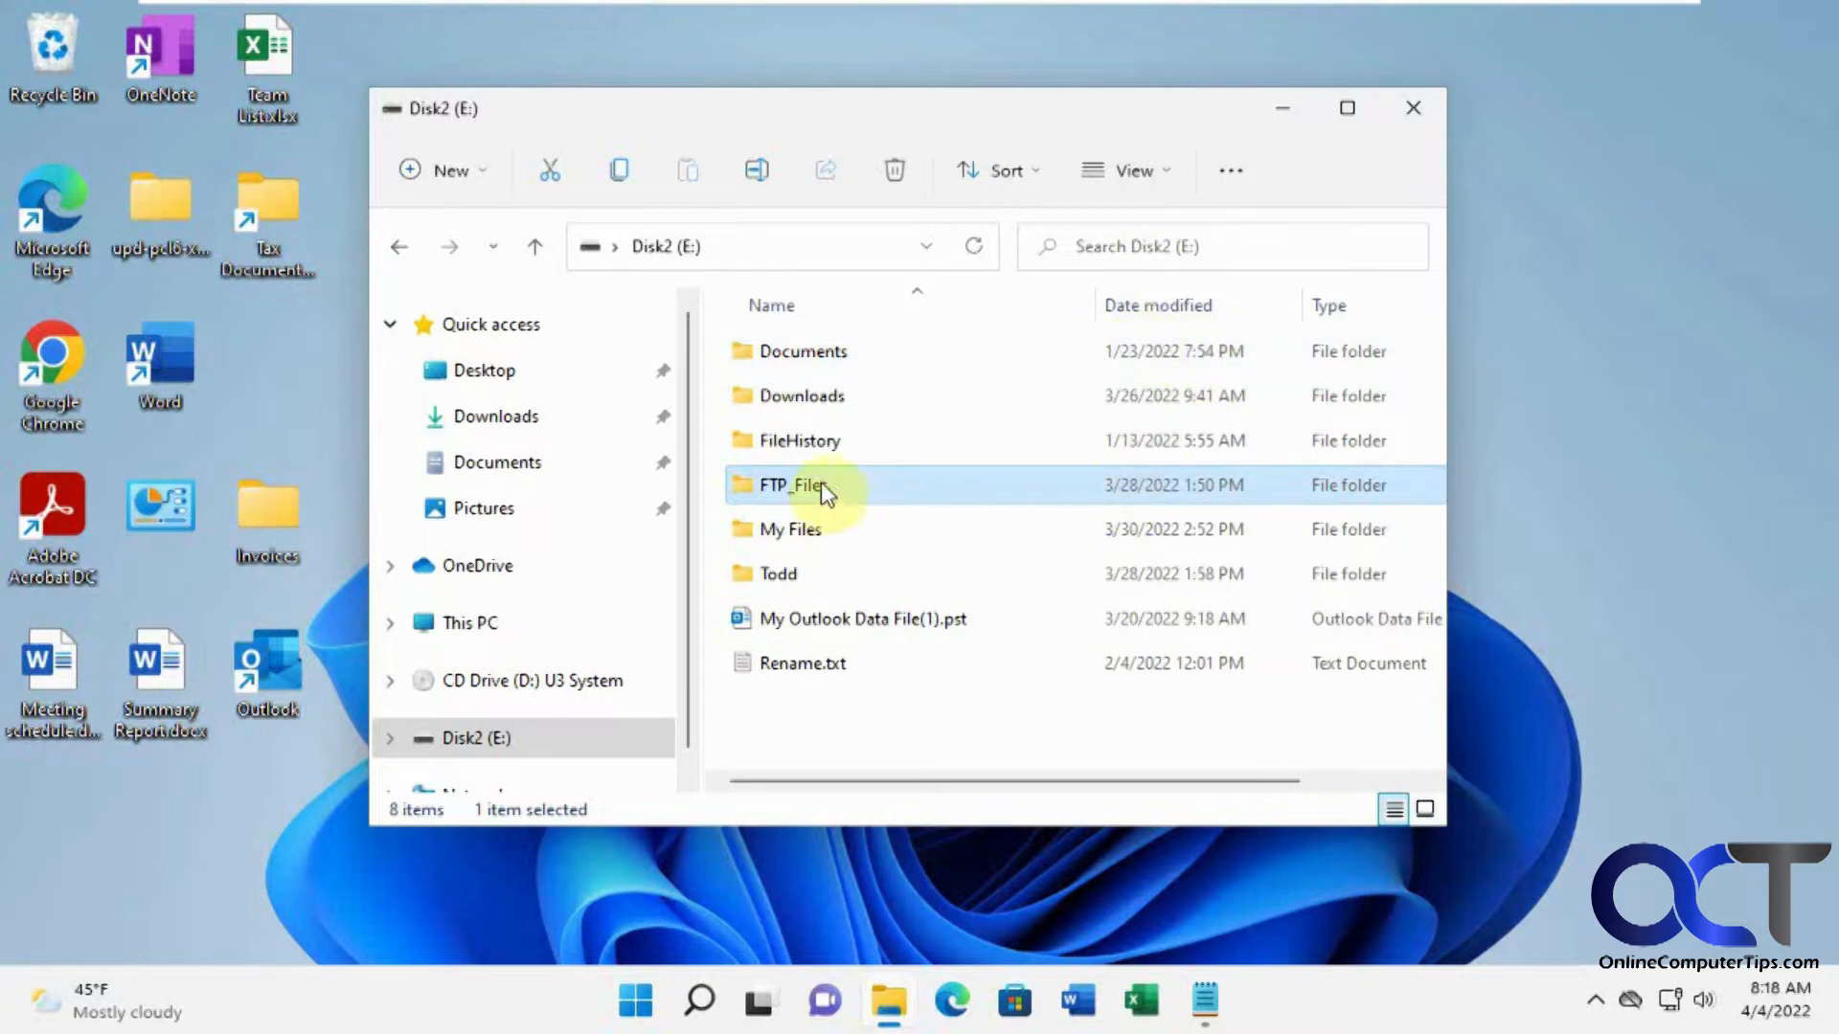
Step: Check the FTP_Files folder's right-click actions in File Explorer, then dismiss them
{"action": "right_click", "coordinate": [801, 485]}
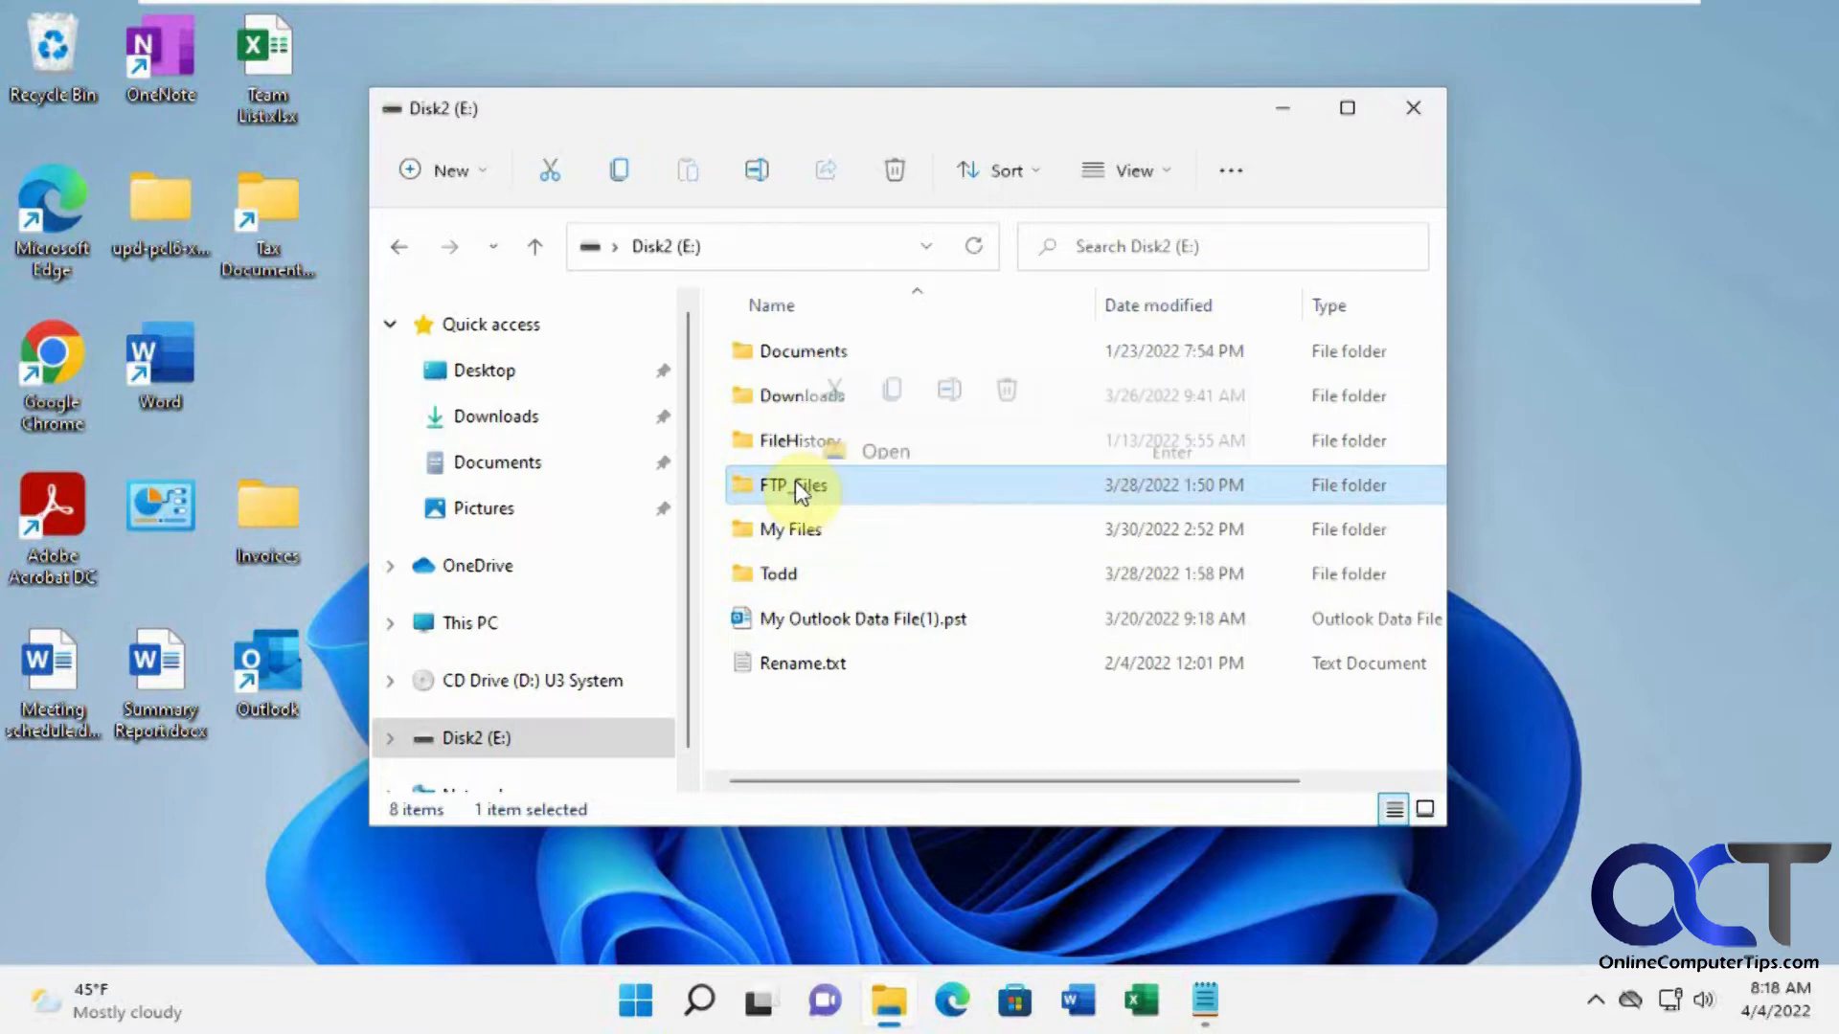
{"action": "right_click", "coordinate": [793, 485]}
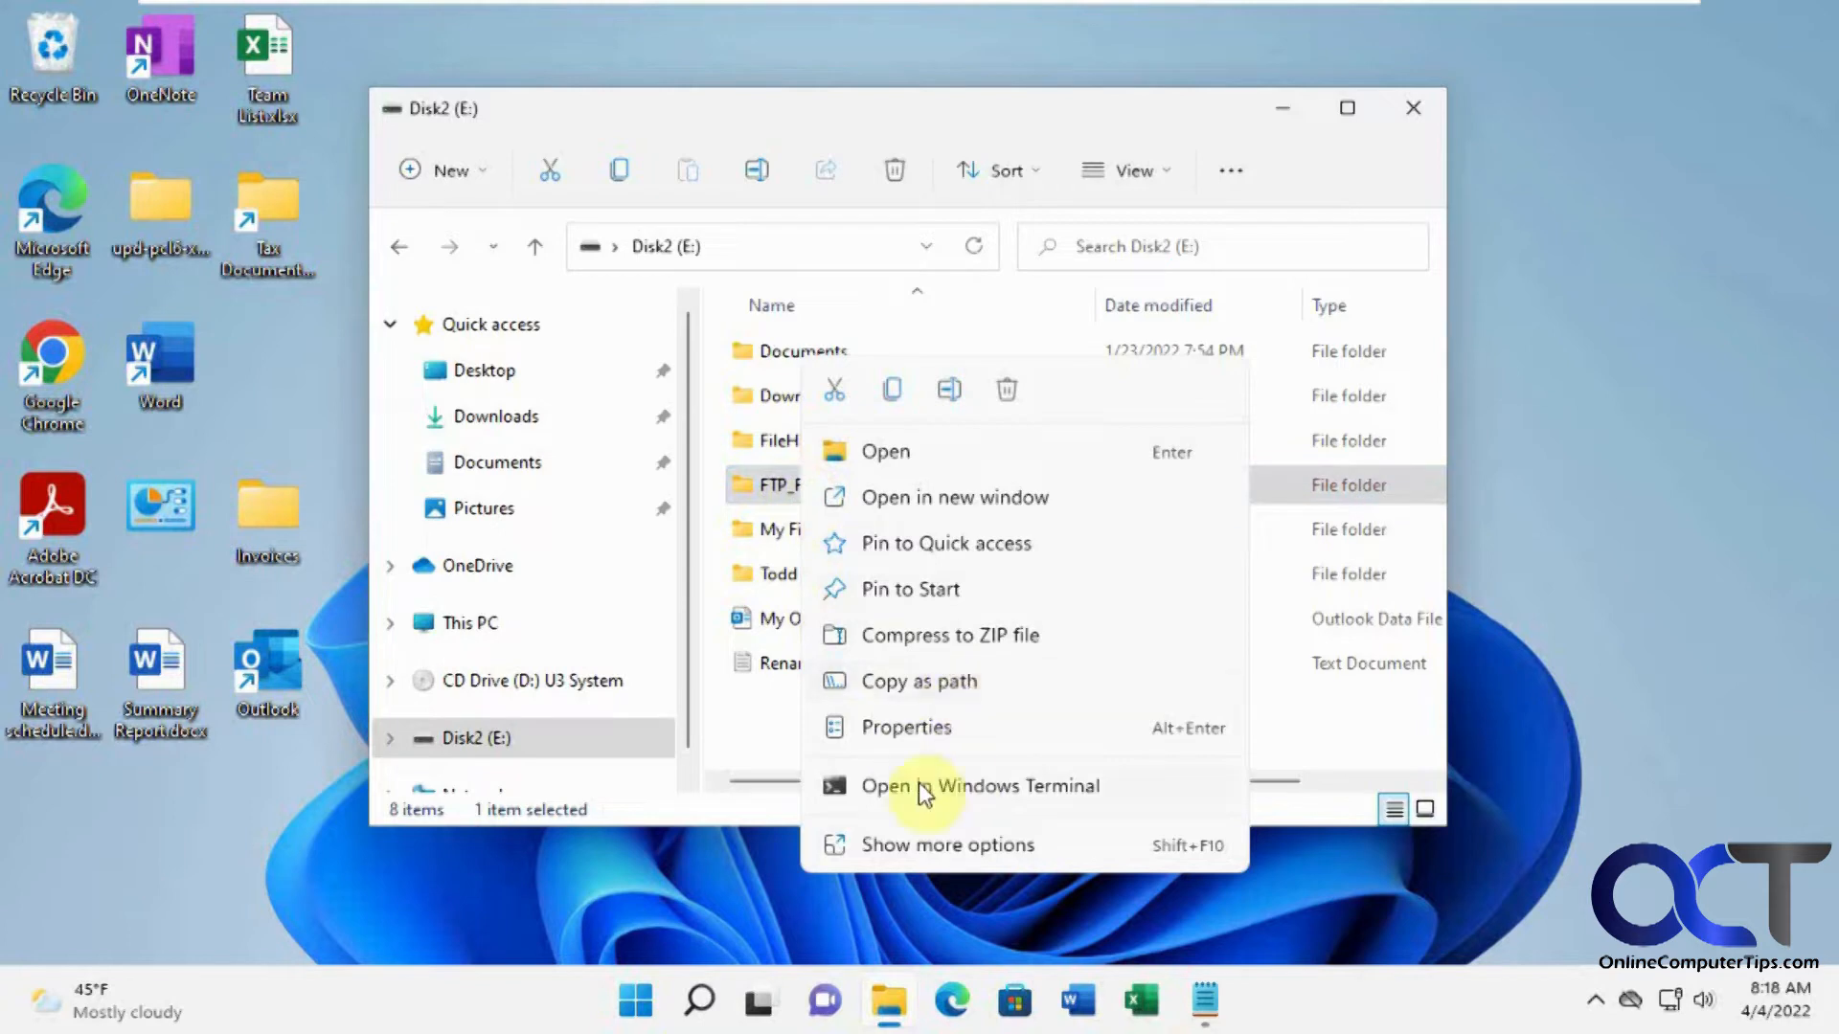
{"action": "mouse_move", "coordinate": [979, 797]}
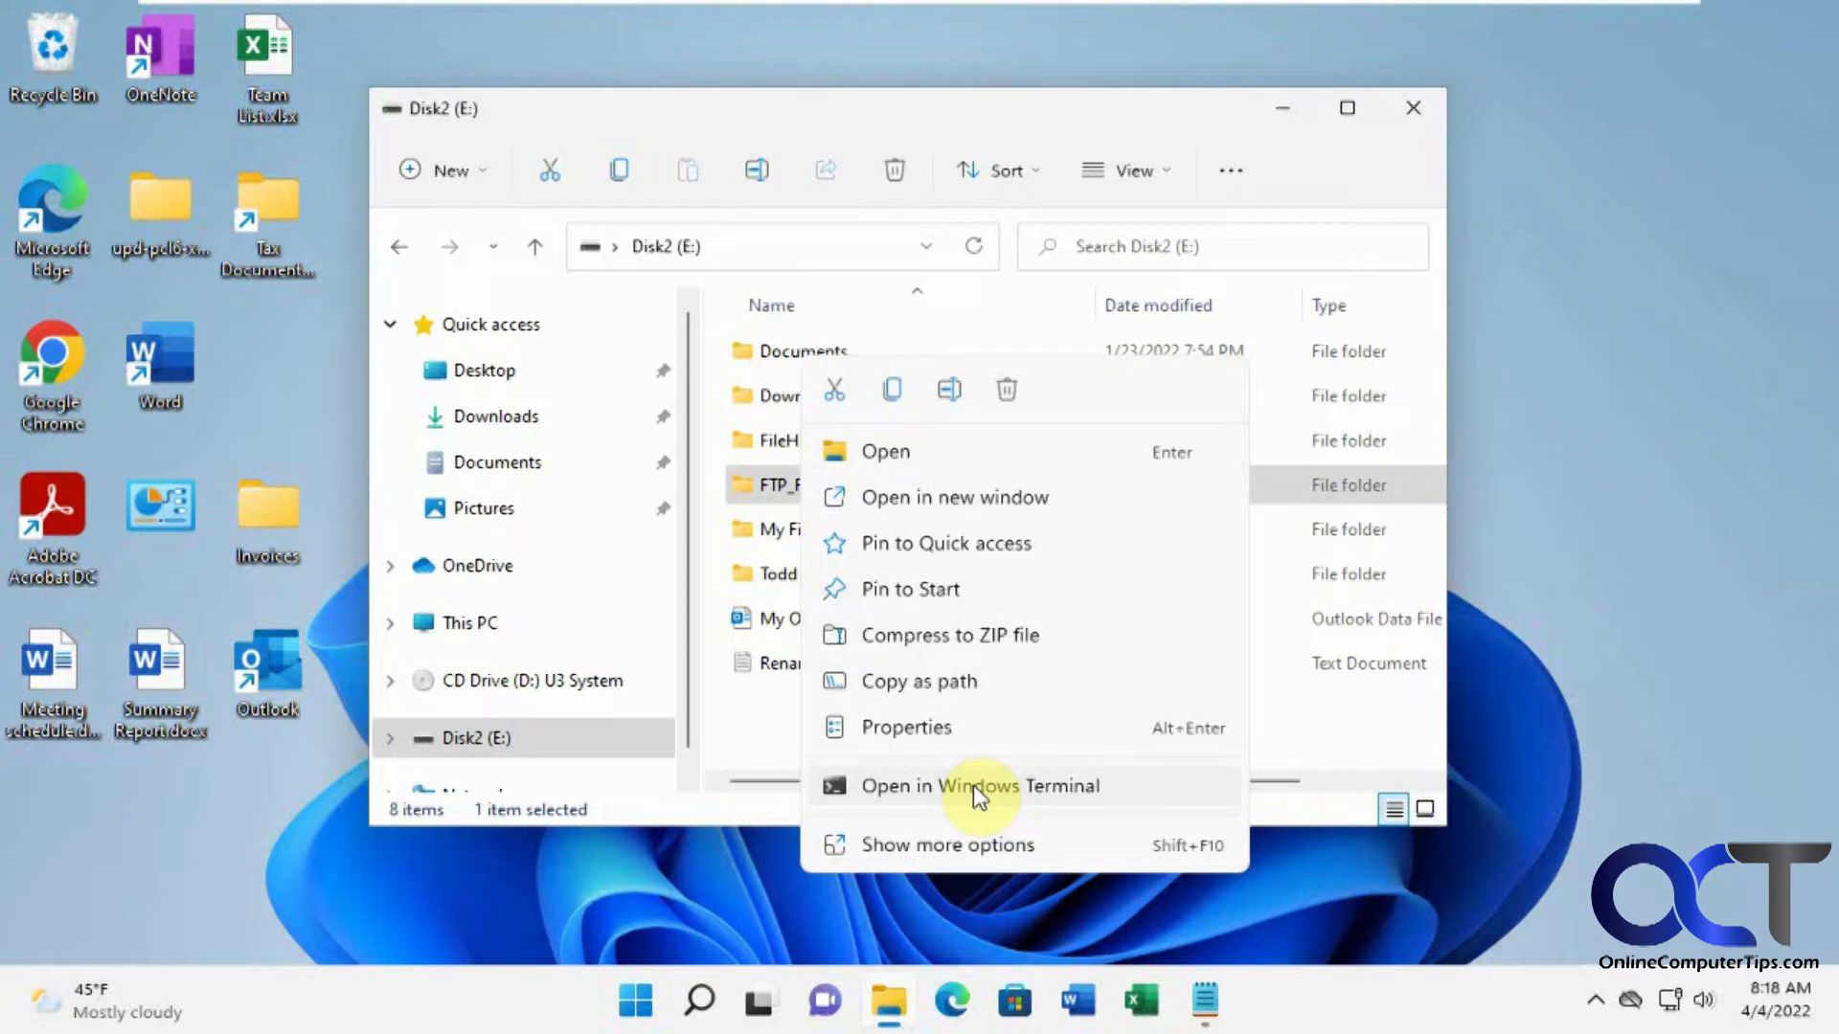
{"action": "mouse_move", "coordinate": [881, 138]}
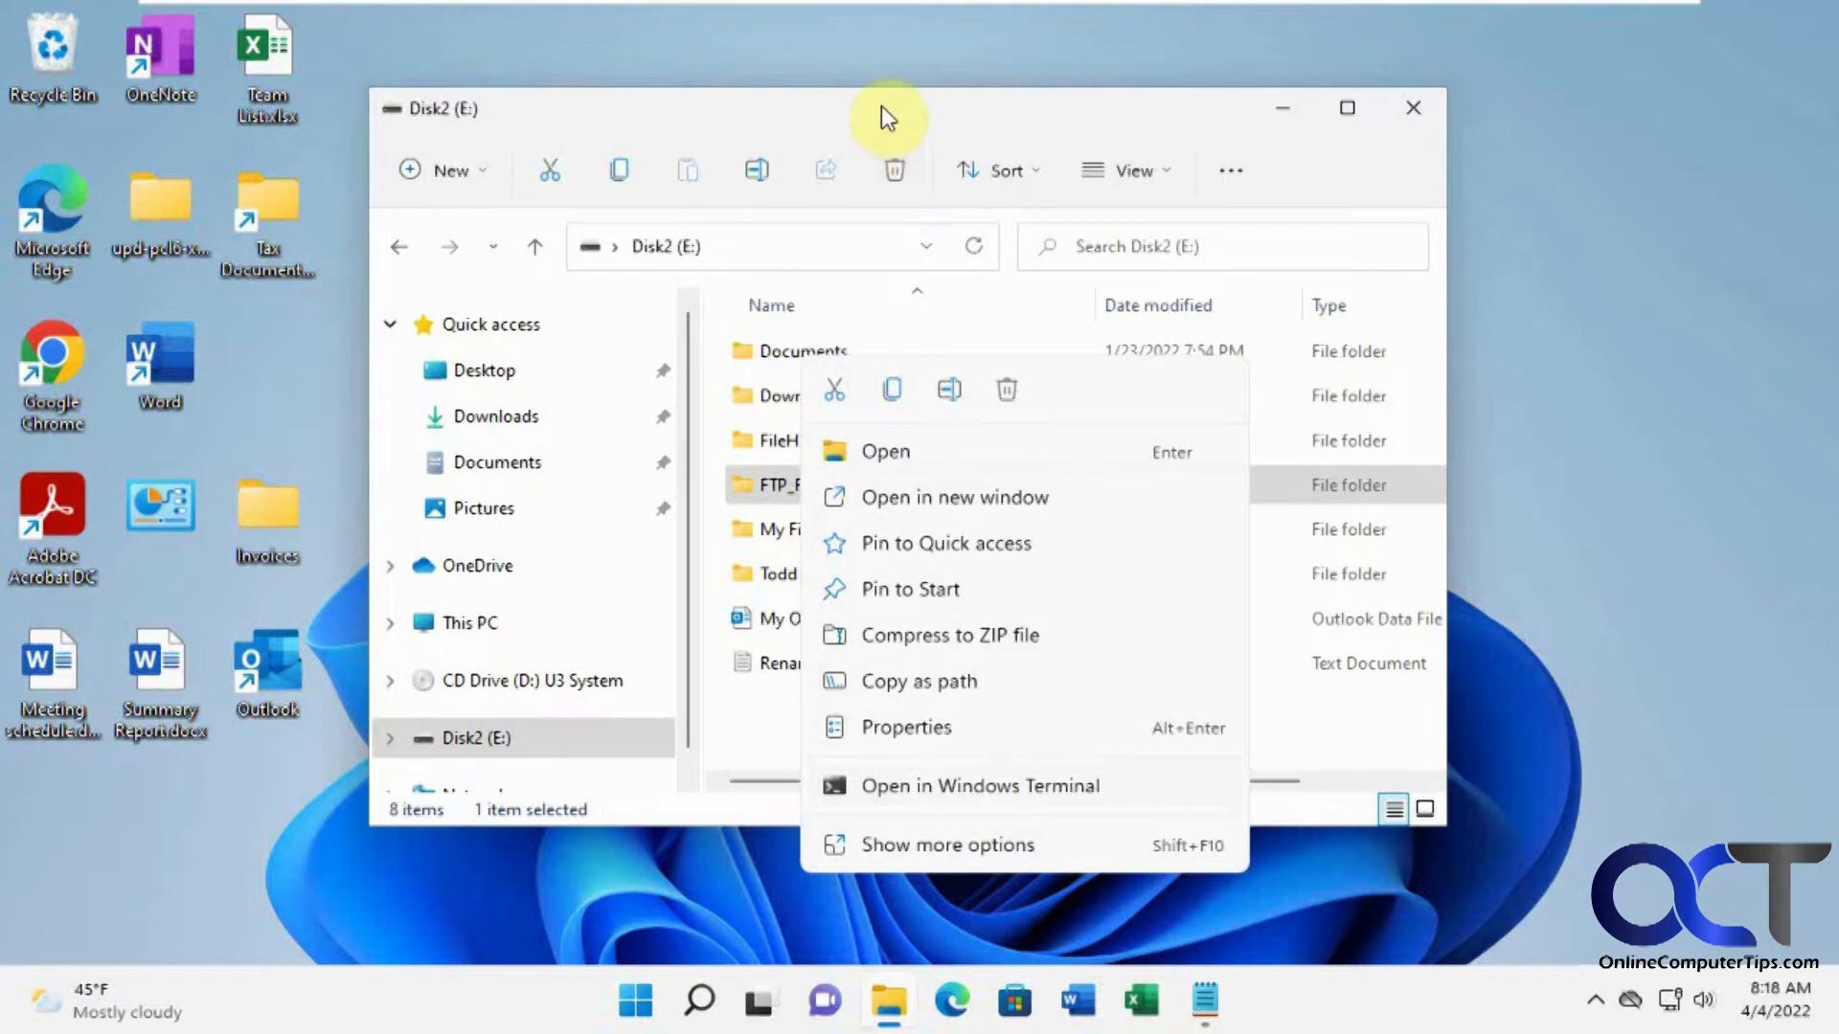
{"action": "left_click", "coordinate": [749, 887]}
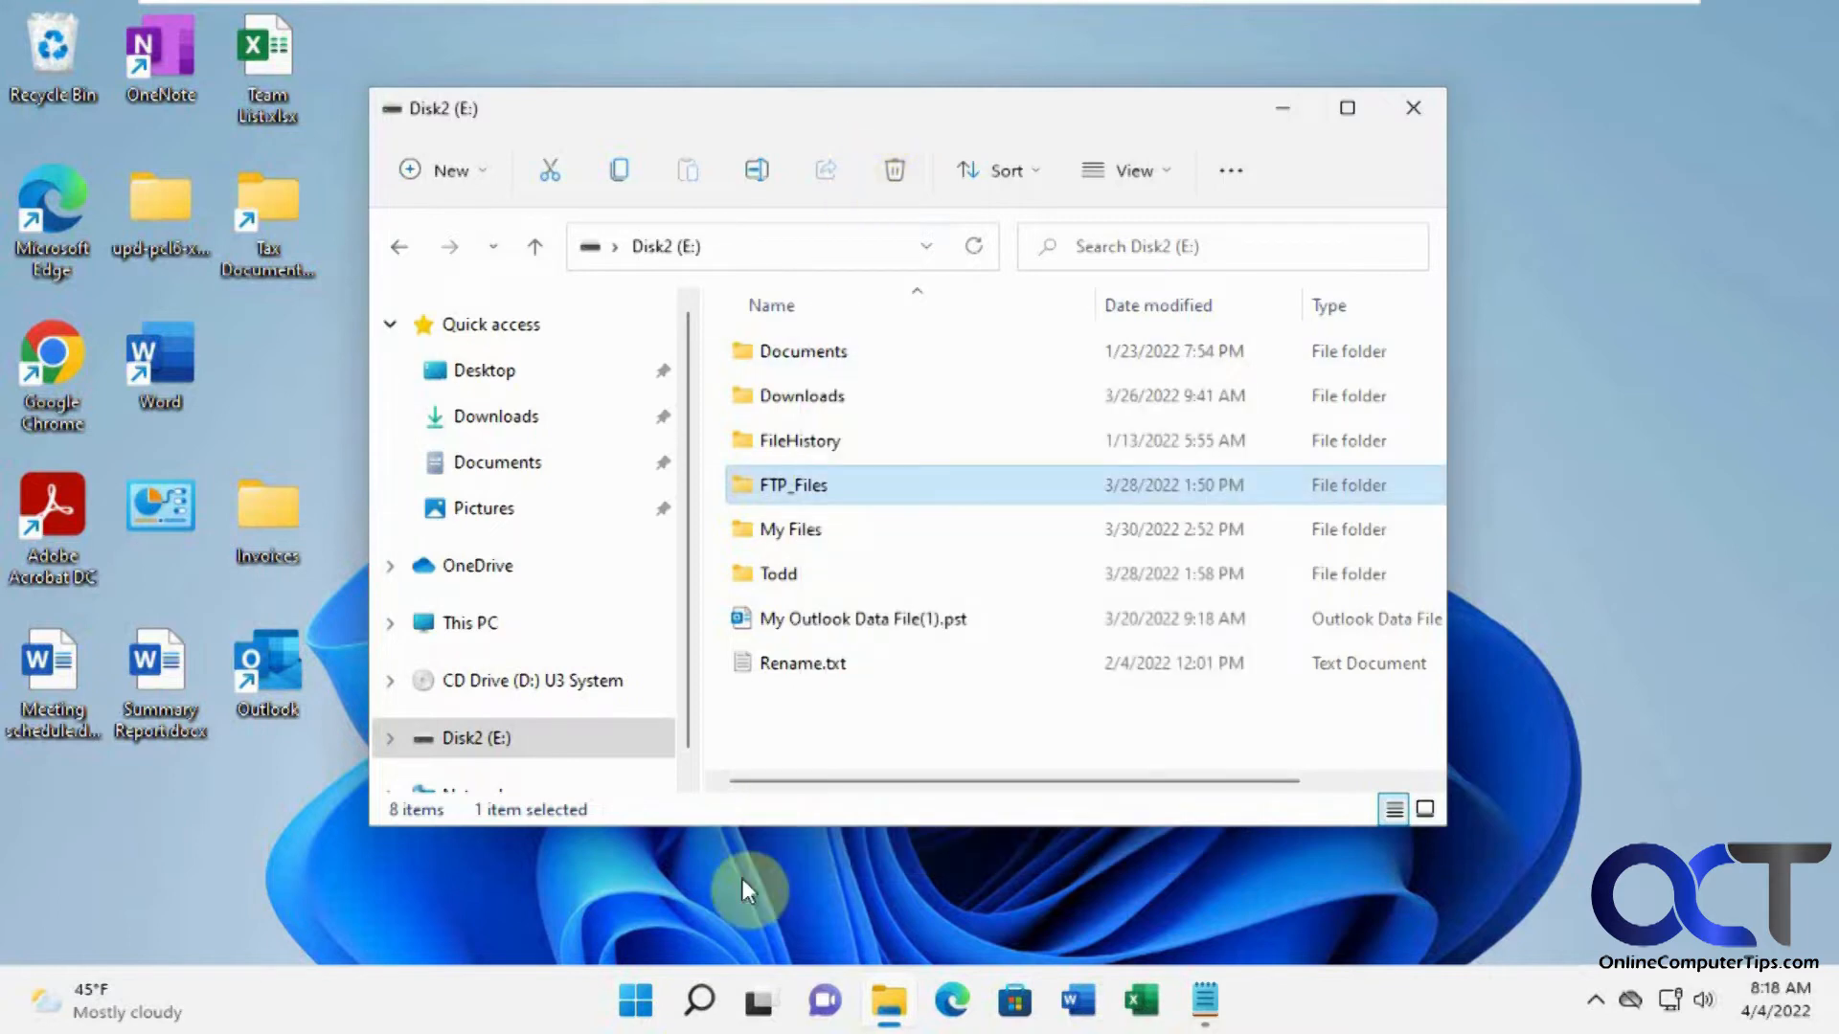
Step: Search Start for regedit and bring the Notepad step list into view alongside
{"action": "left_click", "coordinate": [699, 1002]}
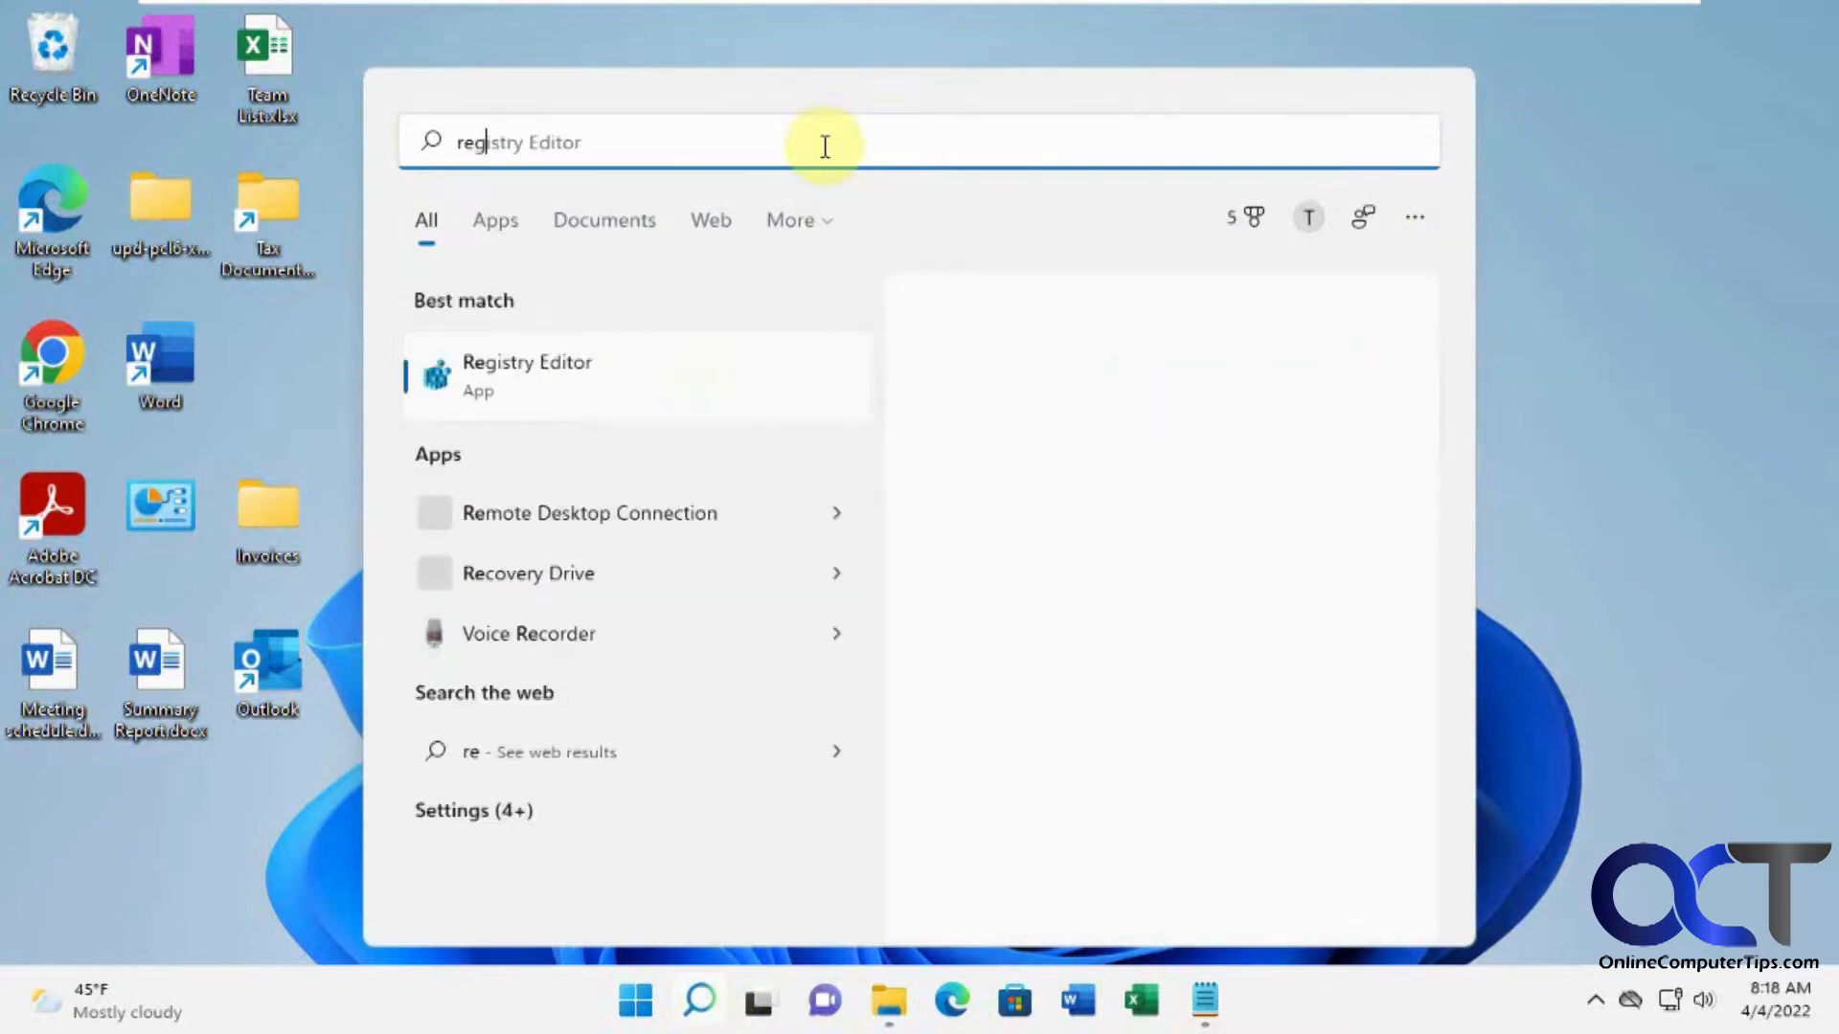
{"action": "type", "text": "regedit"}
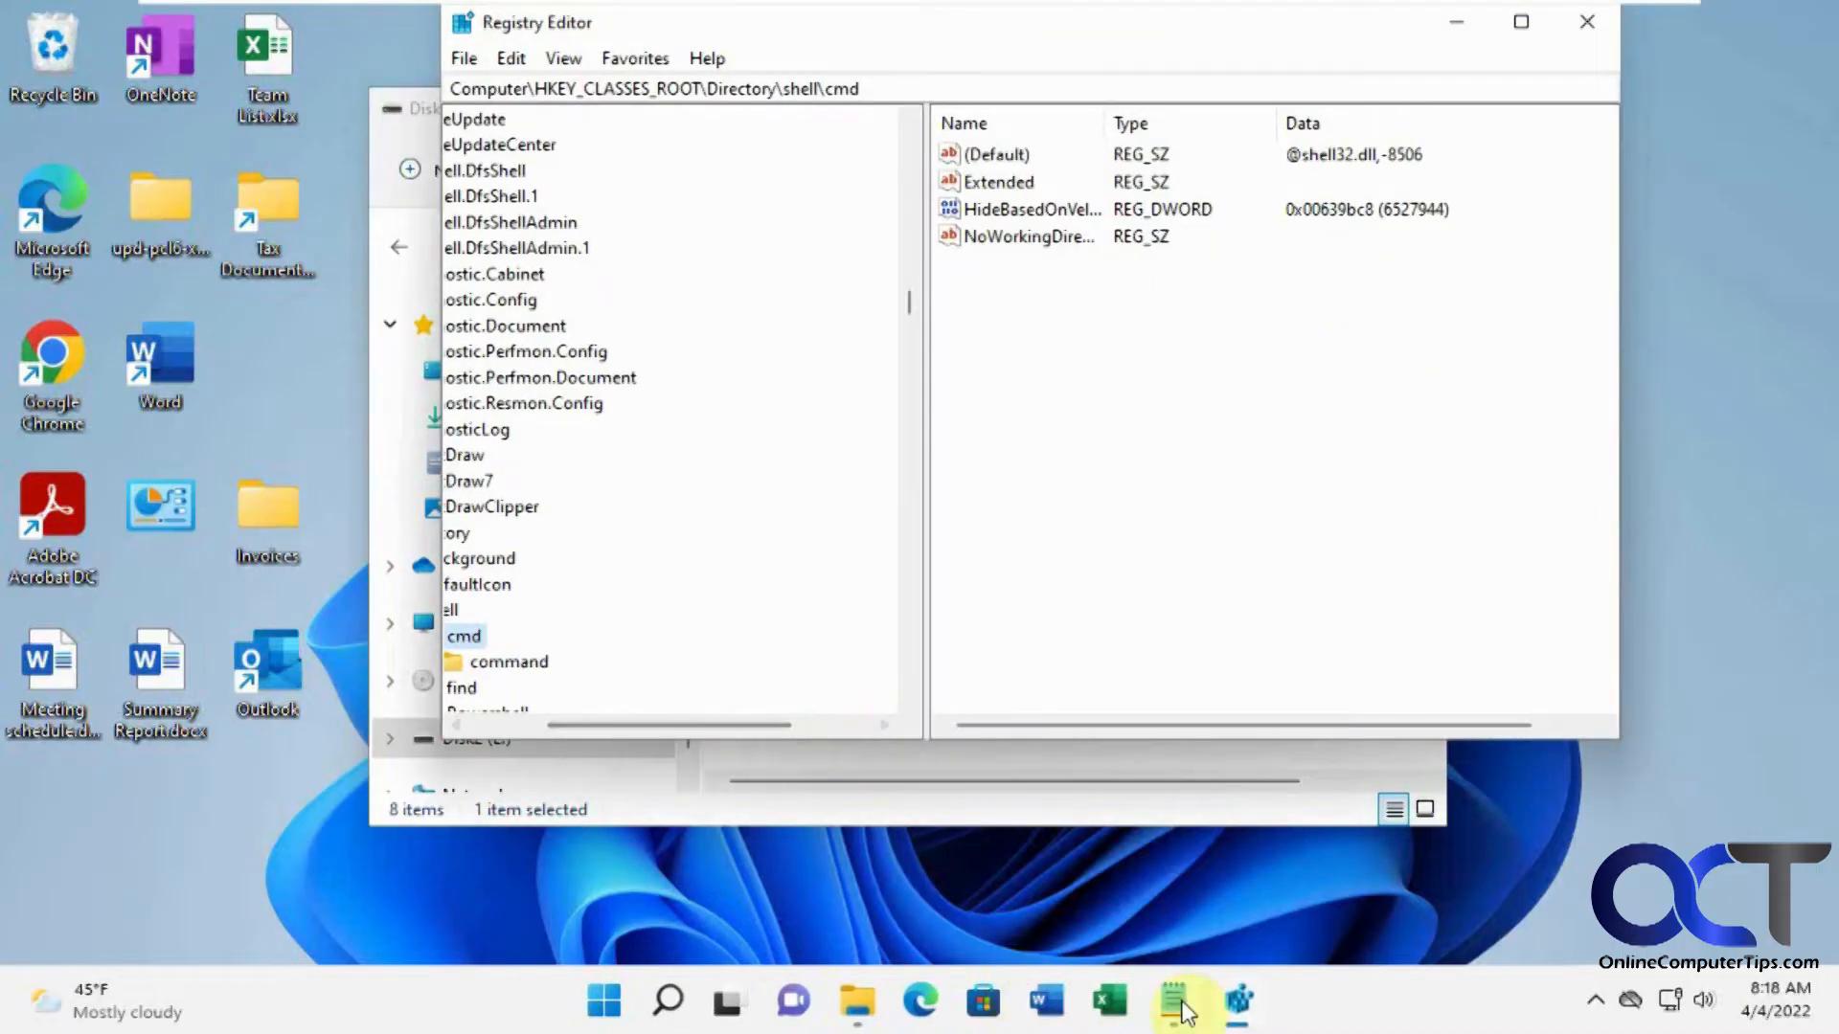
{"action": "left_click", "coordinate": [1169, 1002]}
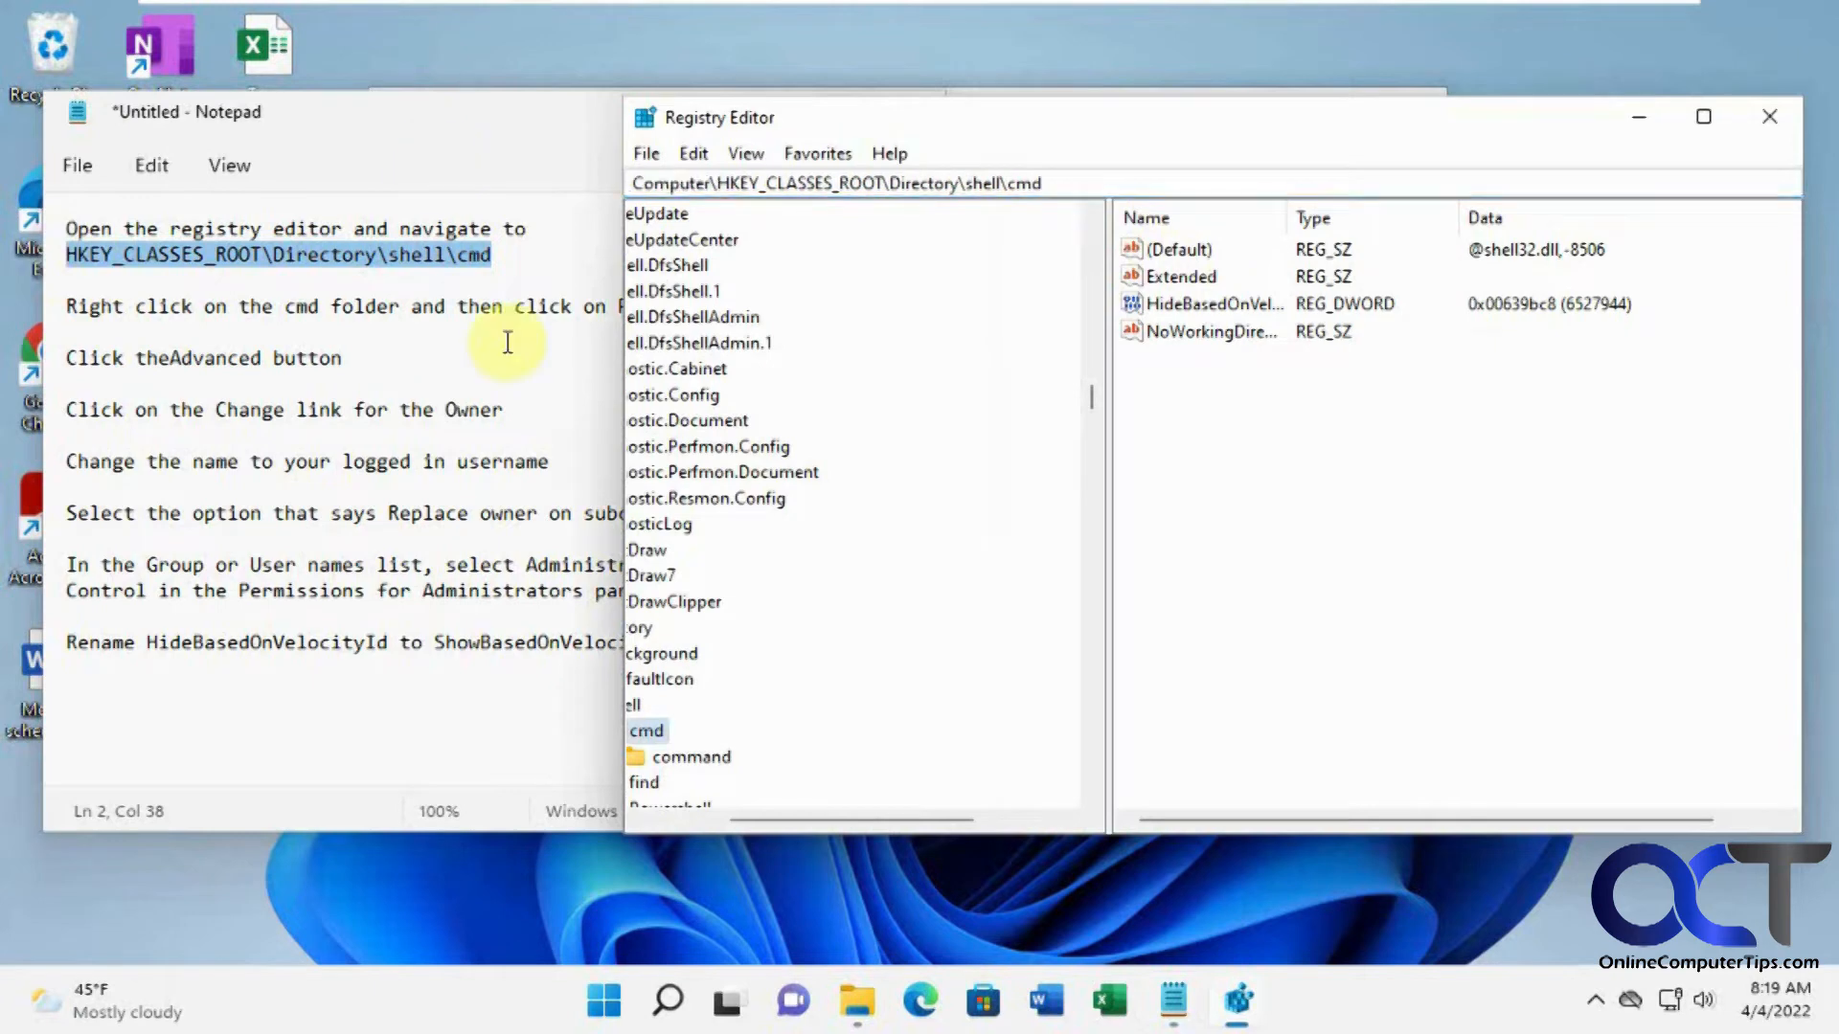
{"action": "scroll", "scroll_direction": "down", "scroll_amount": 3}
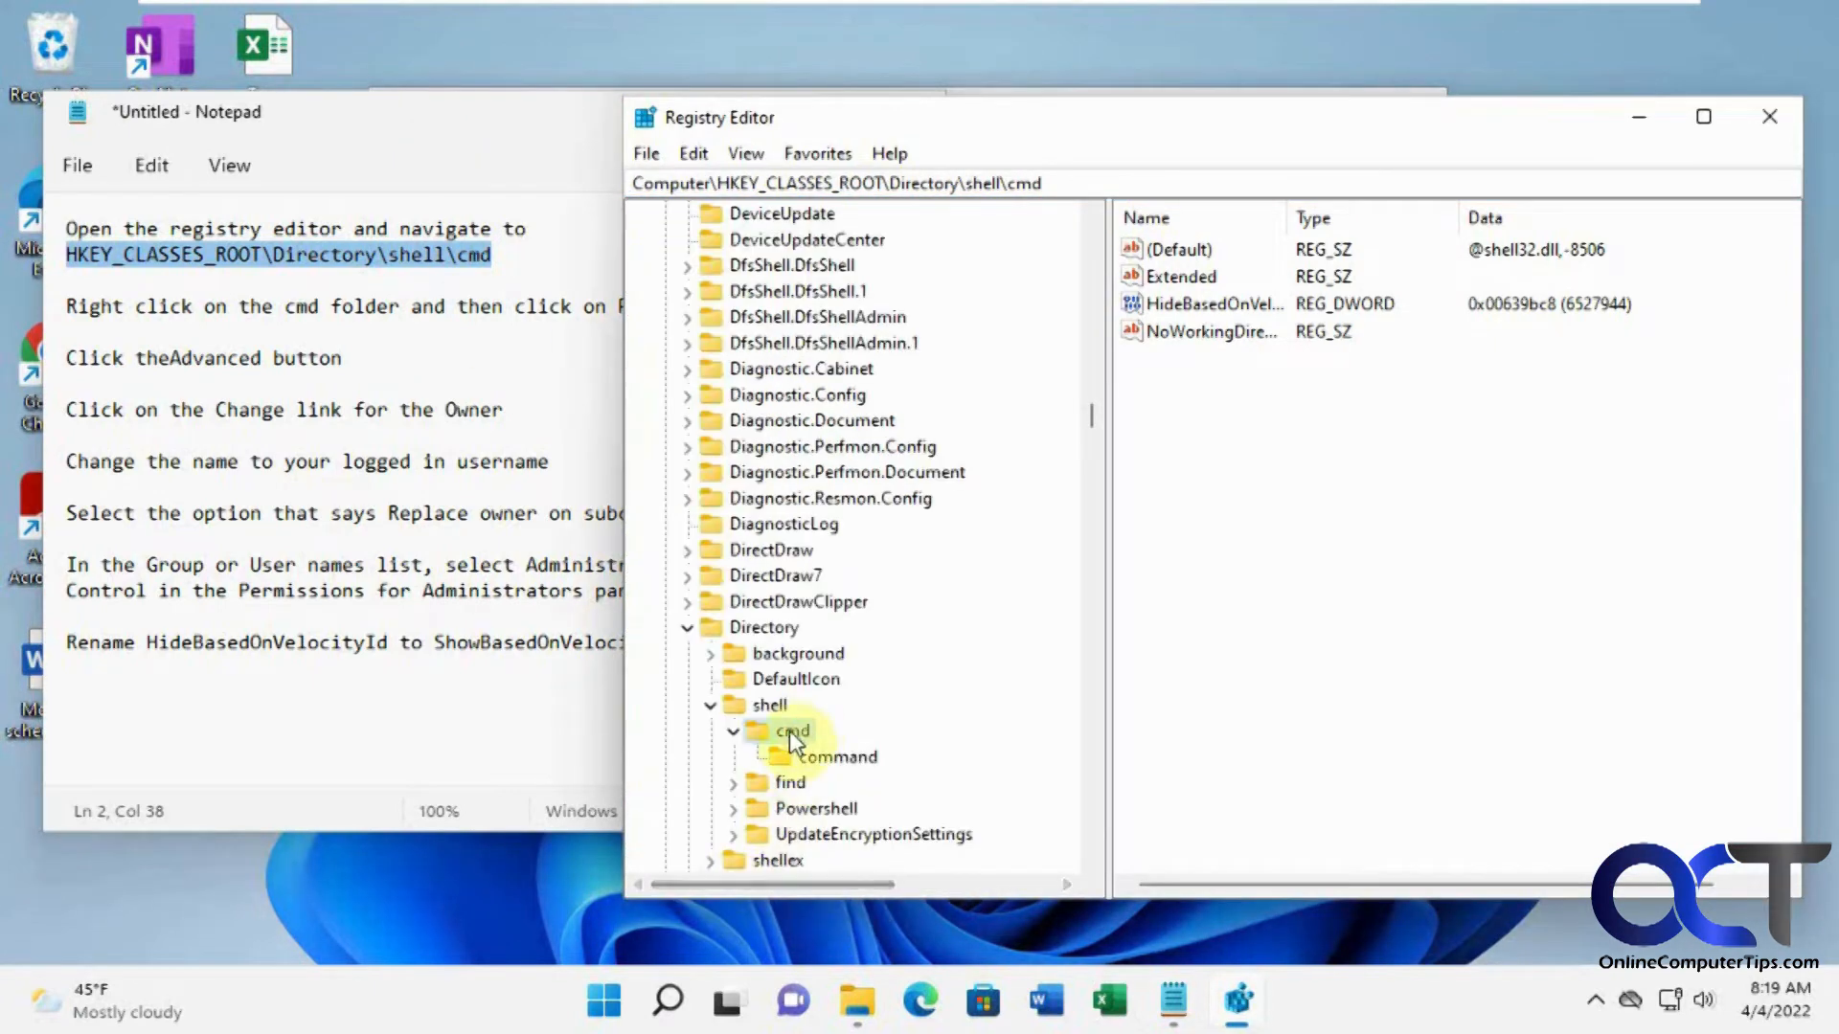
Step: Reach the cmd key's Permissions and its Advanced security settings showing TrustedInstaller as owner
{"action": "right_click", "coordinate": [791, 730]}
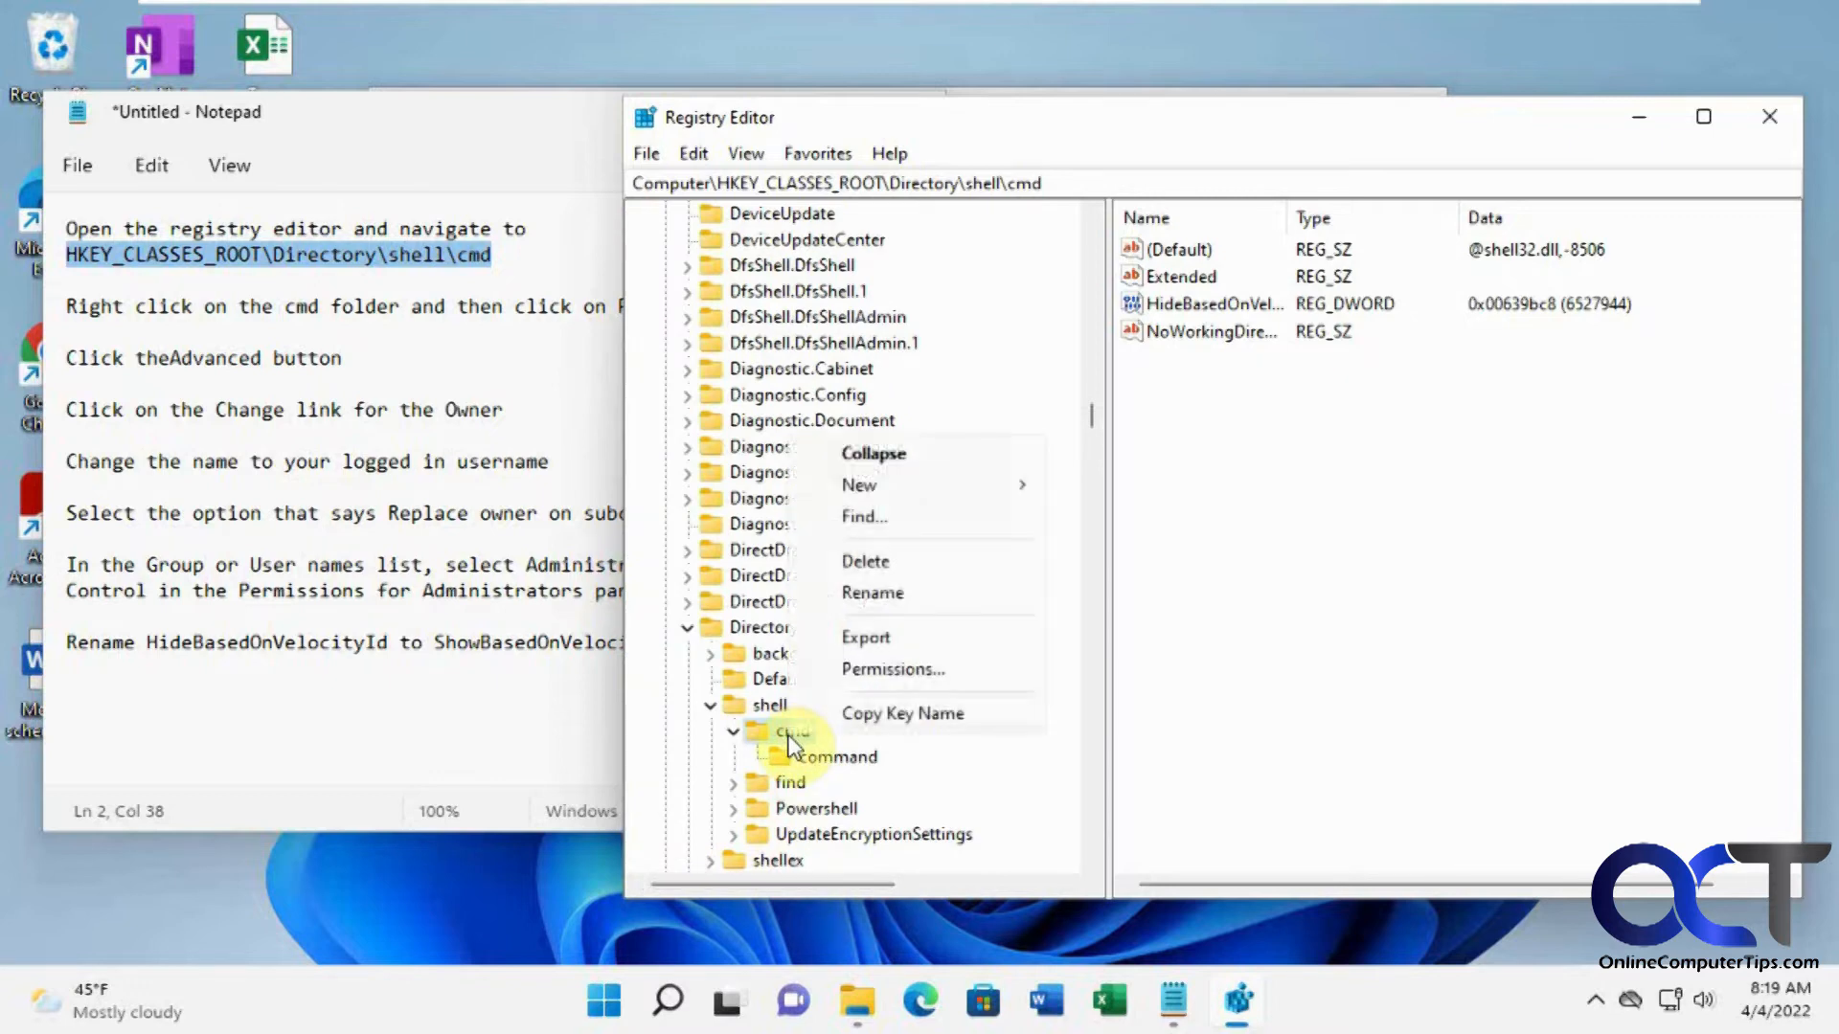
{"action": "left_click", "coordinate": [891, 669]}
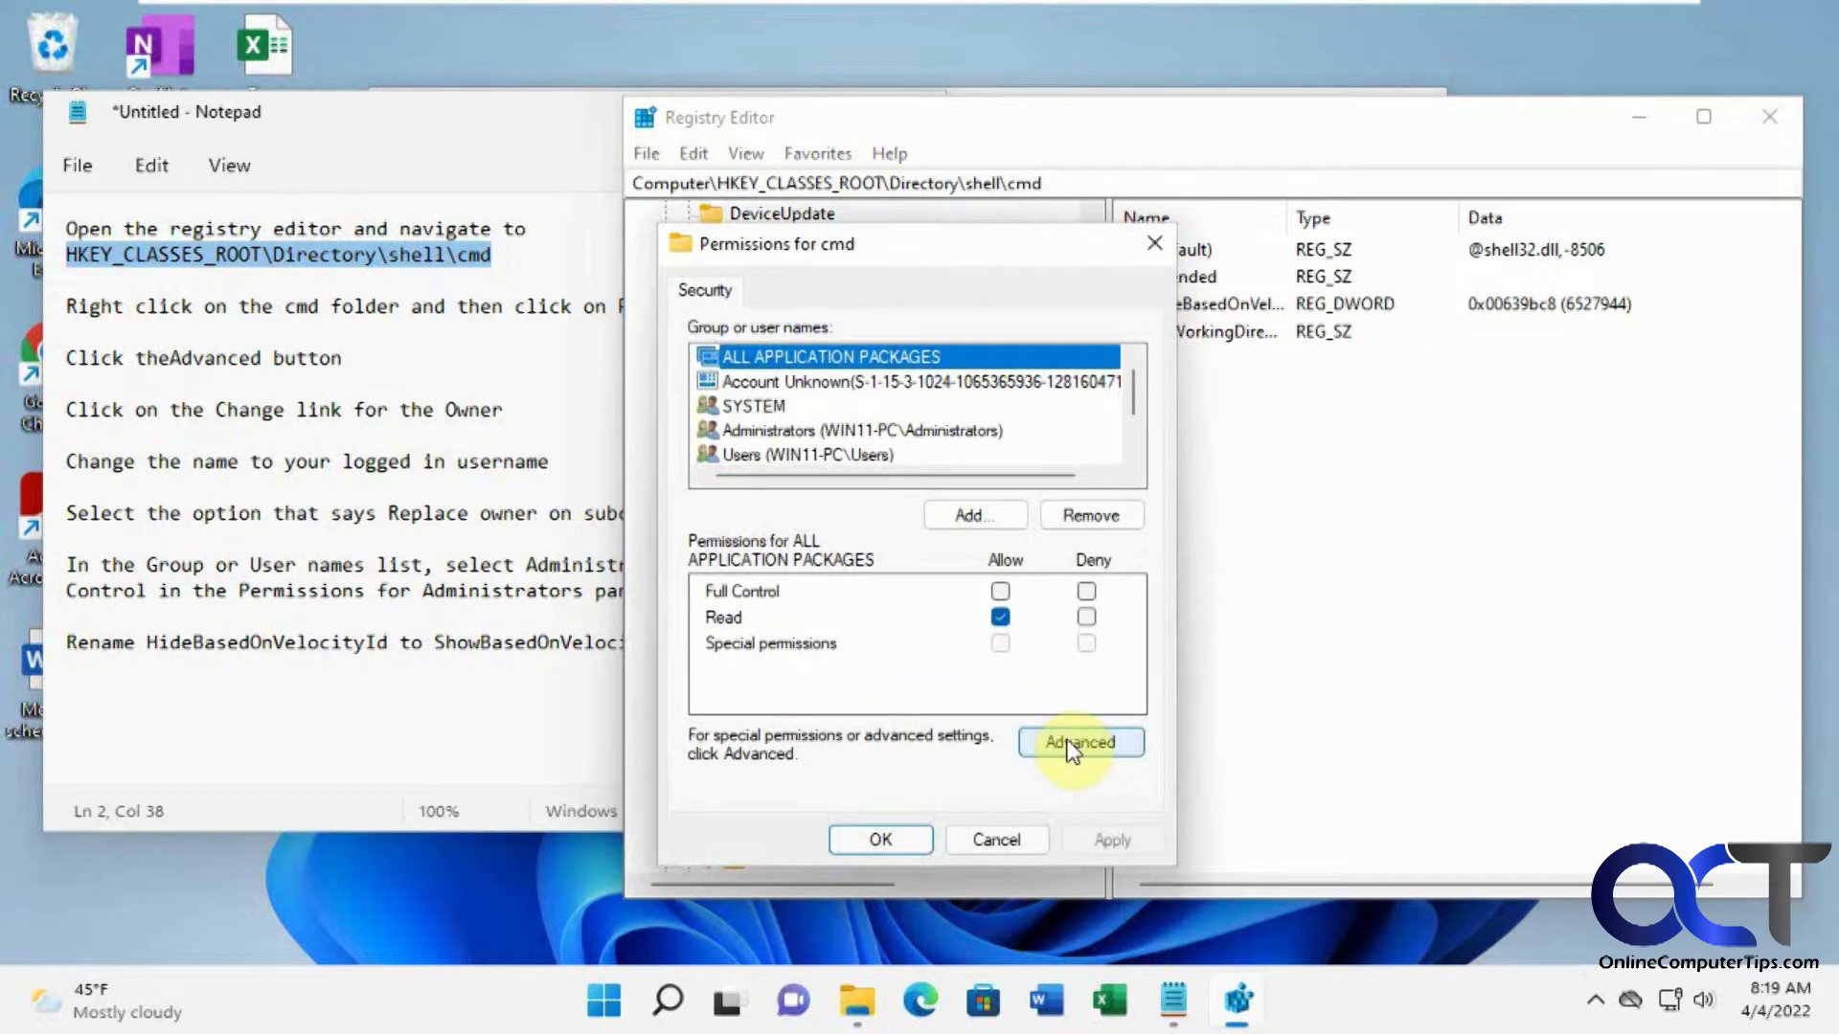
{"action": "left_click", "coordinate": [1079, 743]}
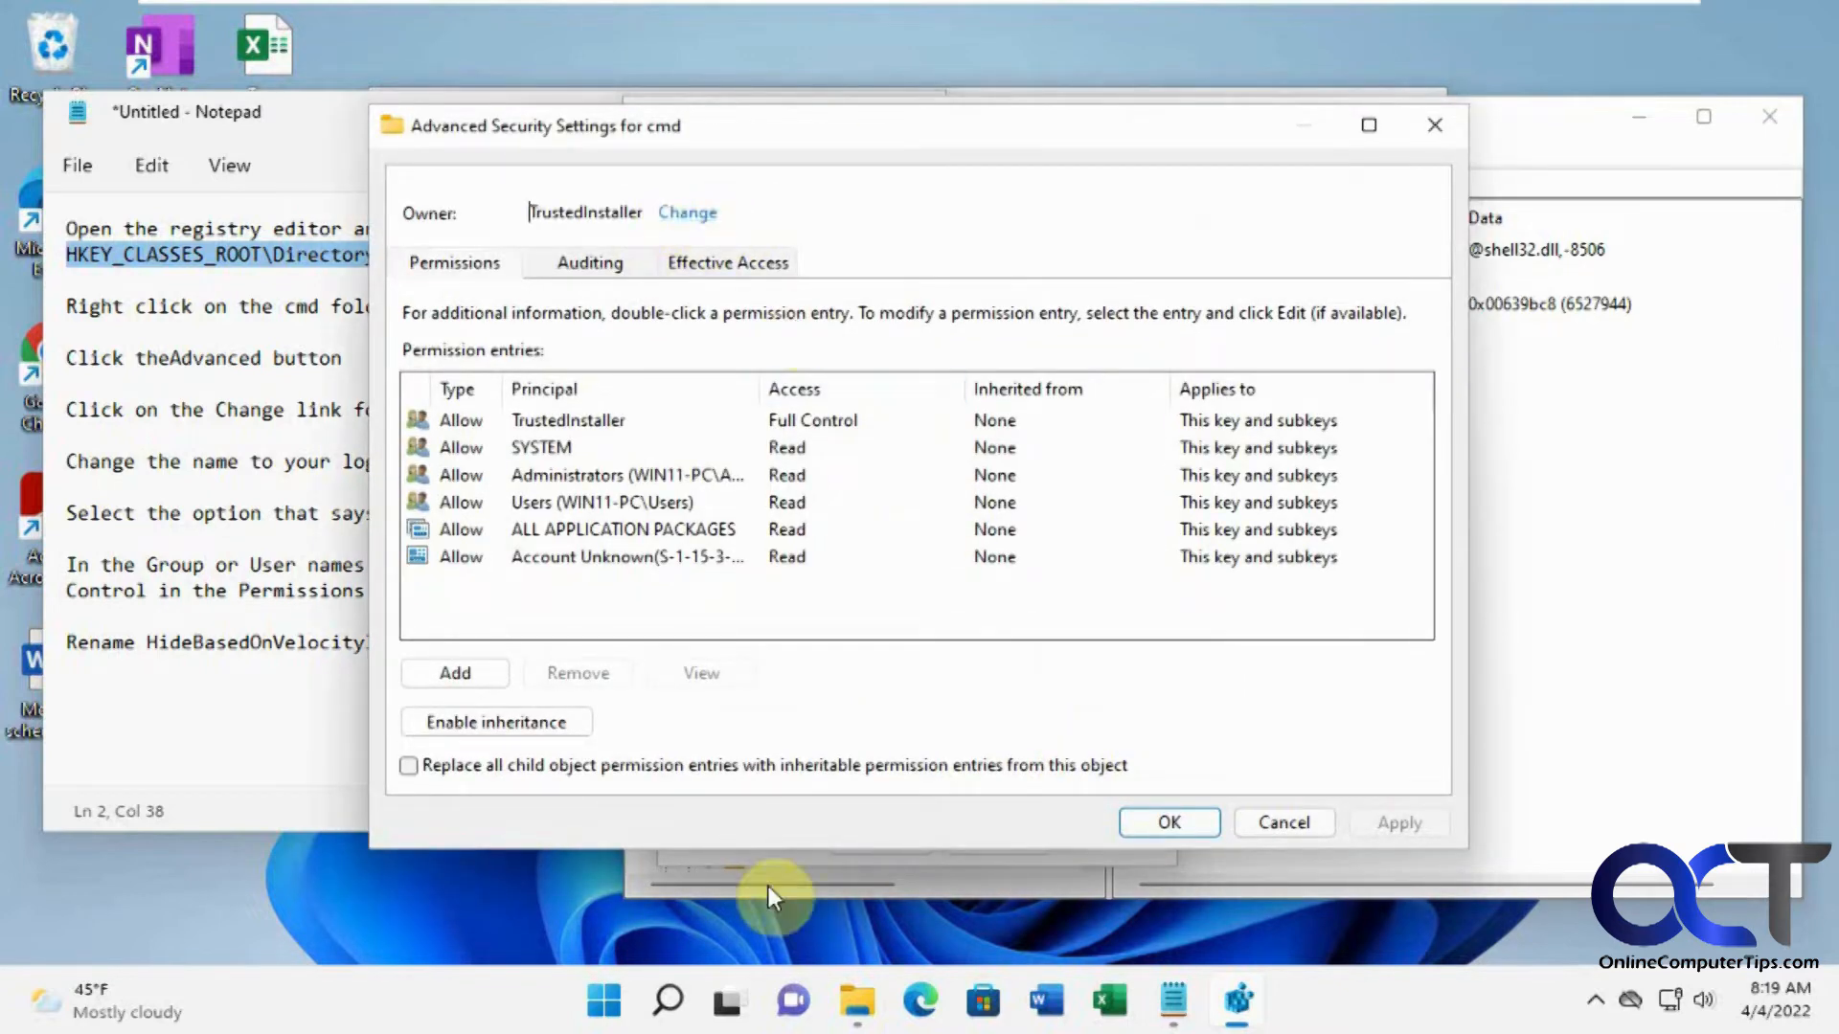
Step: Launch Command Prompt from Start and run whoami to find the logged-in username
{"action": "left_click", "coordinate": [666, 1002]}
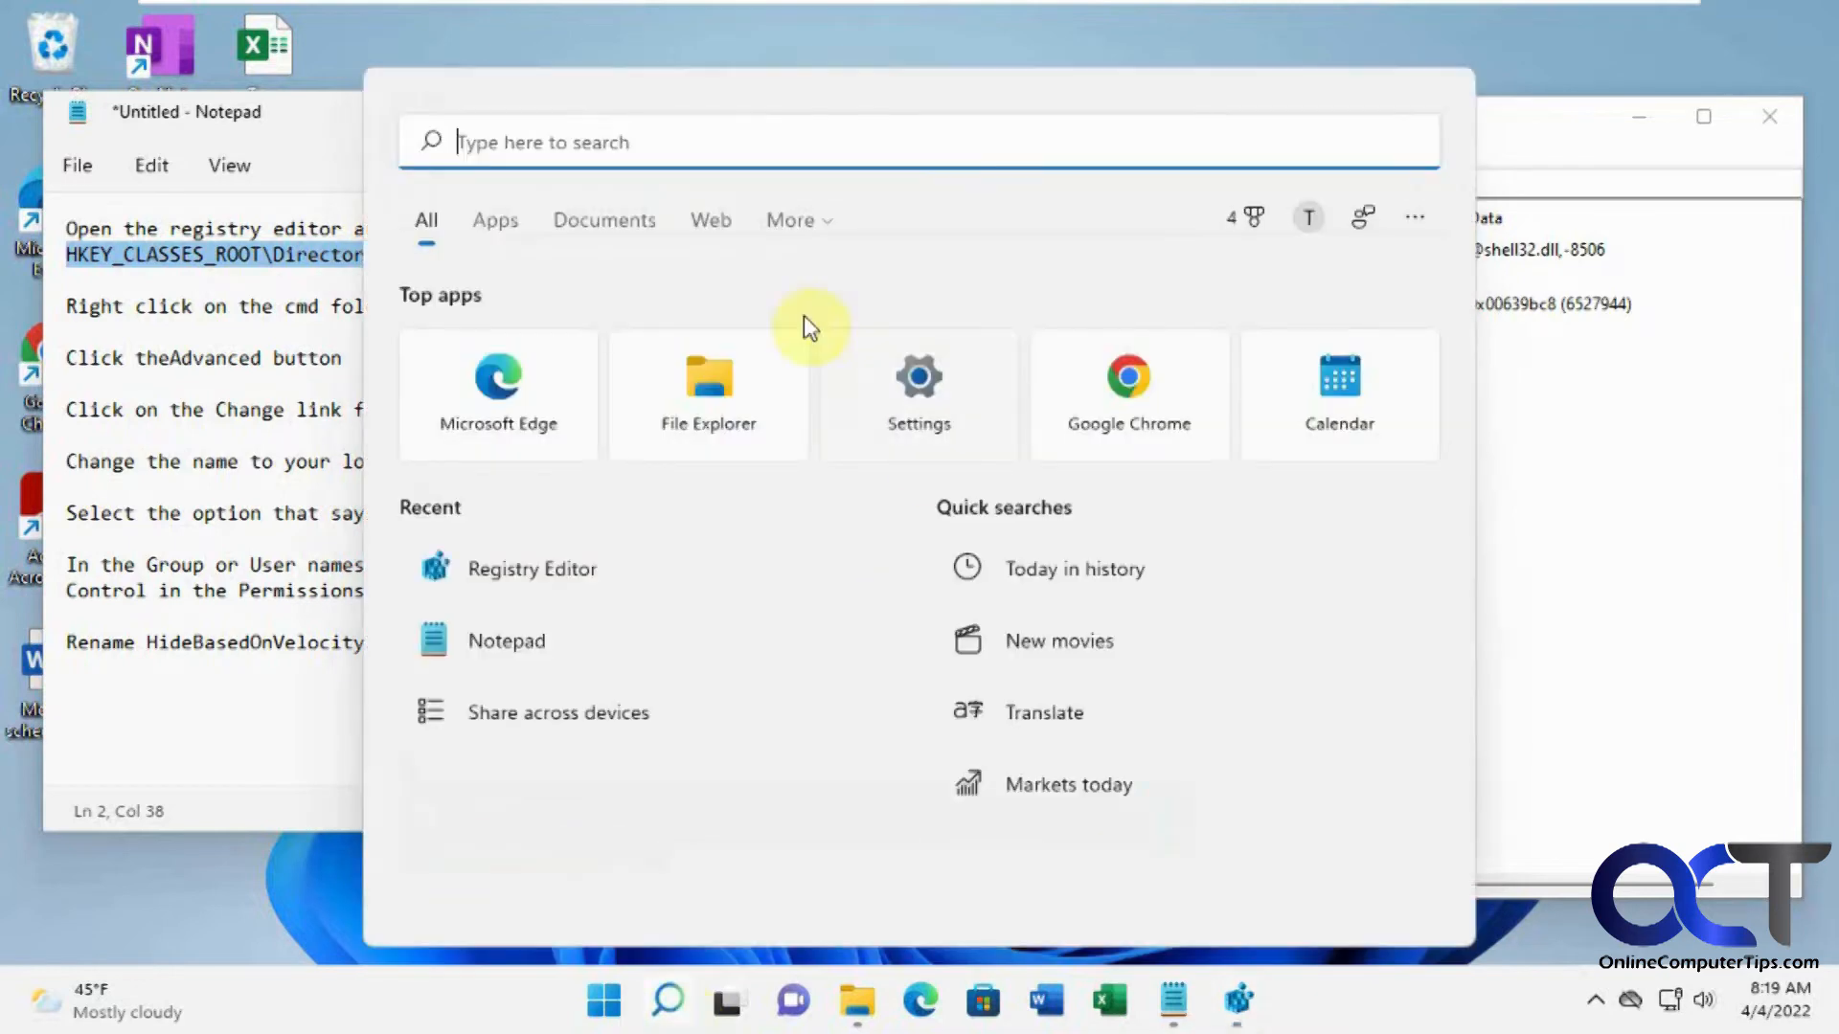
{"action": "type", "text": "cmd"}
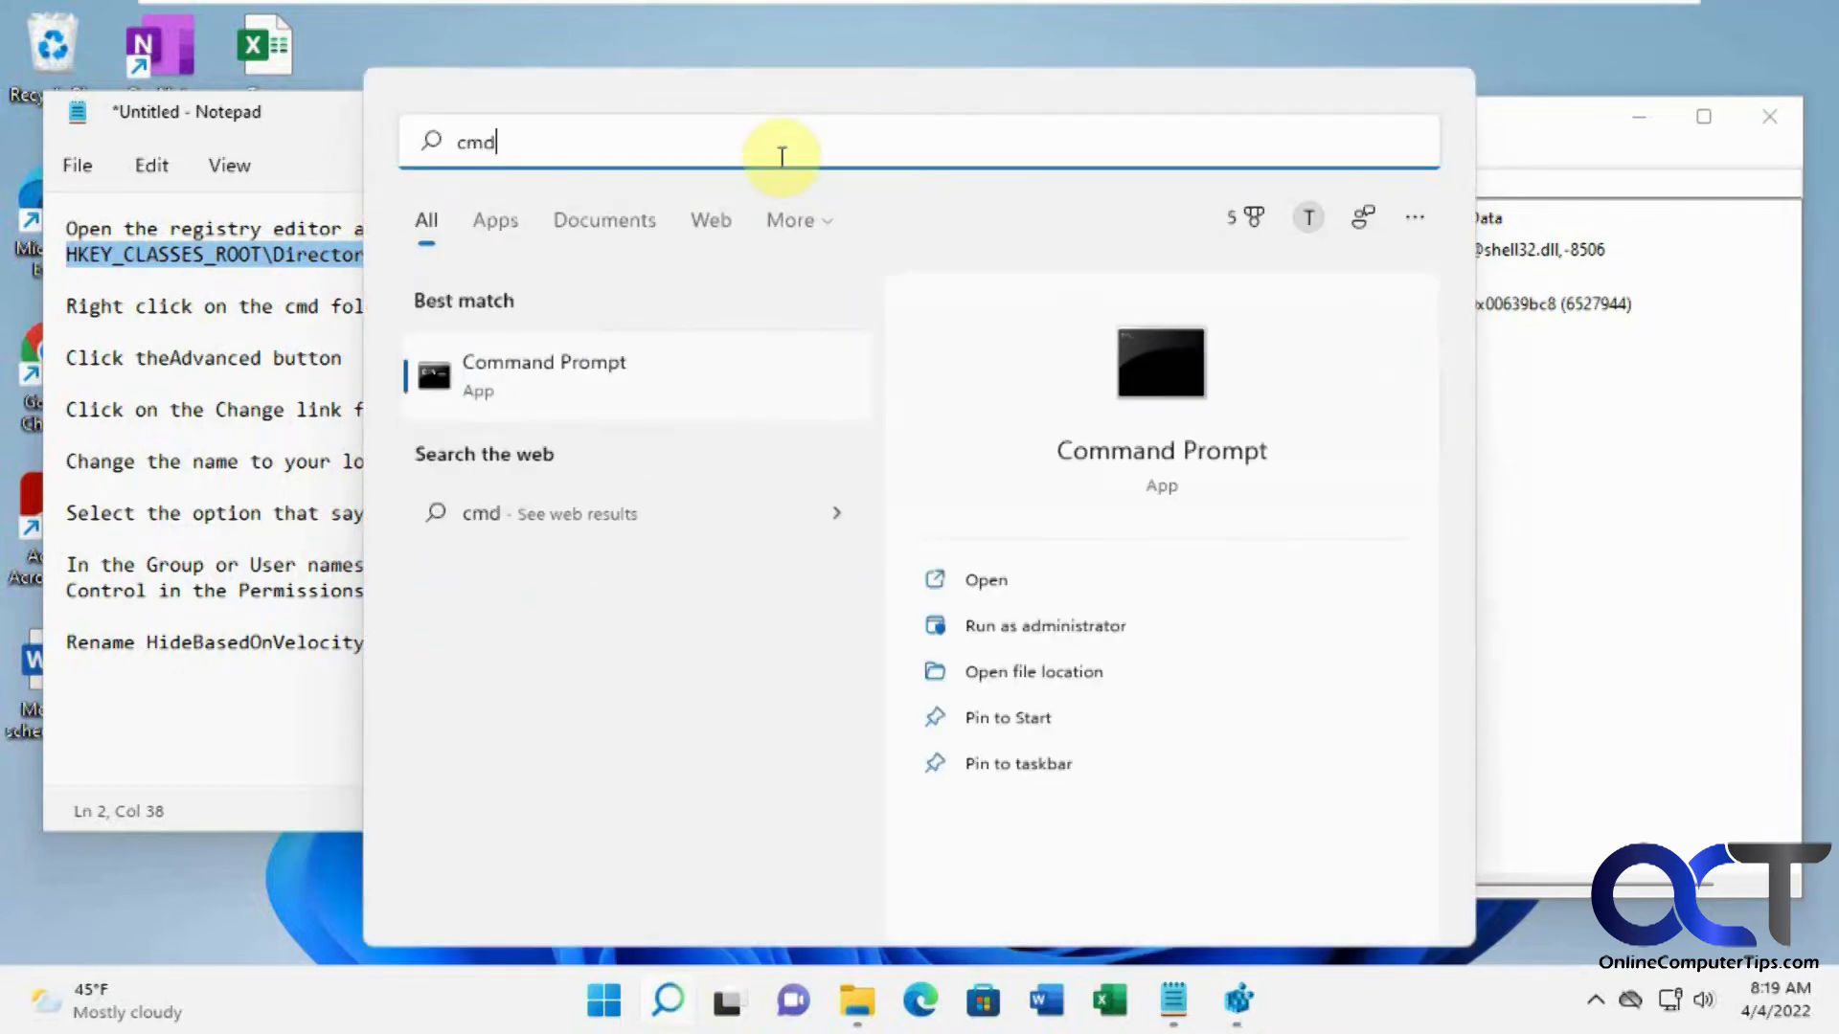
{"action": "left_click", "coordinate": [542, 376]}
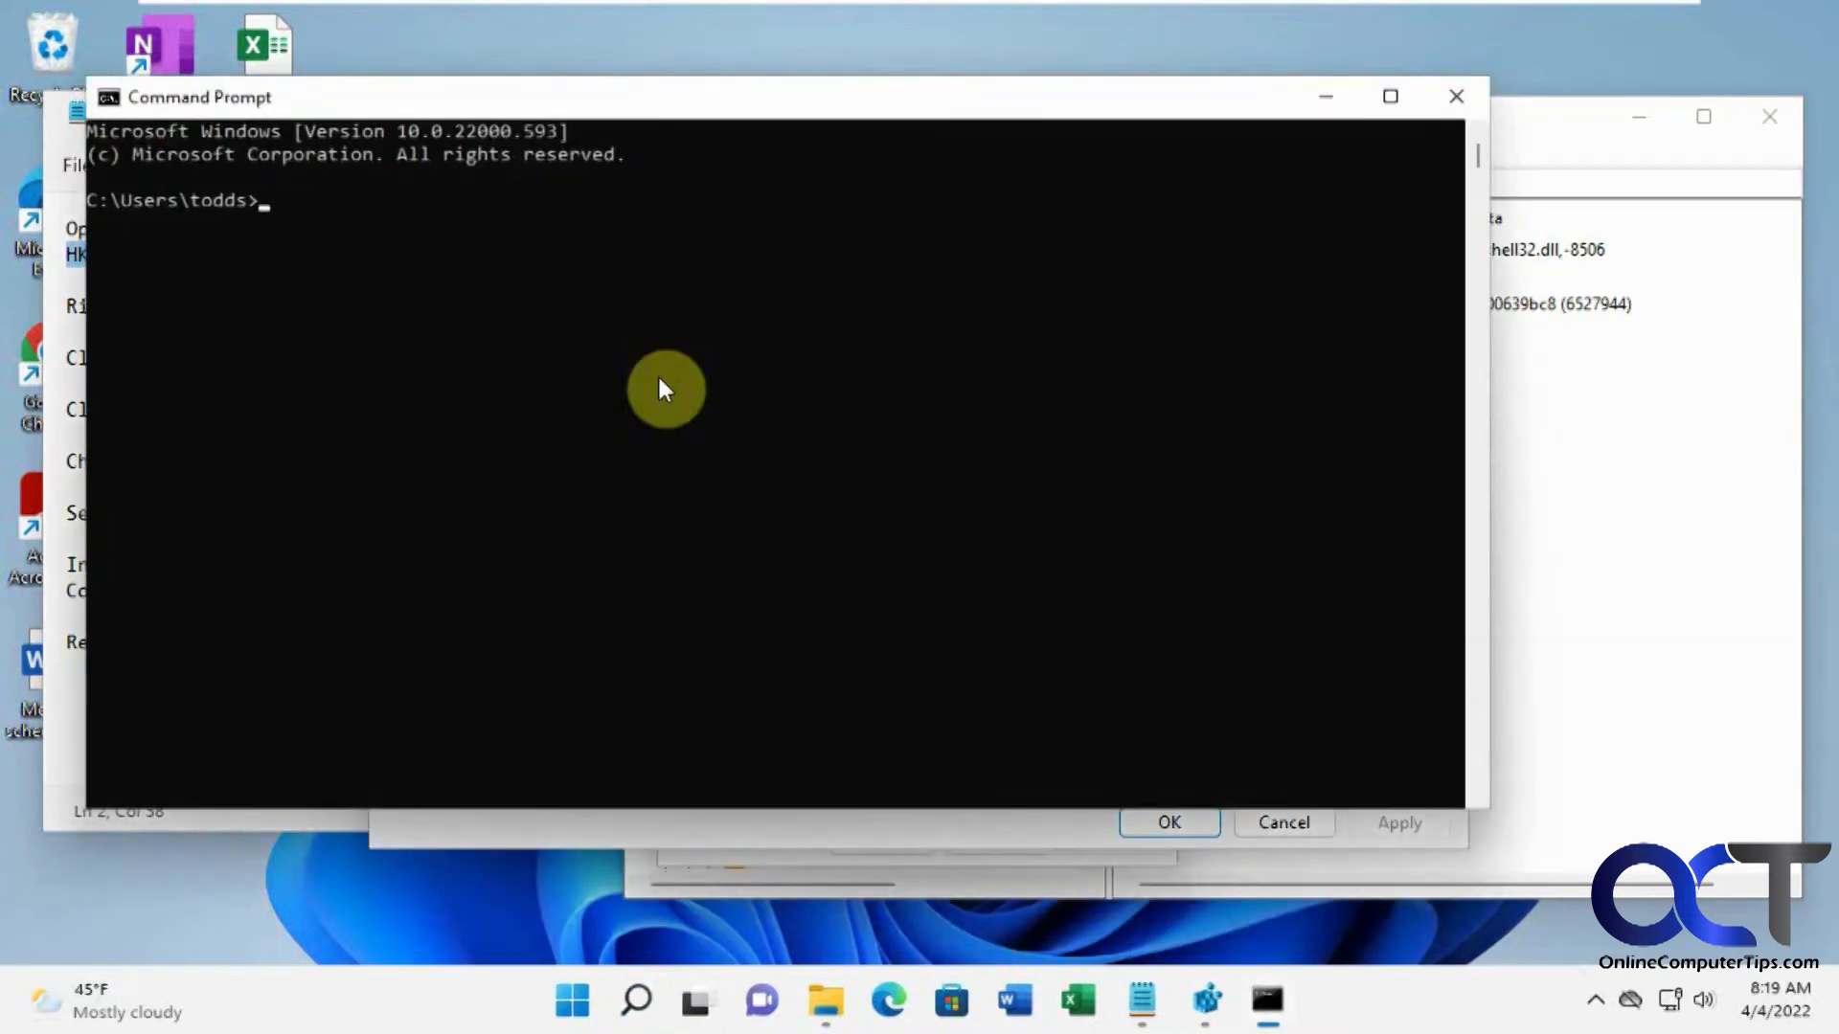
{"action": "type", "text": "whoami"}
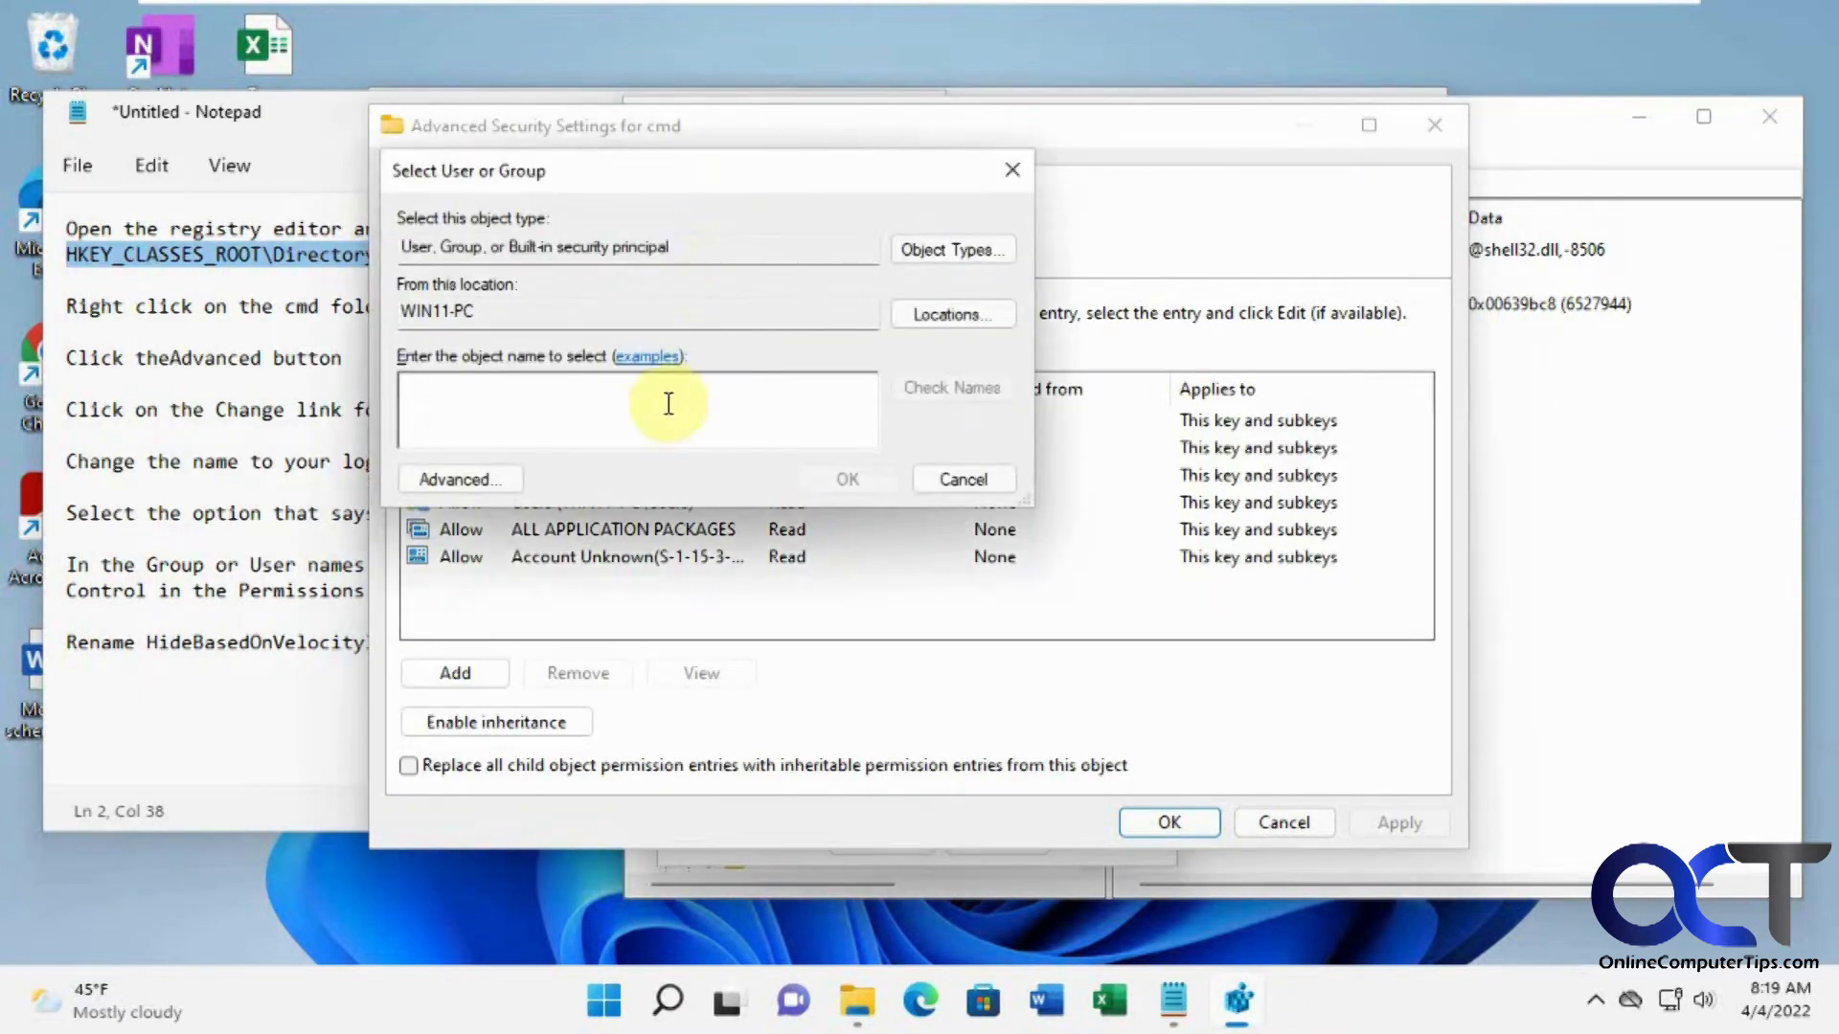
{"action": "type", "text": "todds"}
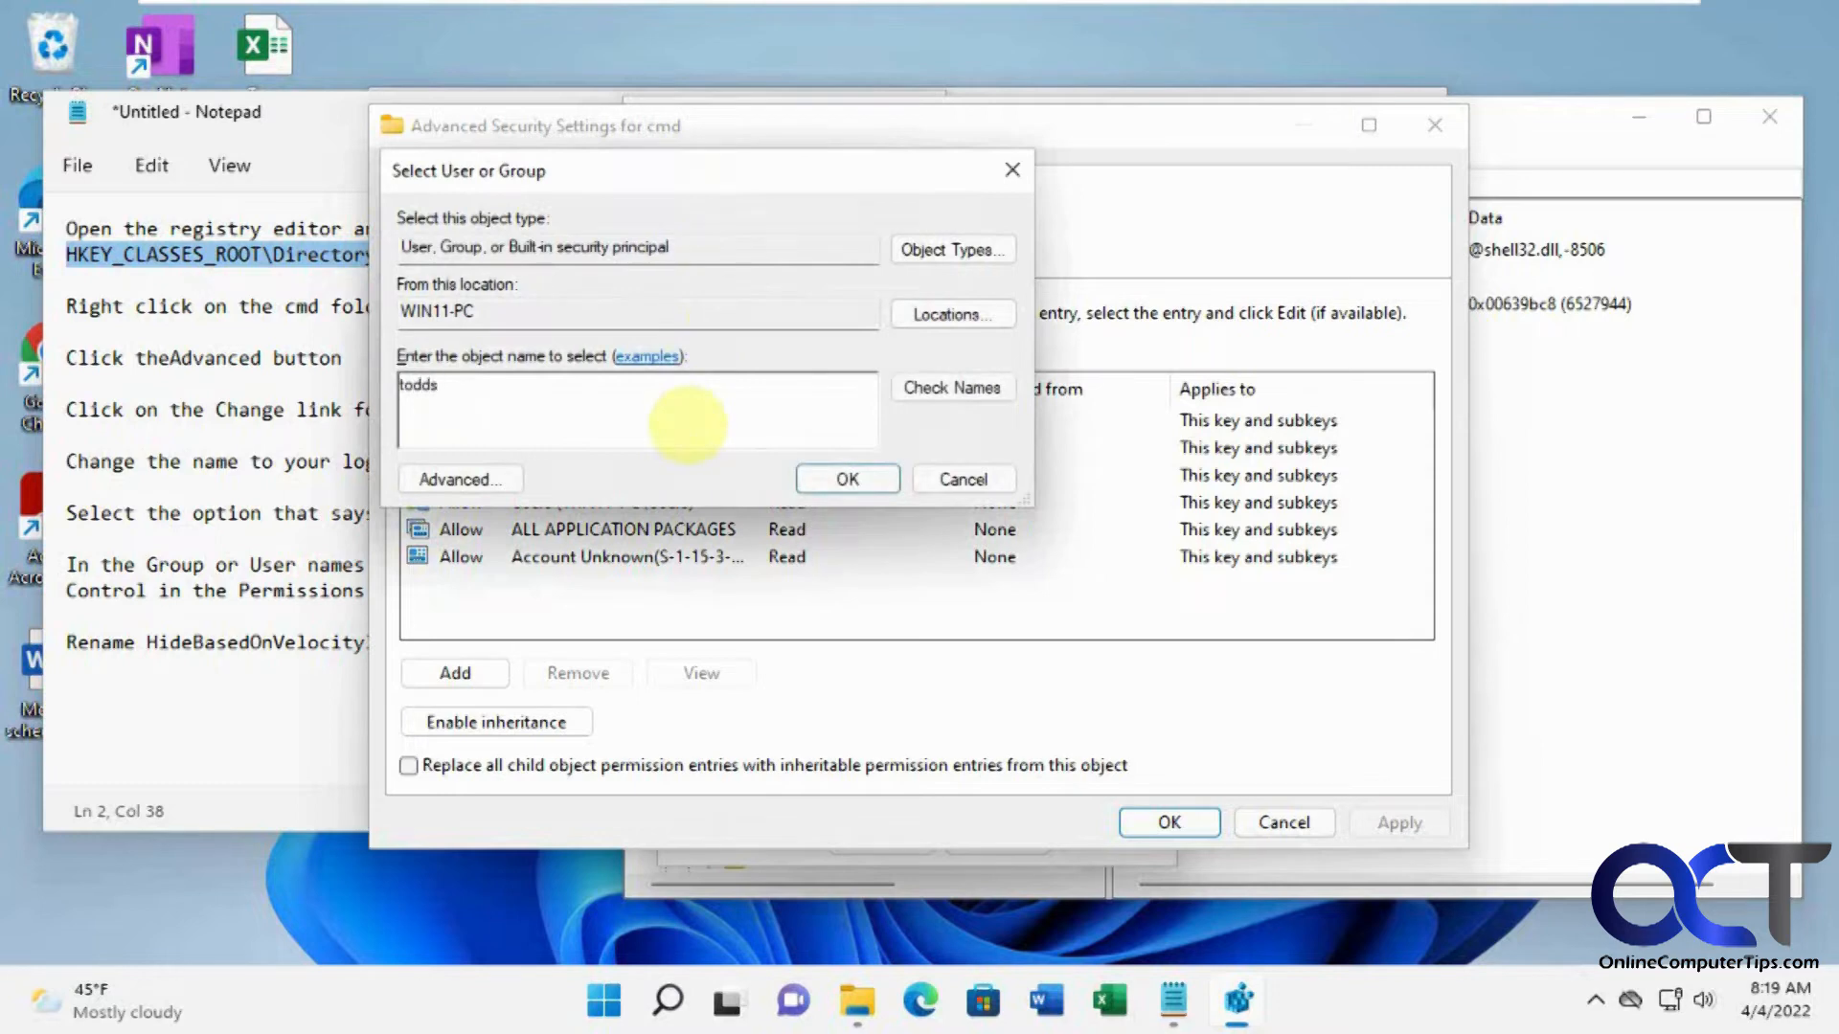
{"action": "left_click", "coordinate": [952, 387]}
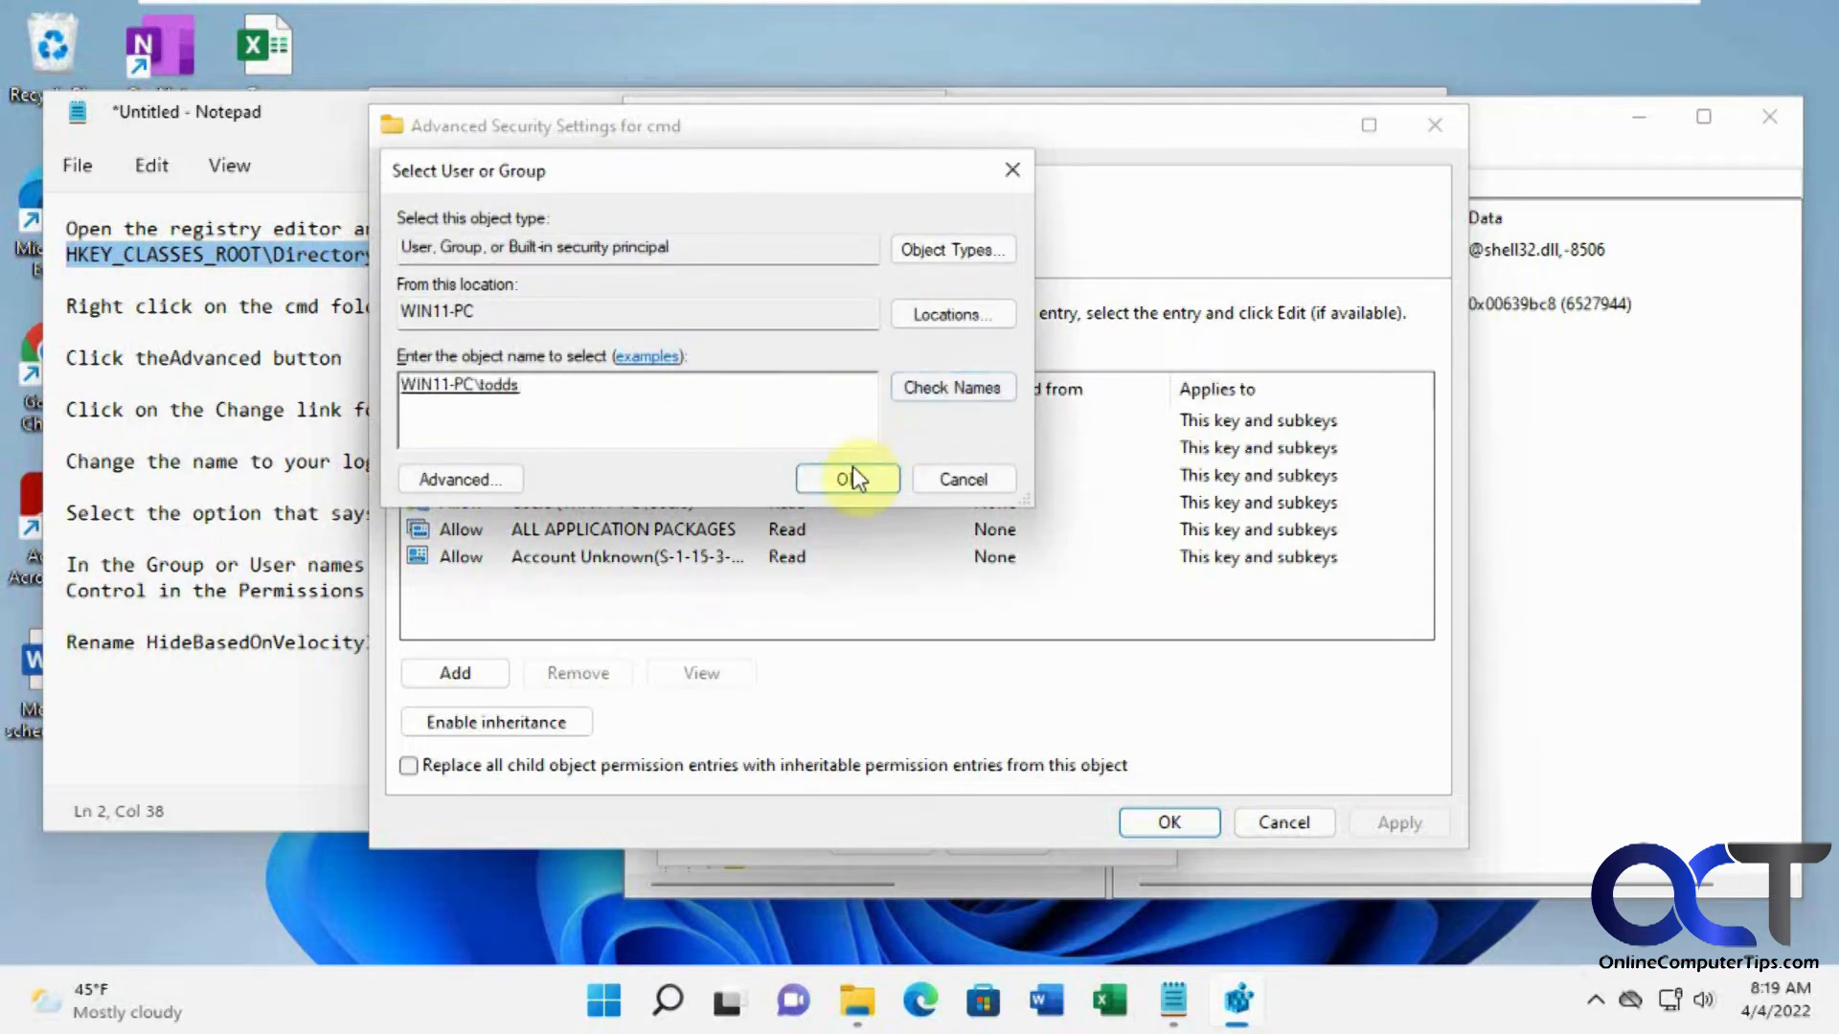
{"action": "left_click", "coordinate": [845, 479]}
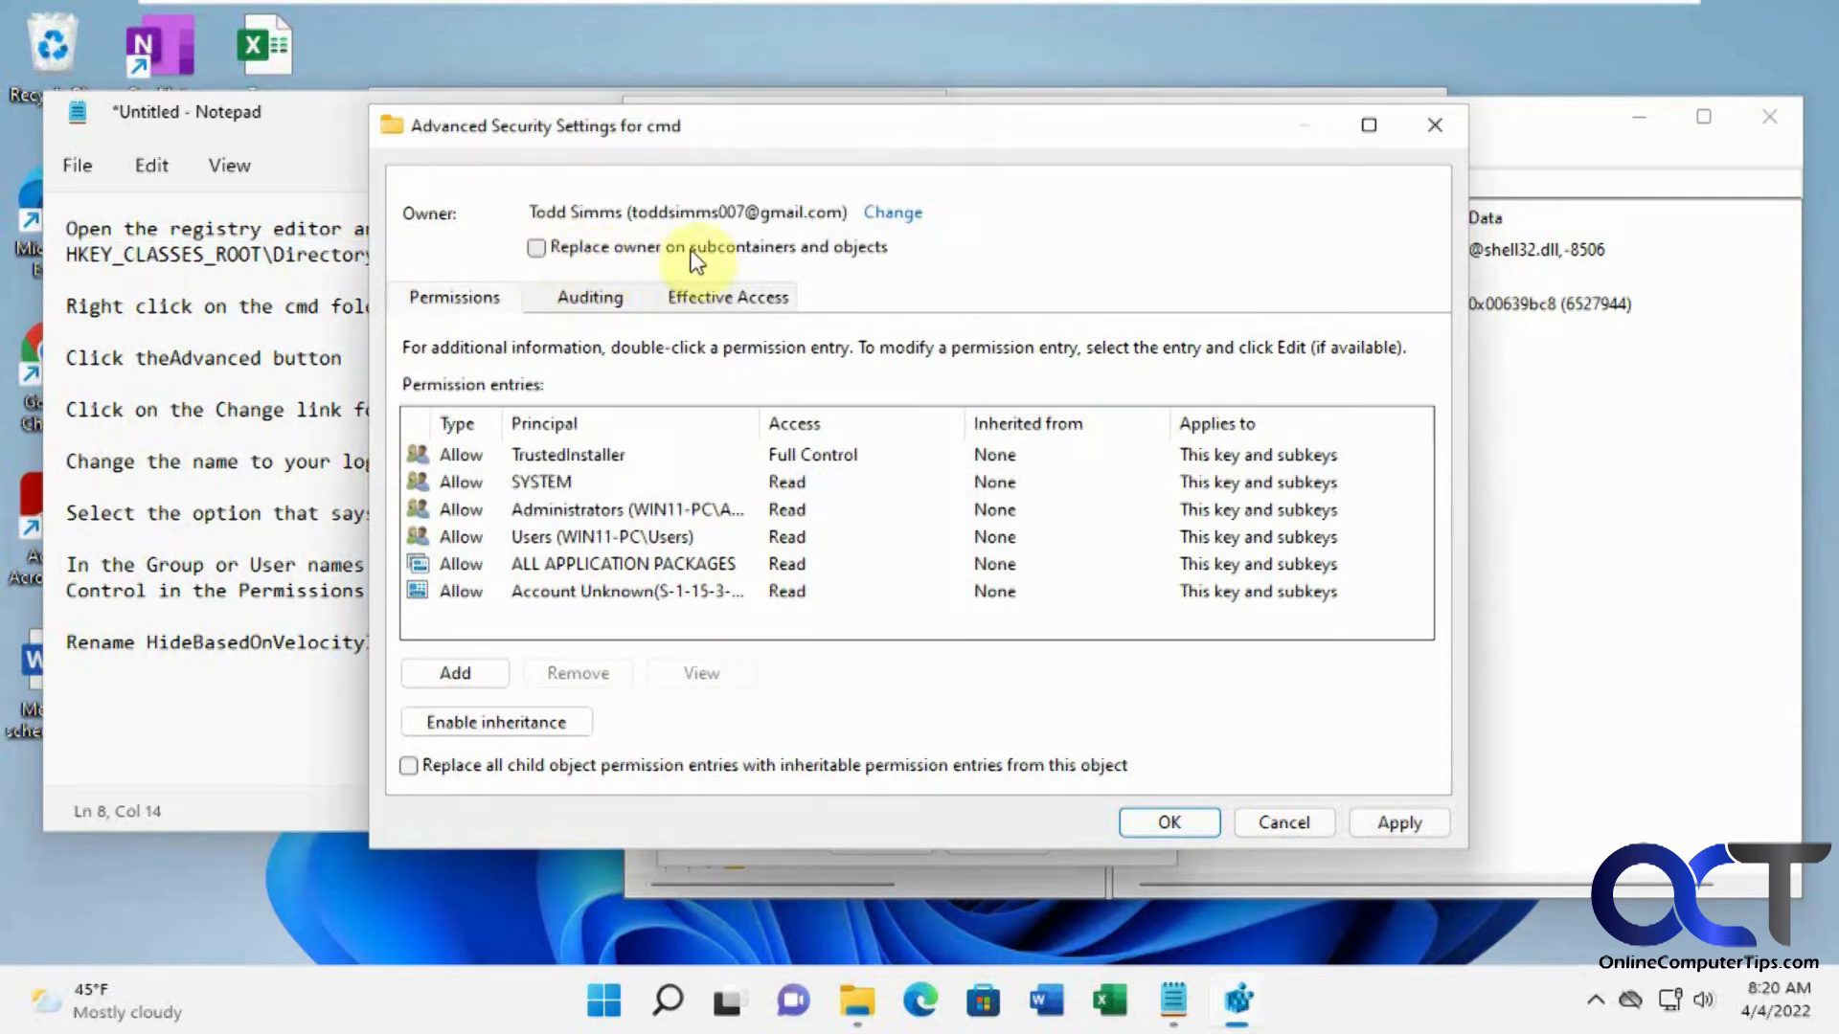
{"action": "left_click", "coordinate": [536, 247]}
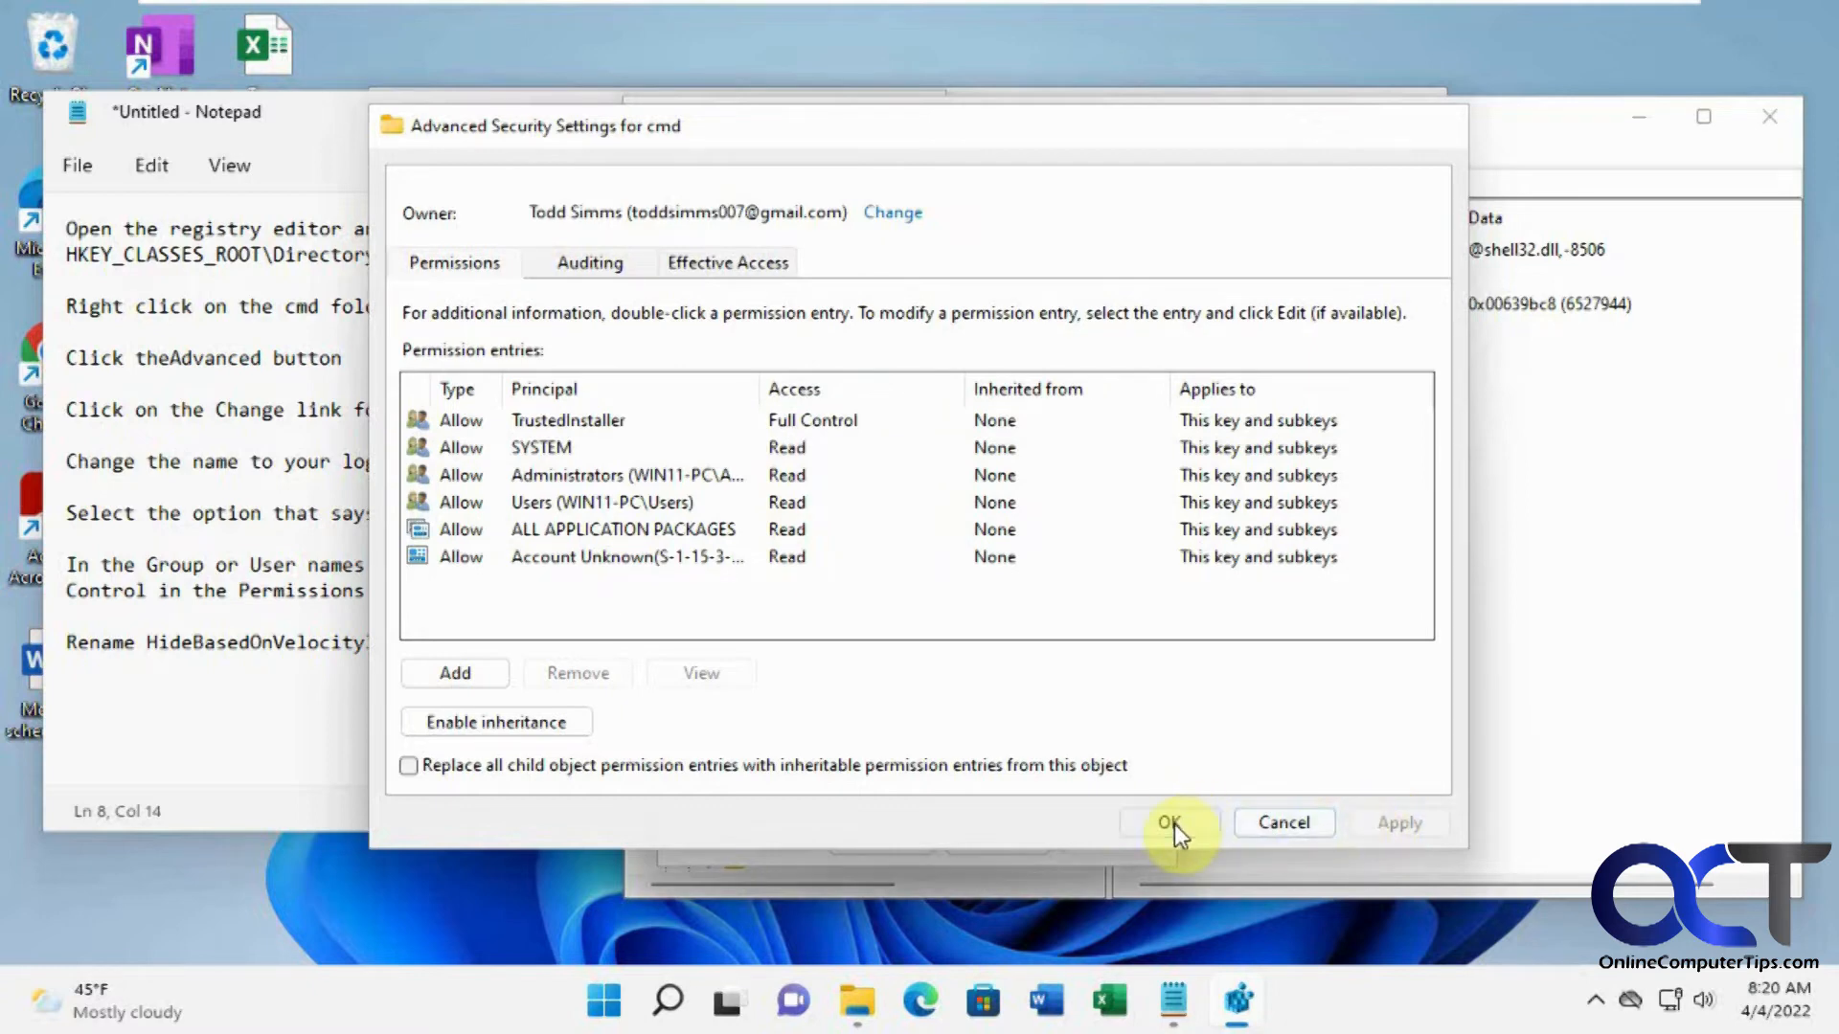
{"action": "left_click", "coordinate": [1168, 821]}
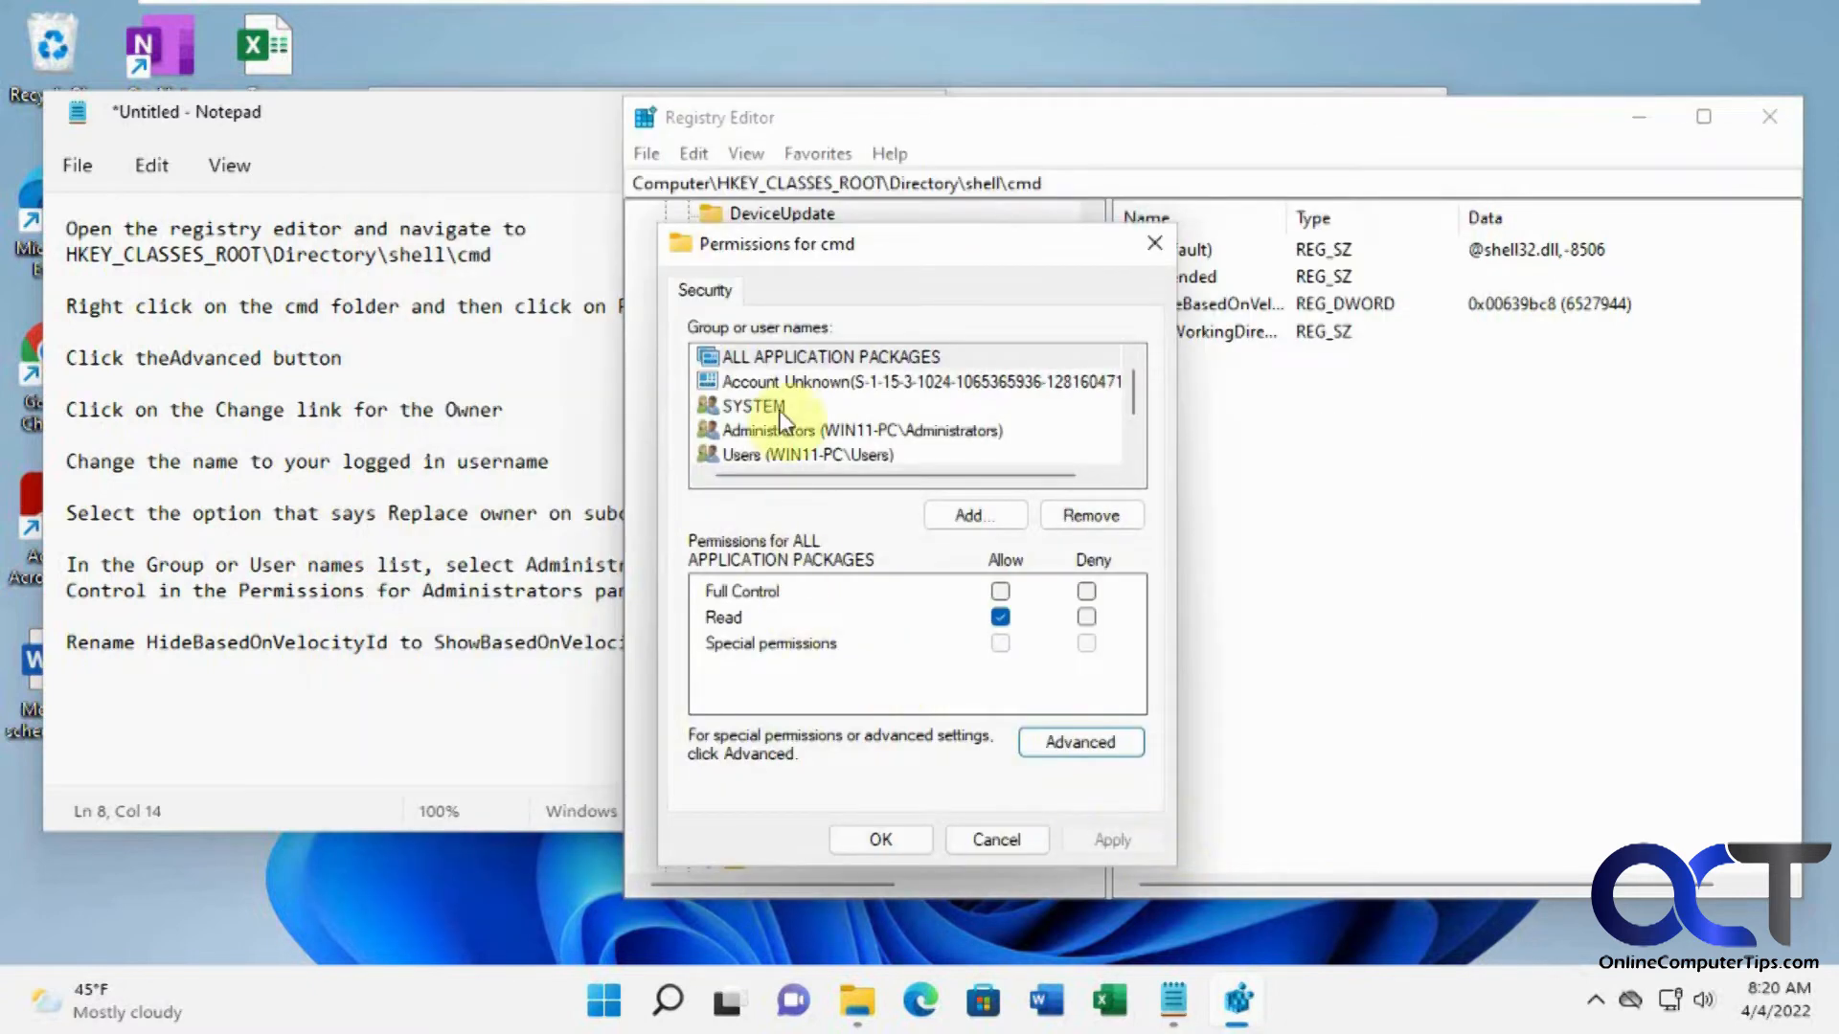
{"action": "mouse_move", "coordinate": [897, 293]}
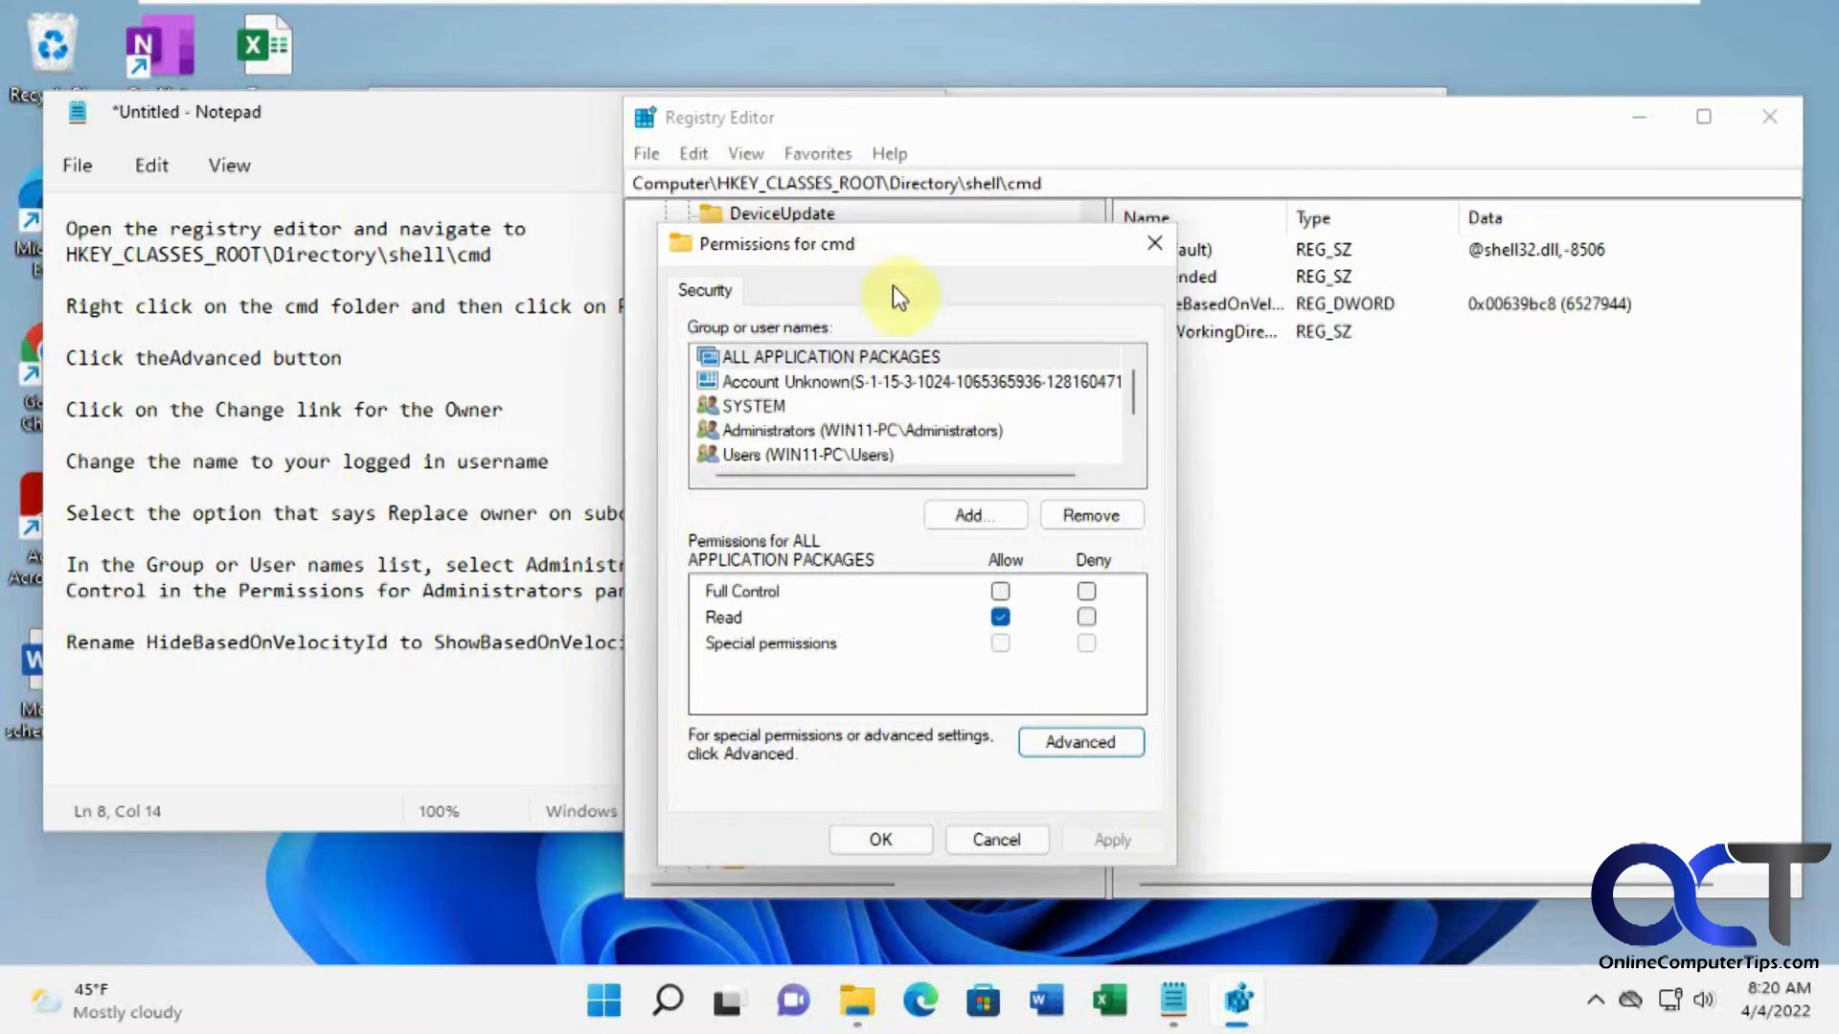
Step: Allow Administrators Full Control on the cmd key and save the permissions
{"action": "left_click", "coordinate": [862, 431]}
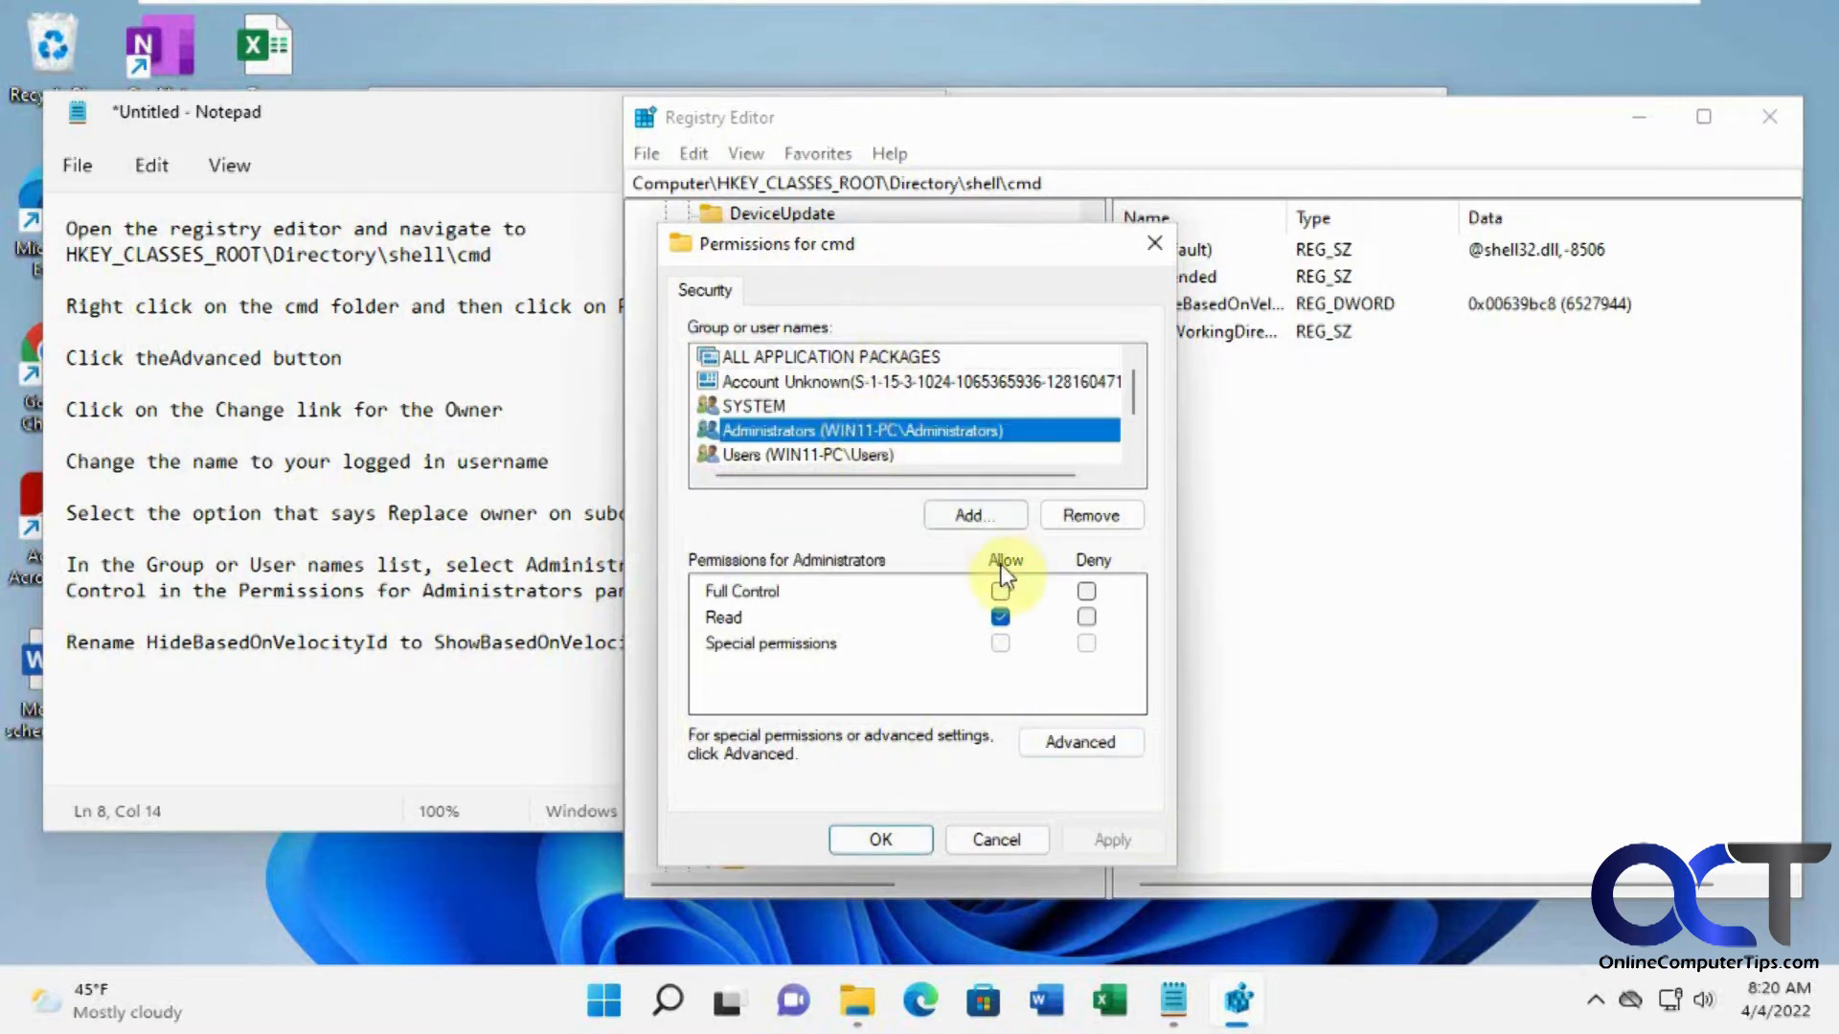
{"action": "left_click", "coordinate": [1000, 592]}
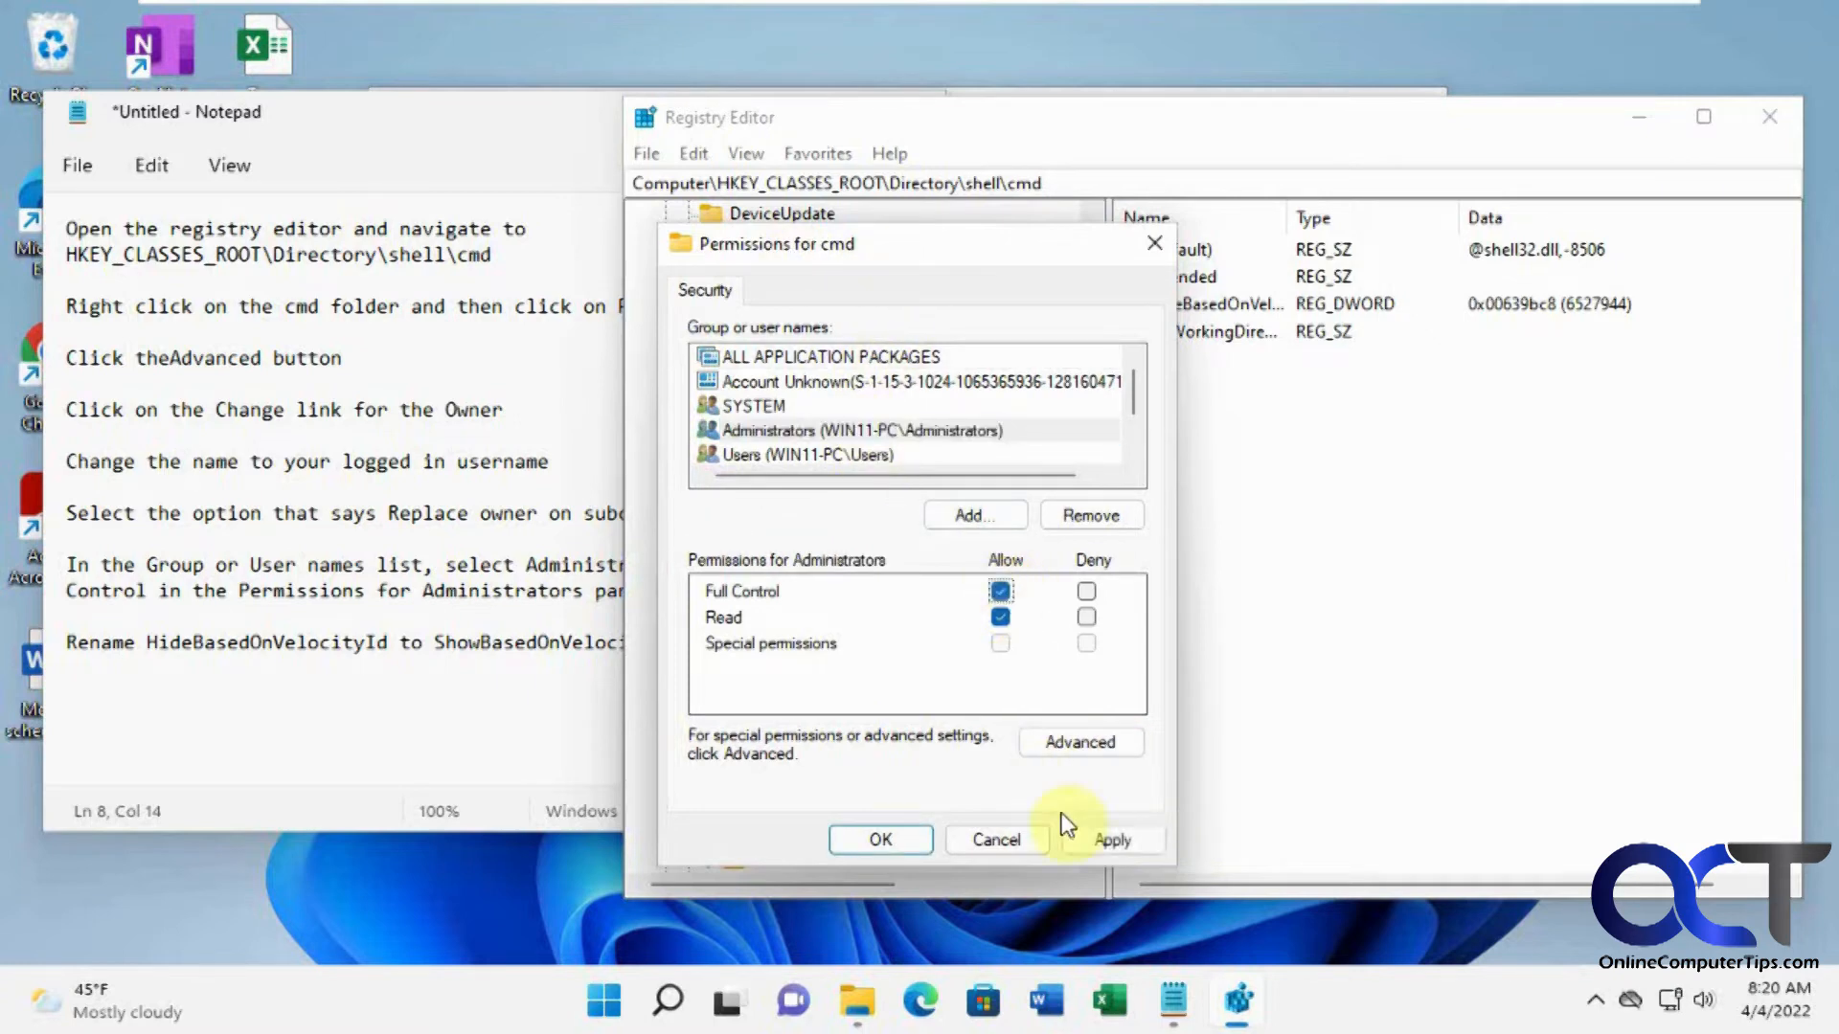
{"action": "left_click", "coordinate": [879, 839]}
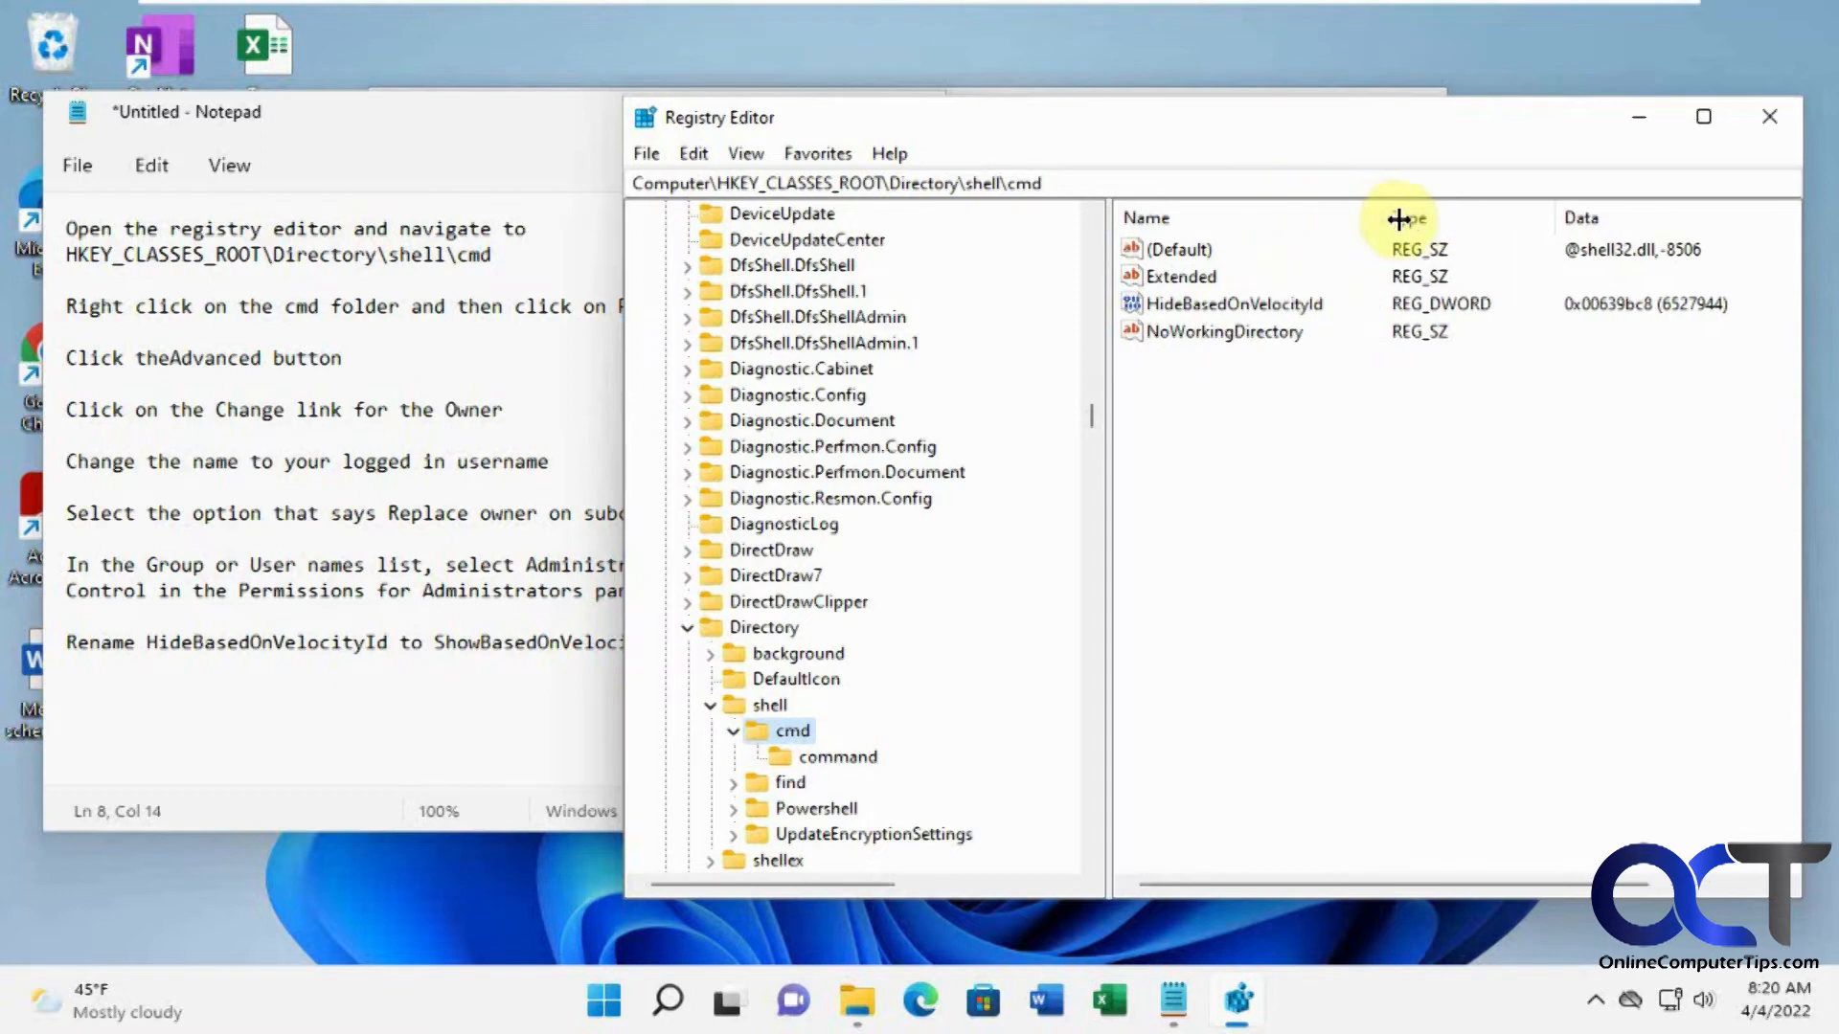
Step: Rename HideBasedOnVelocityId to ShowBasedOnVelocityId and return to File Explorer
{"action": "left_click", "coordinate": [1232, 304]}
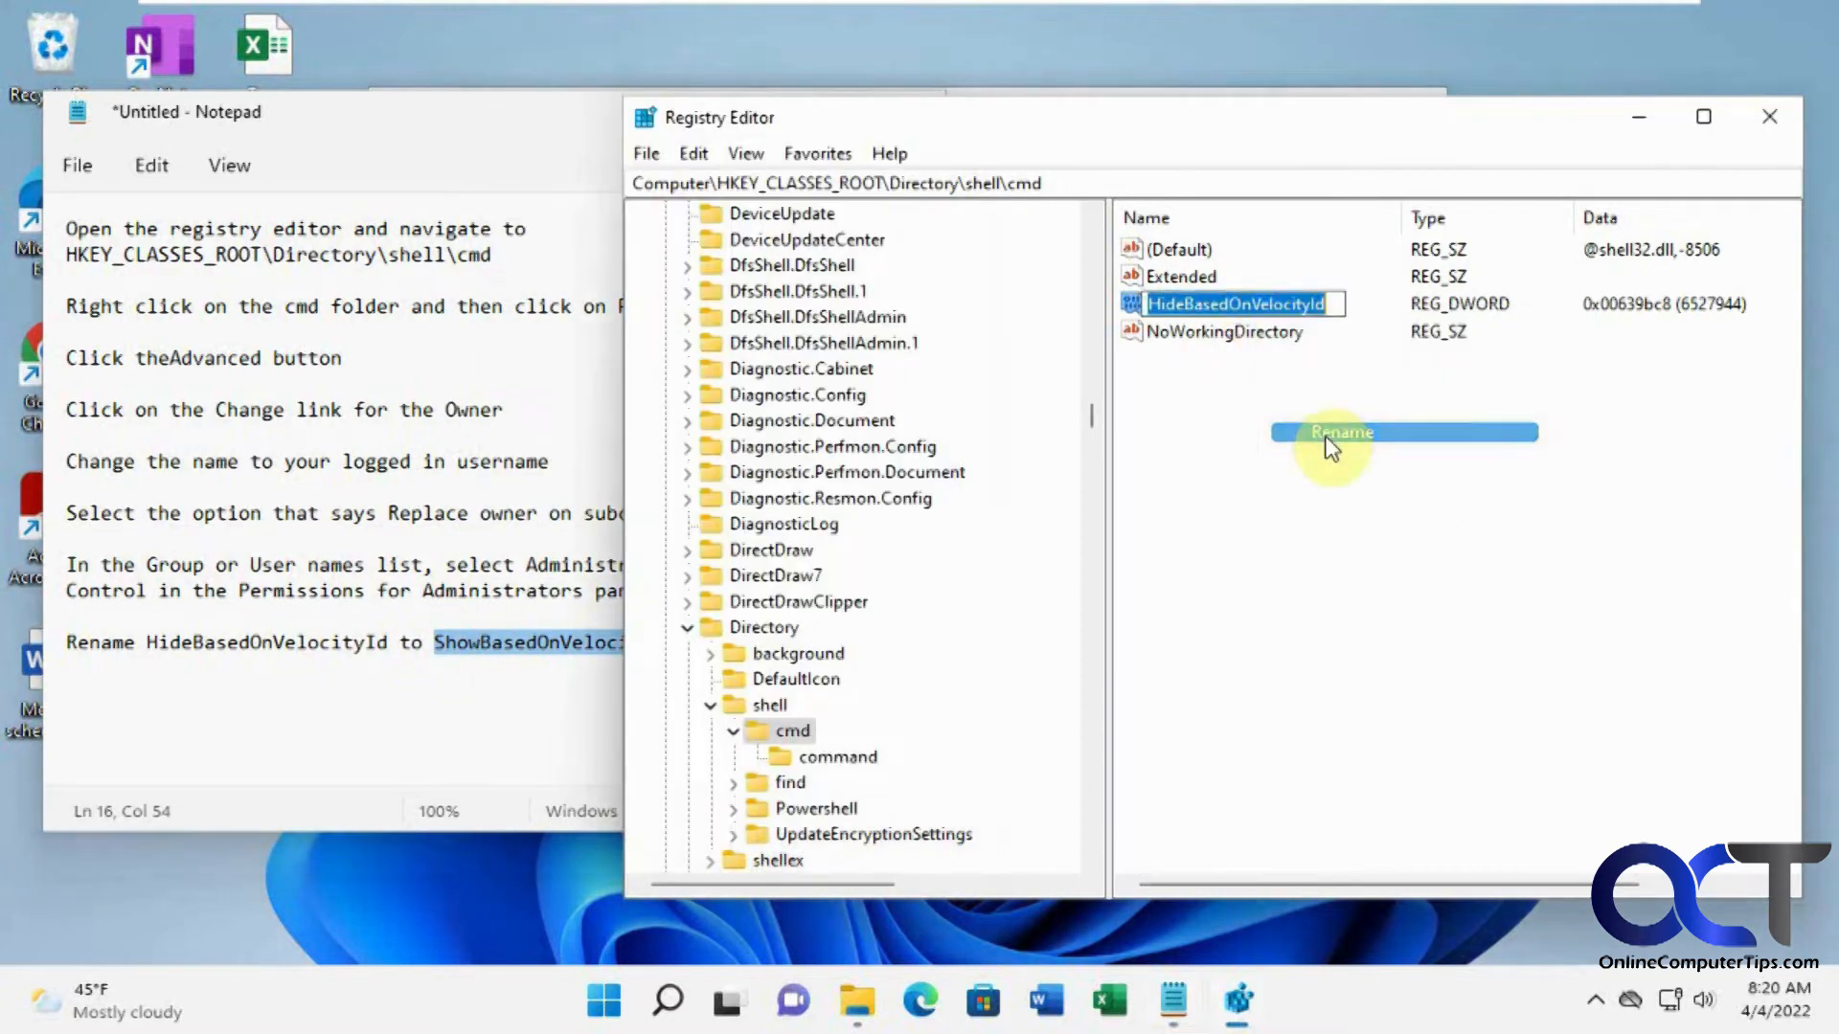
{"action": "type", "text": "ShowBasedOnVelocityId"}
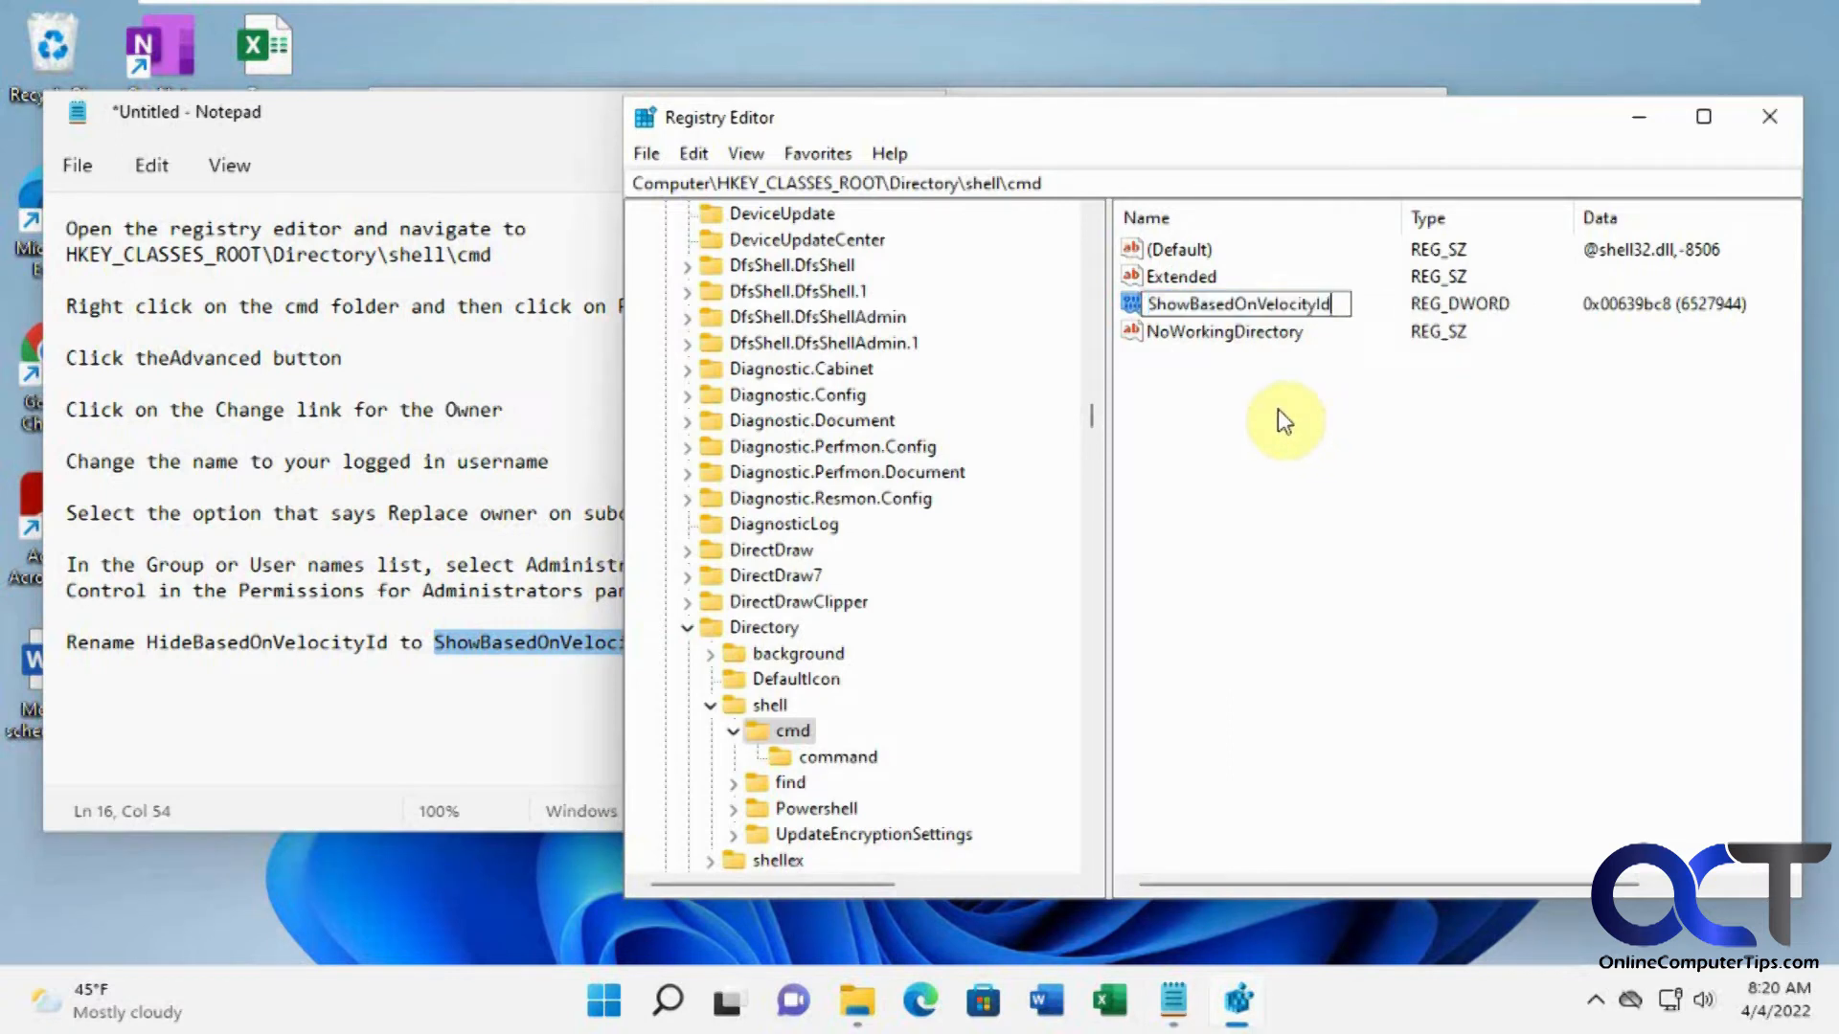
{"action": "key", "text": "enter"}
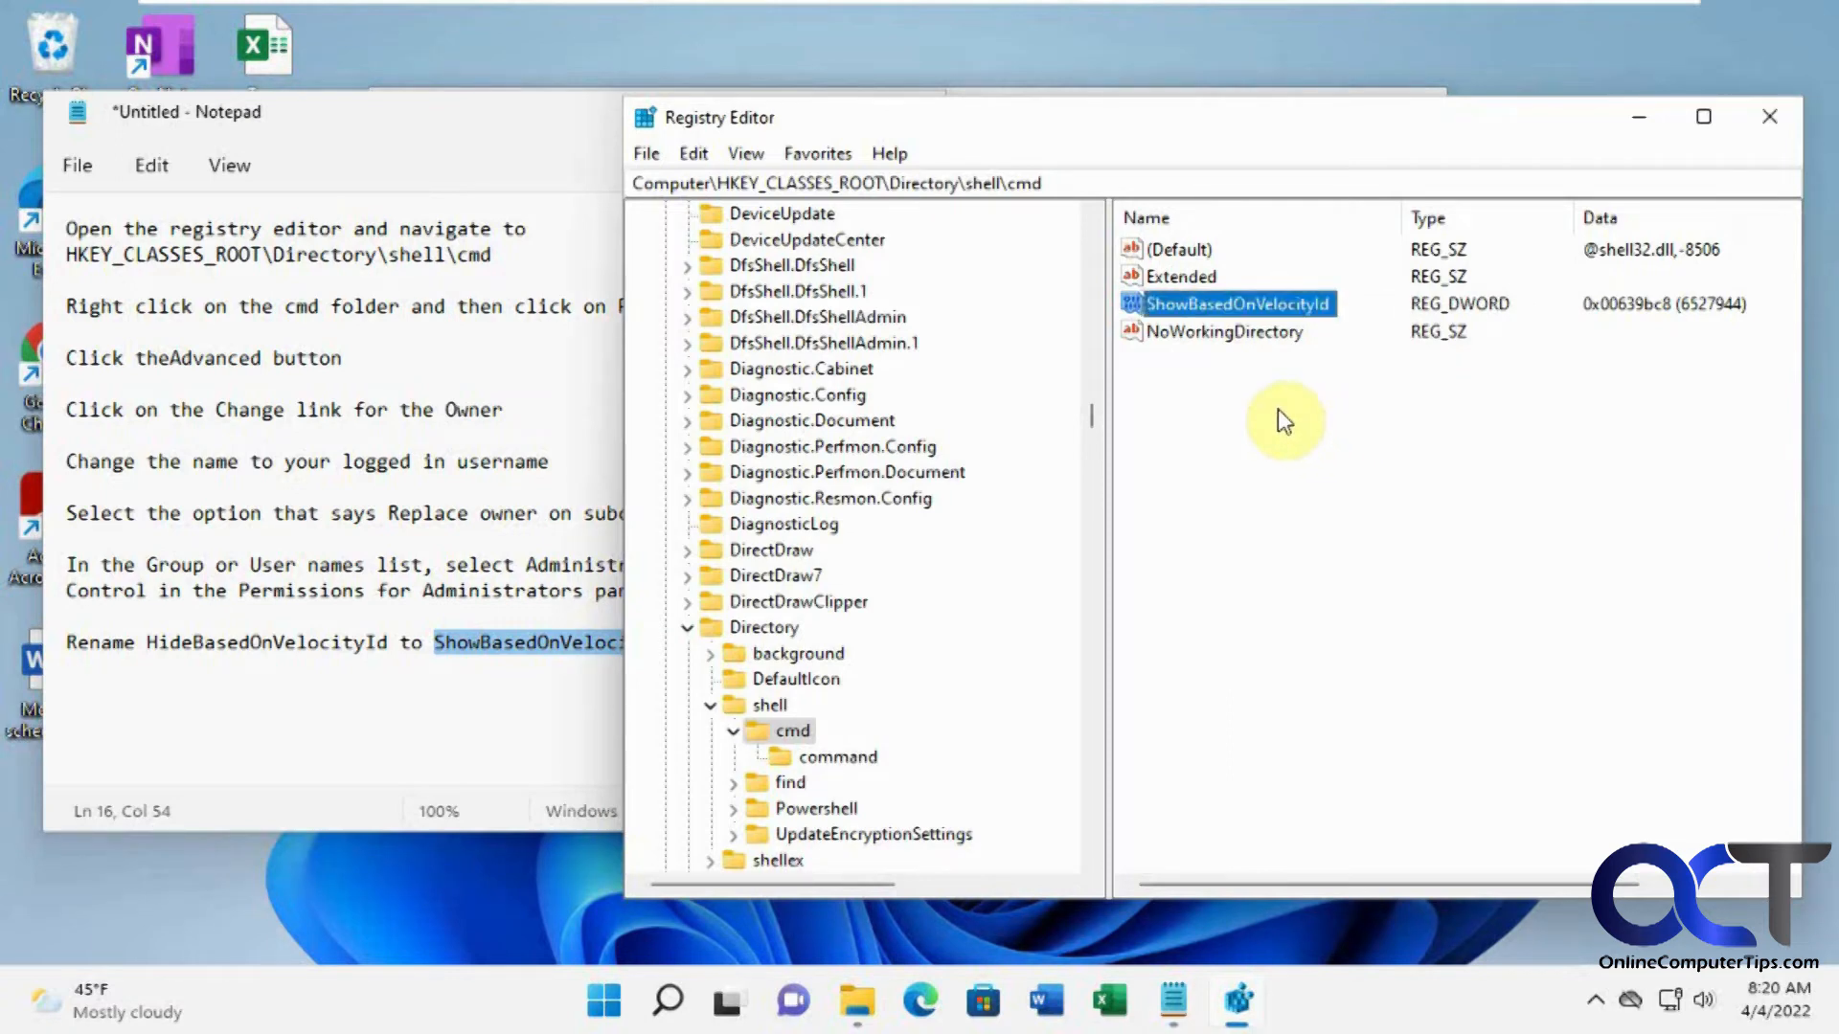
{"action": "left_click", "coordinate": [855, 1001]}
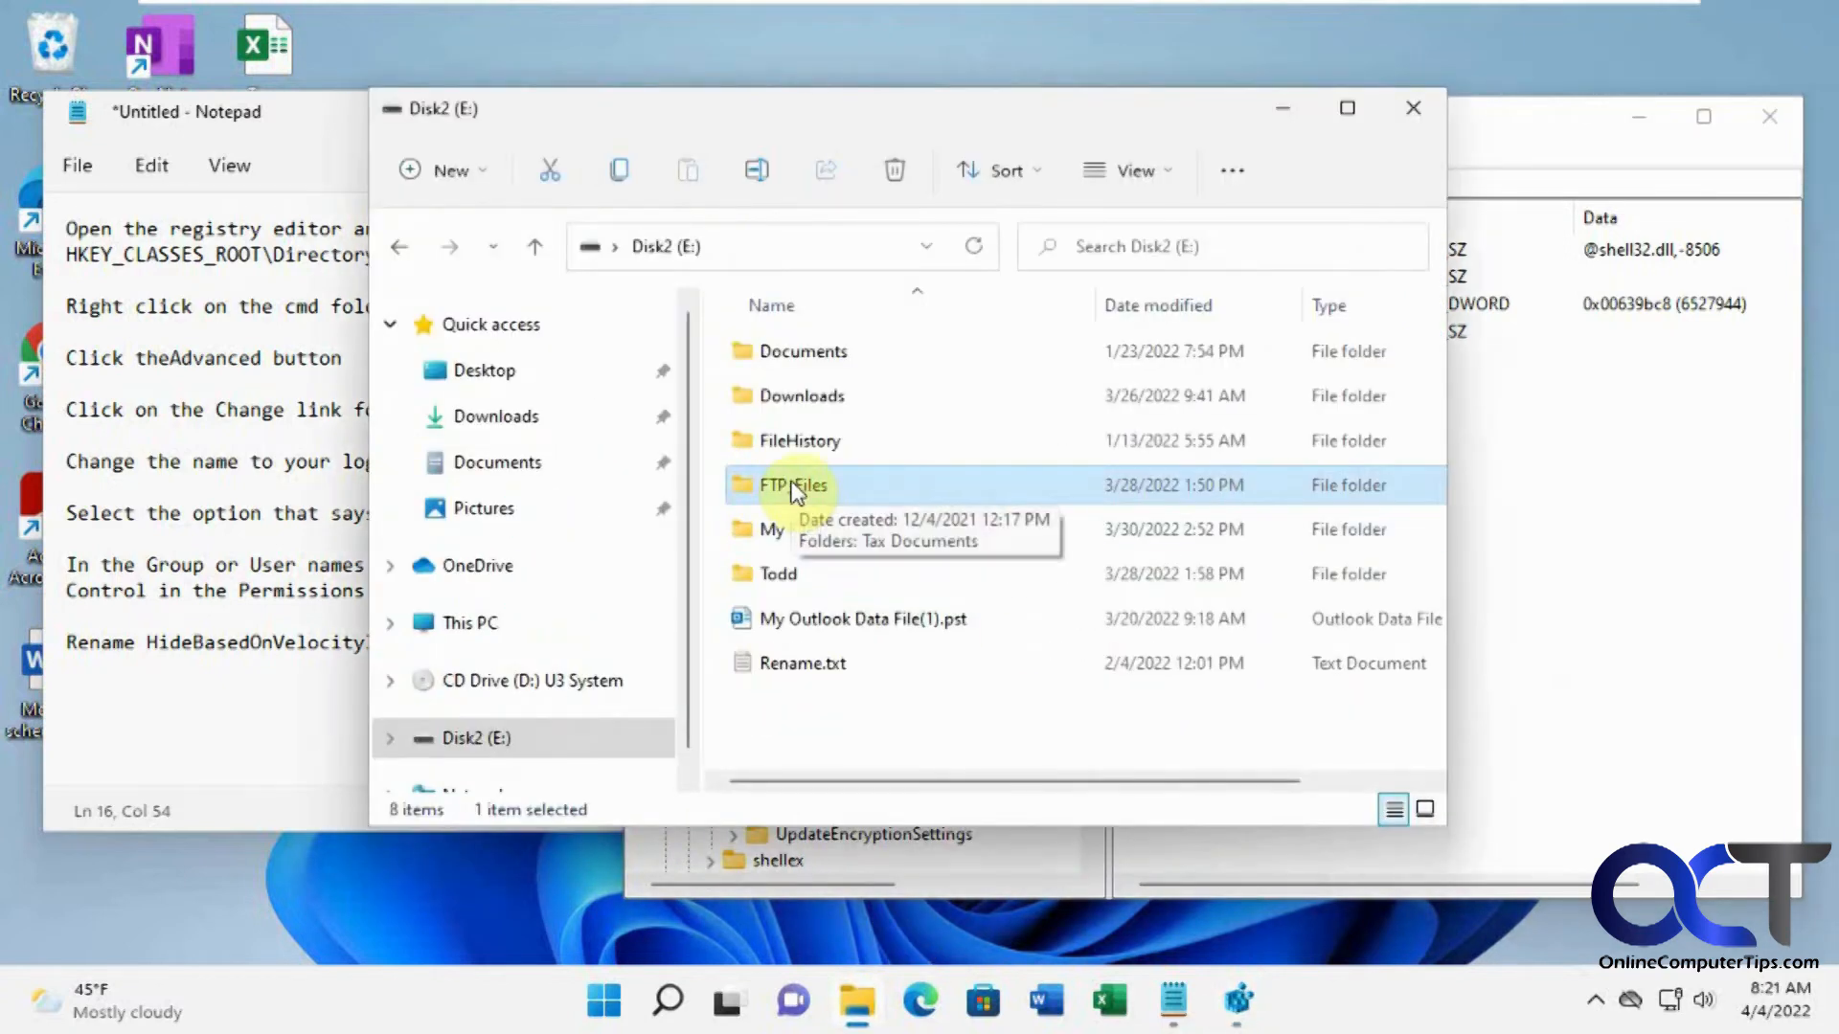
Step: Use Show more options on FTP_Files to open a command window there, then minimize it
{"action": "right_click", "coordinate": [793, 485]}
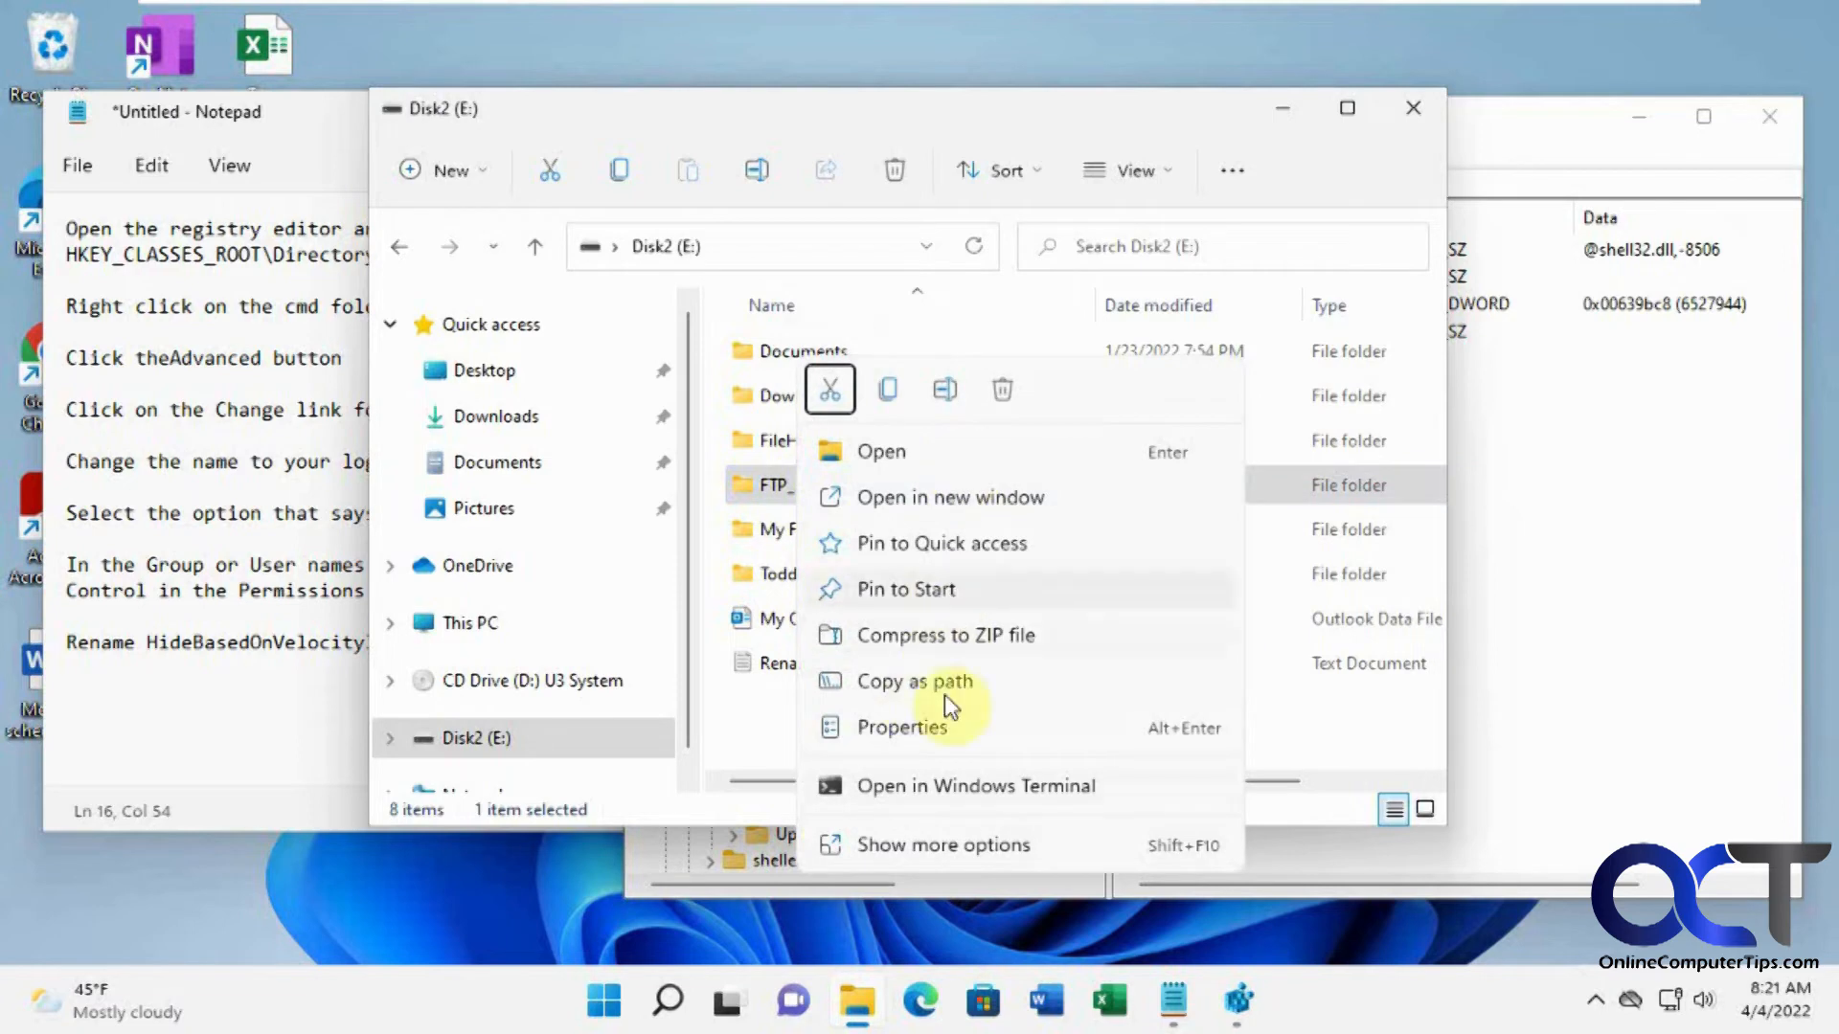
{"action": "left_click", "coordinate": [943, 845]}
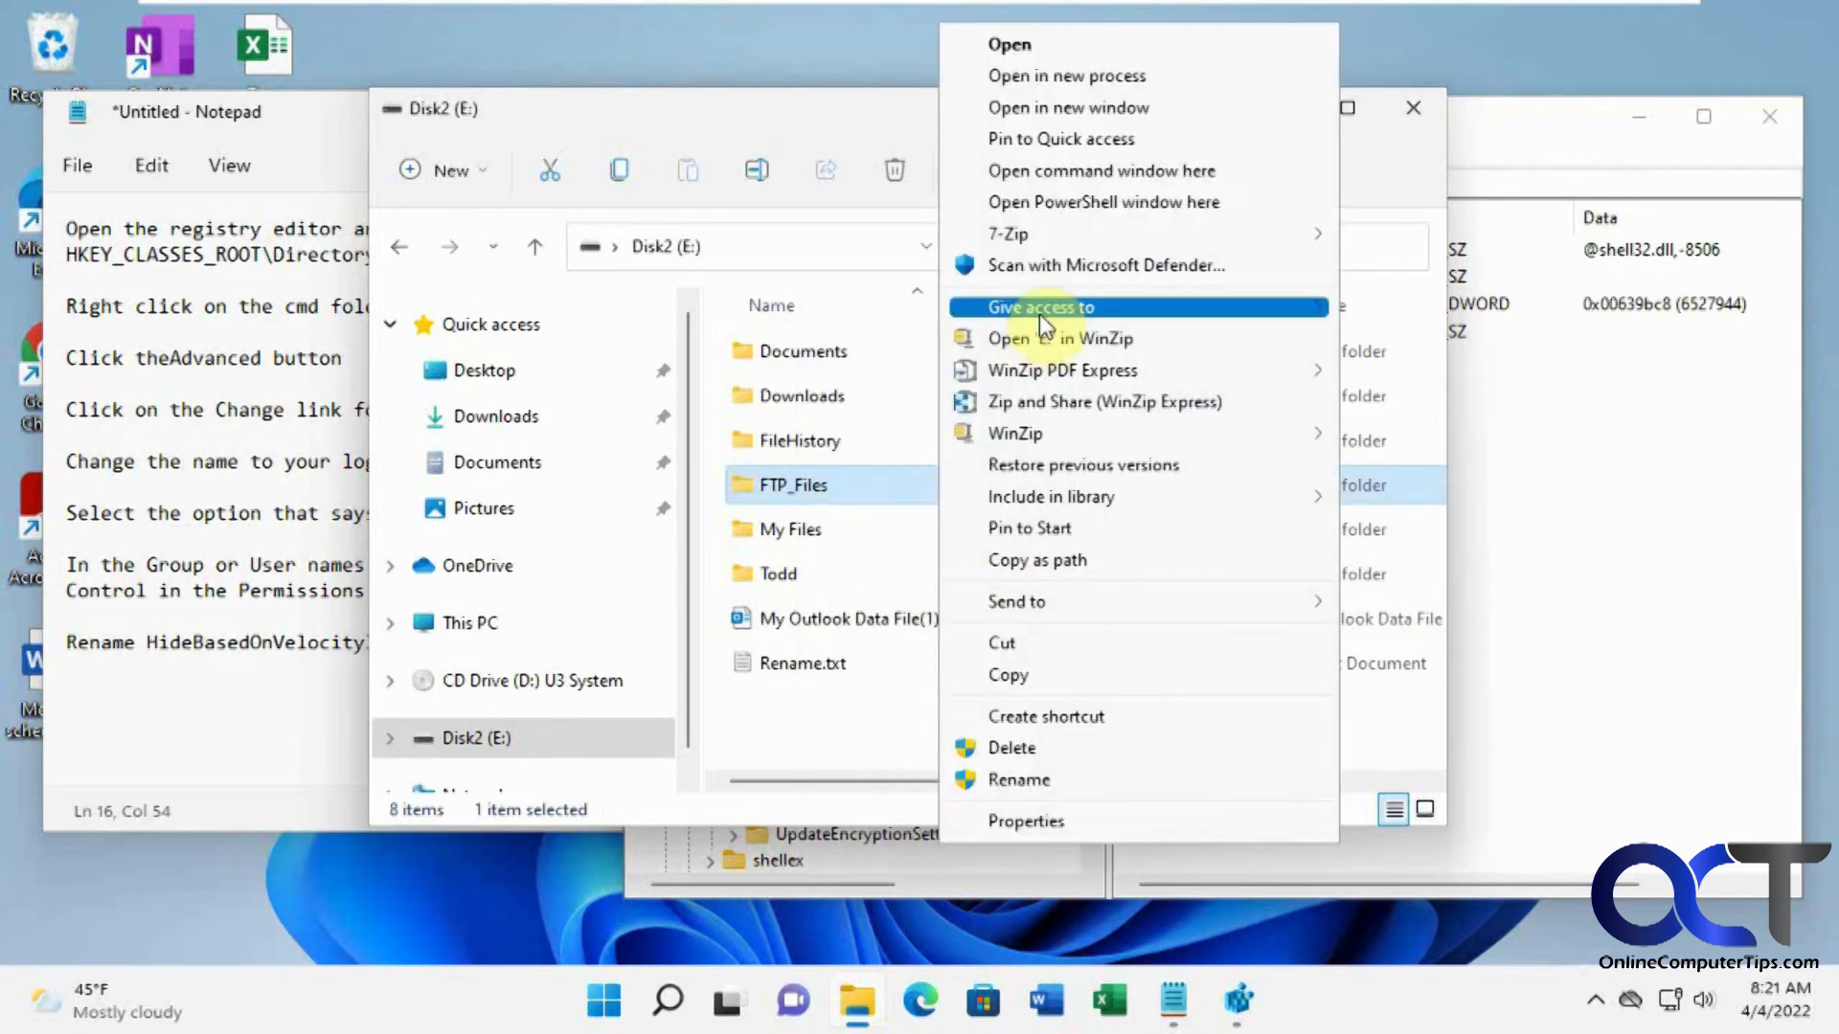
{"action": "mouse_move", "coordinate": [1088, 170]}
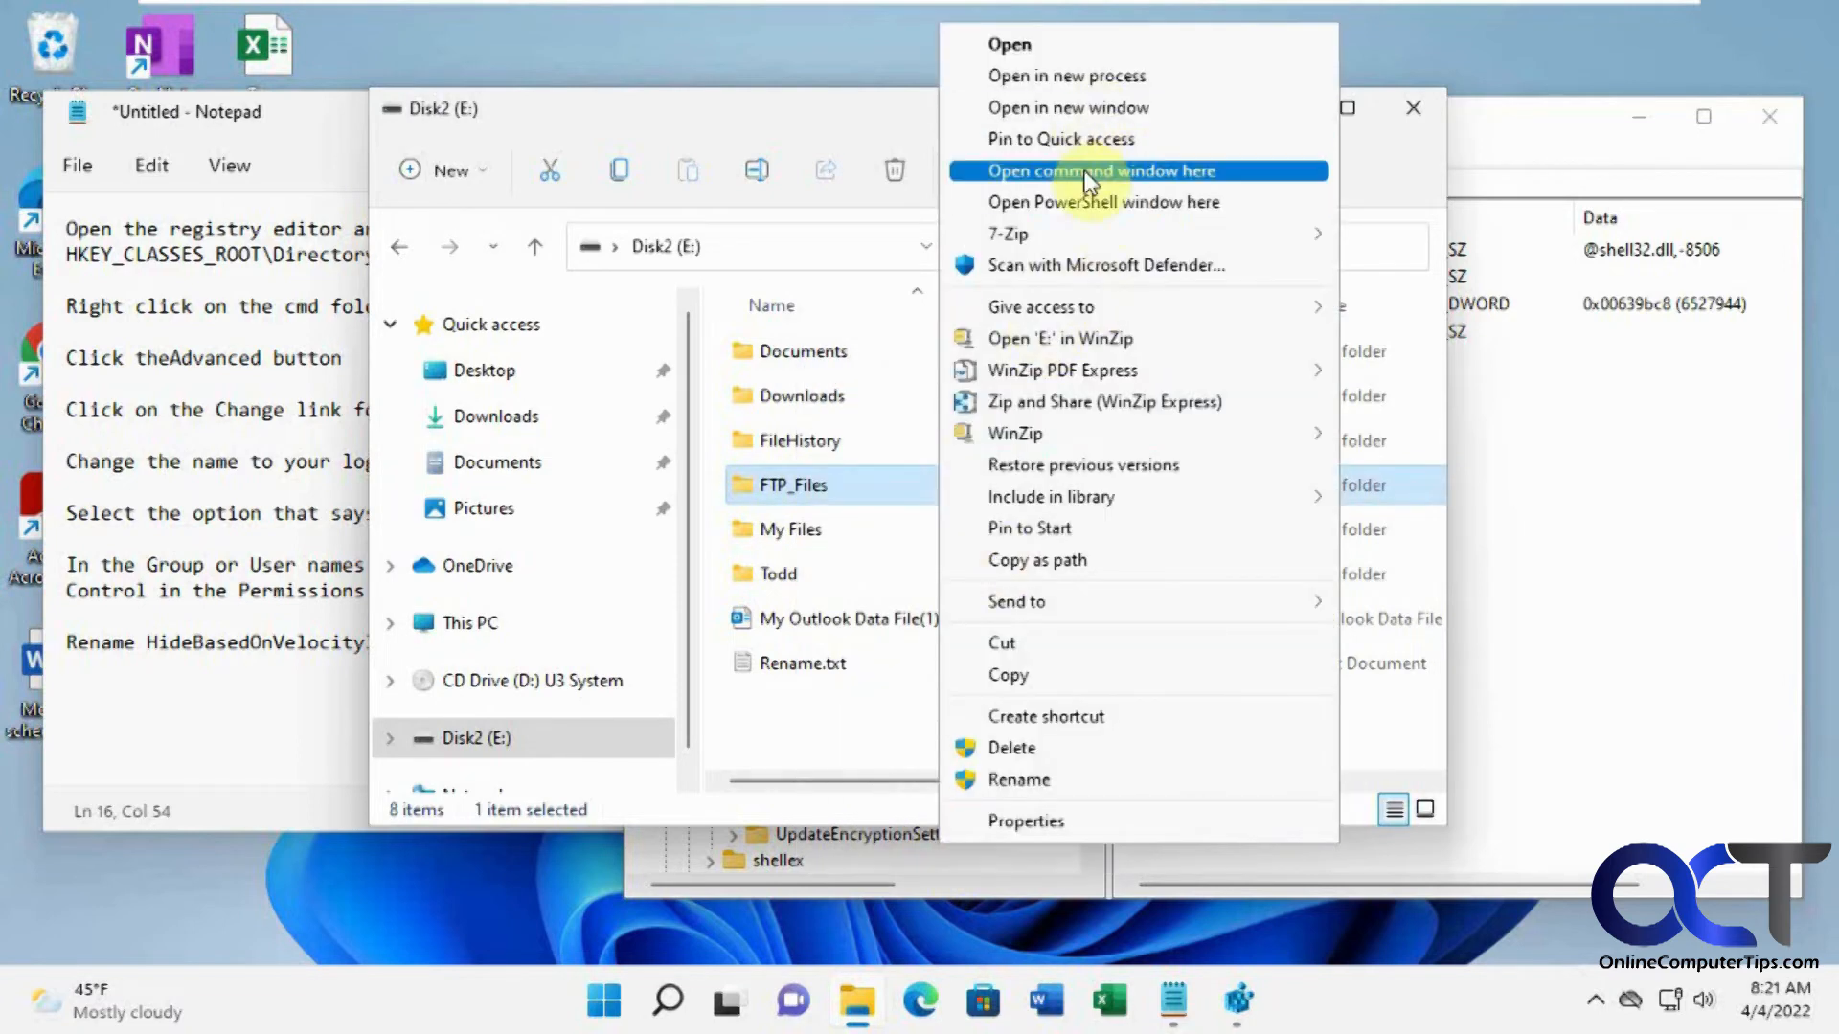
{"action": "left_click", "coordinate": [1095, 171]}
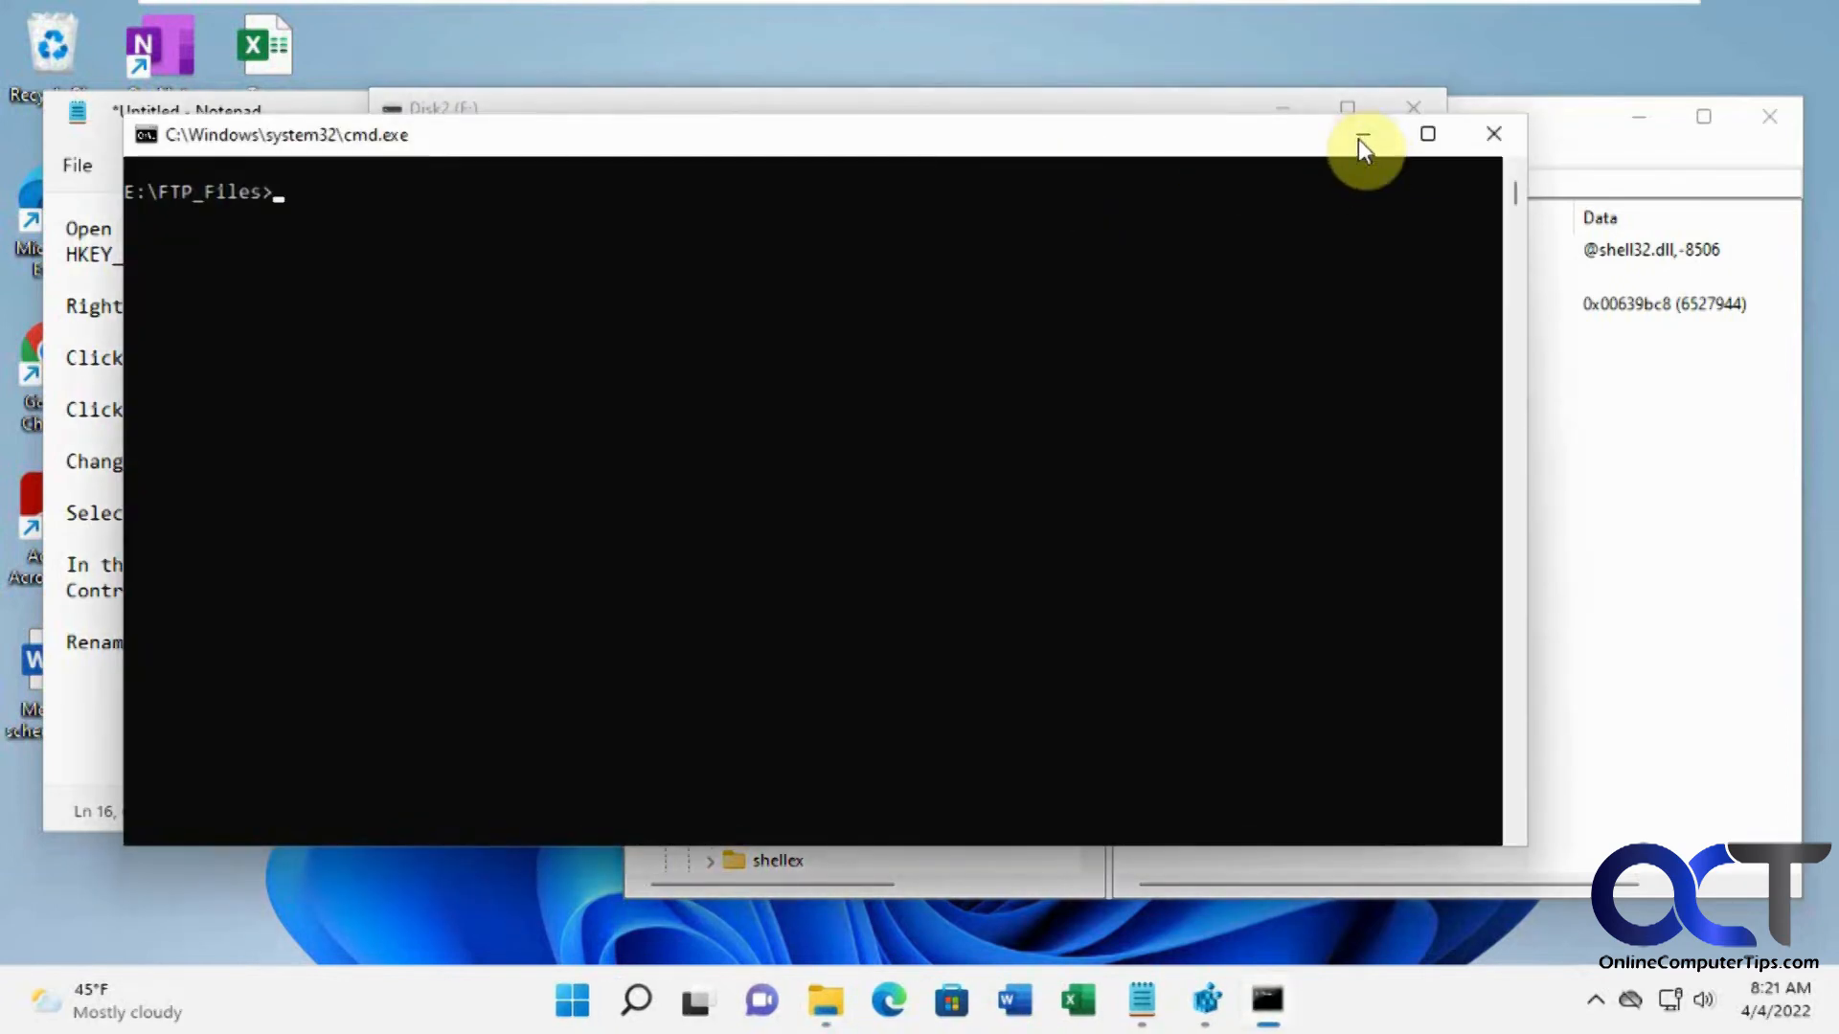
{"action": "left_click", "coordinate": [1362, 134]}
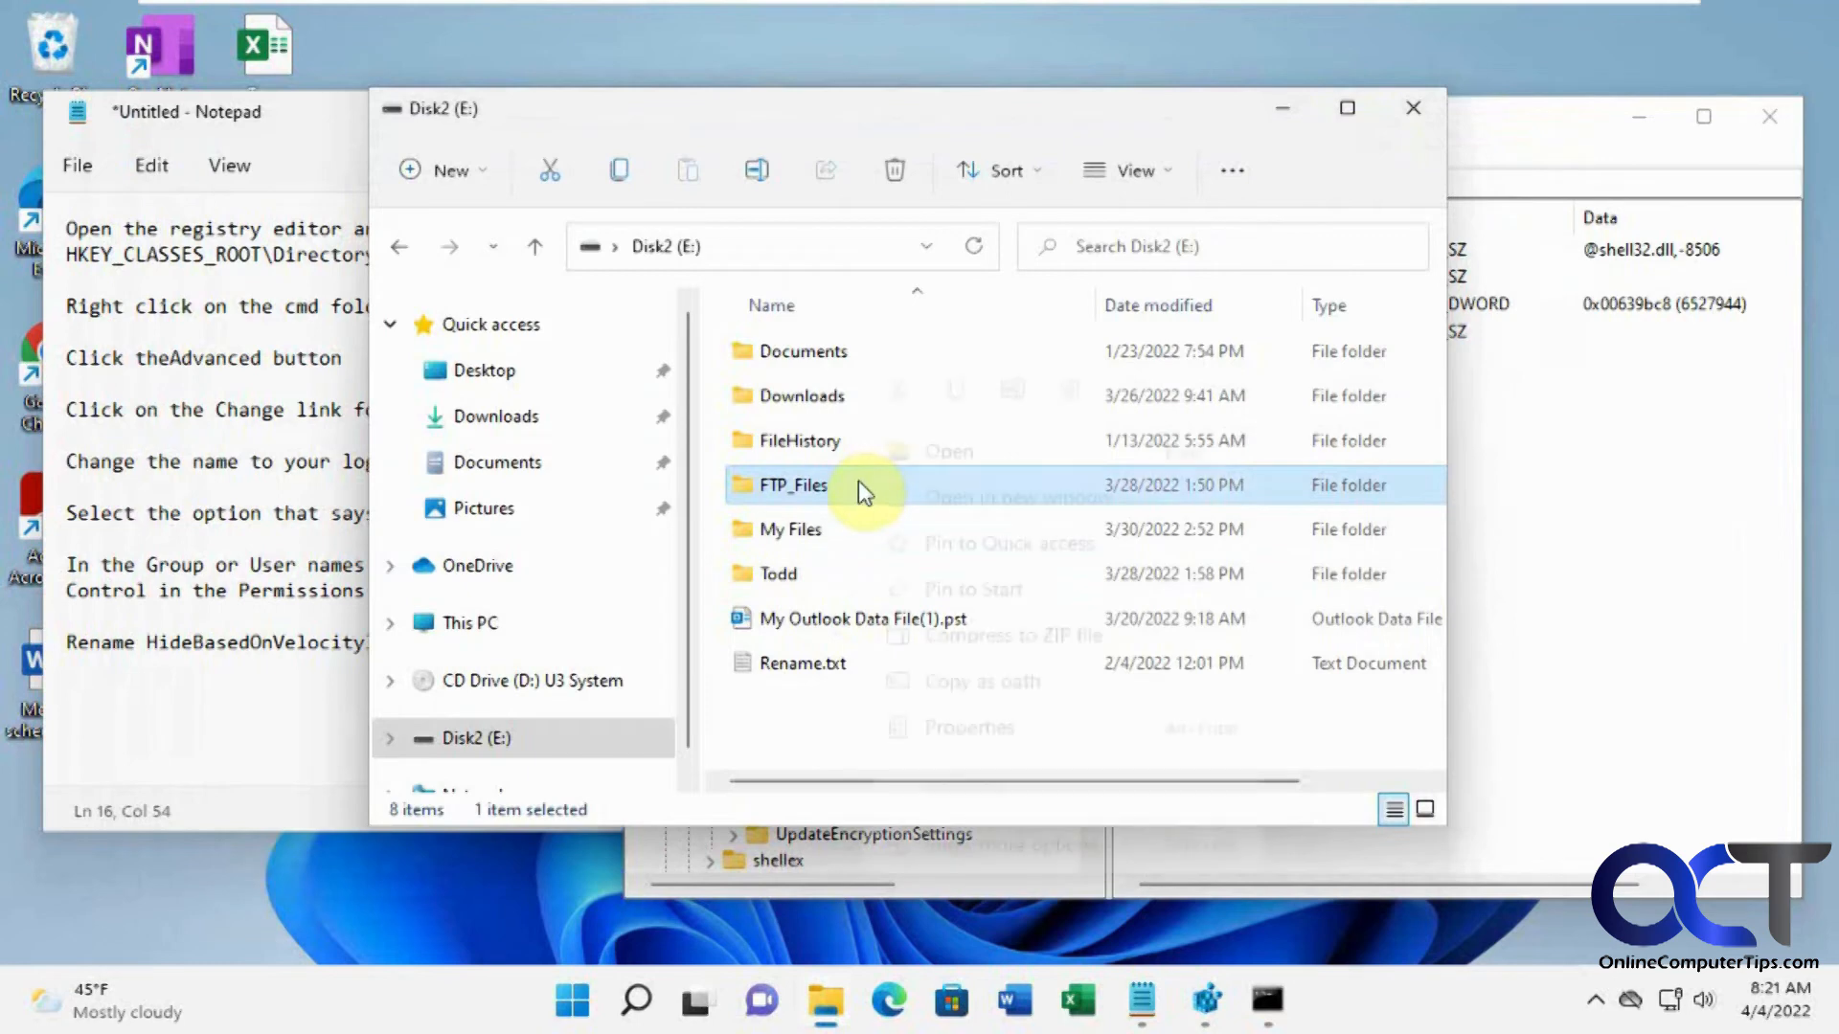
Step: Bring up FTP_Files' extended menu again to confirm the command window option is listed
{"action": "right_click", "coordinate": [787, 485]}
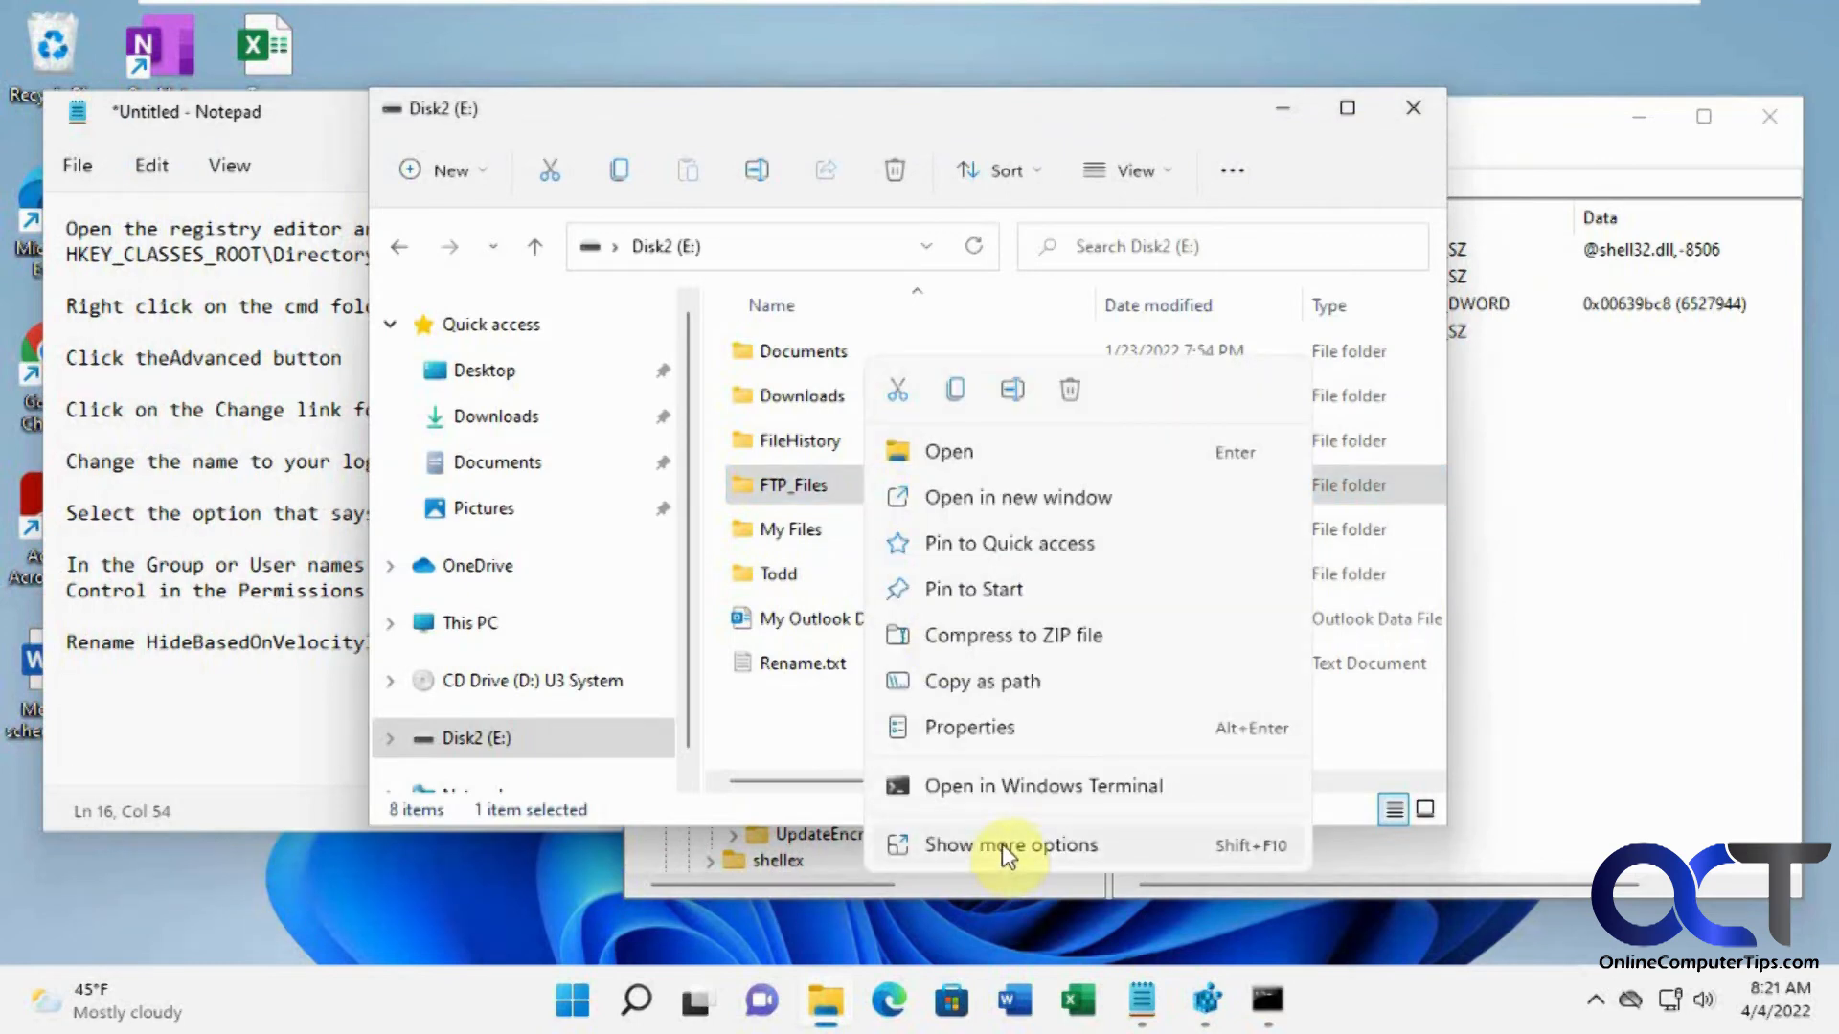
{"action": "left_click", "coordinate": [1010, 844]}
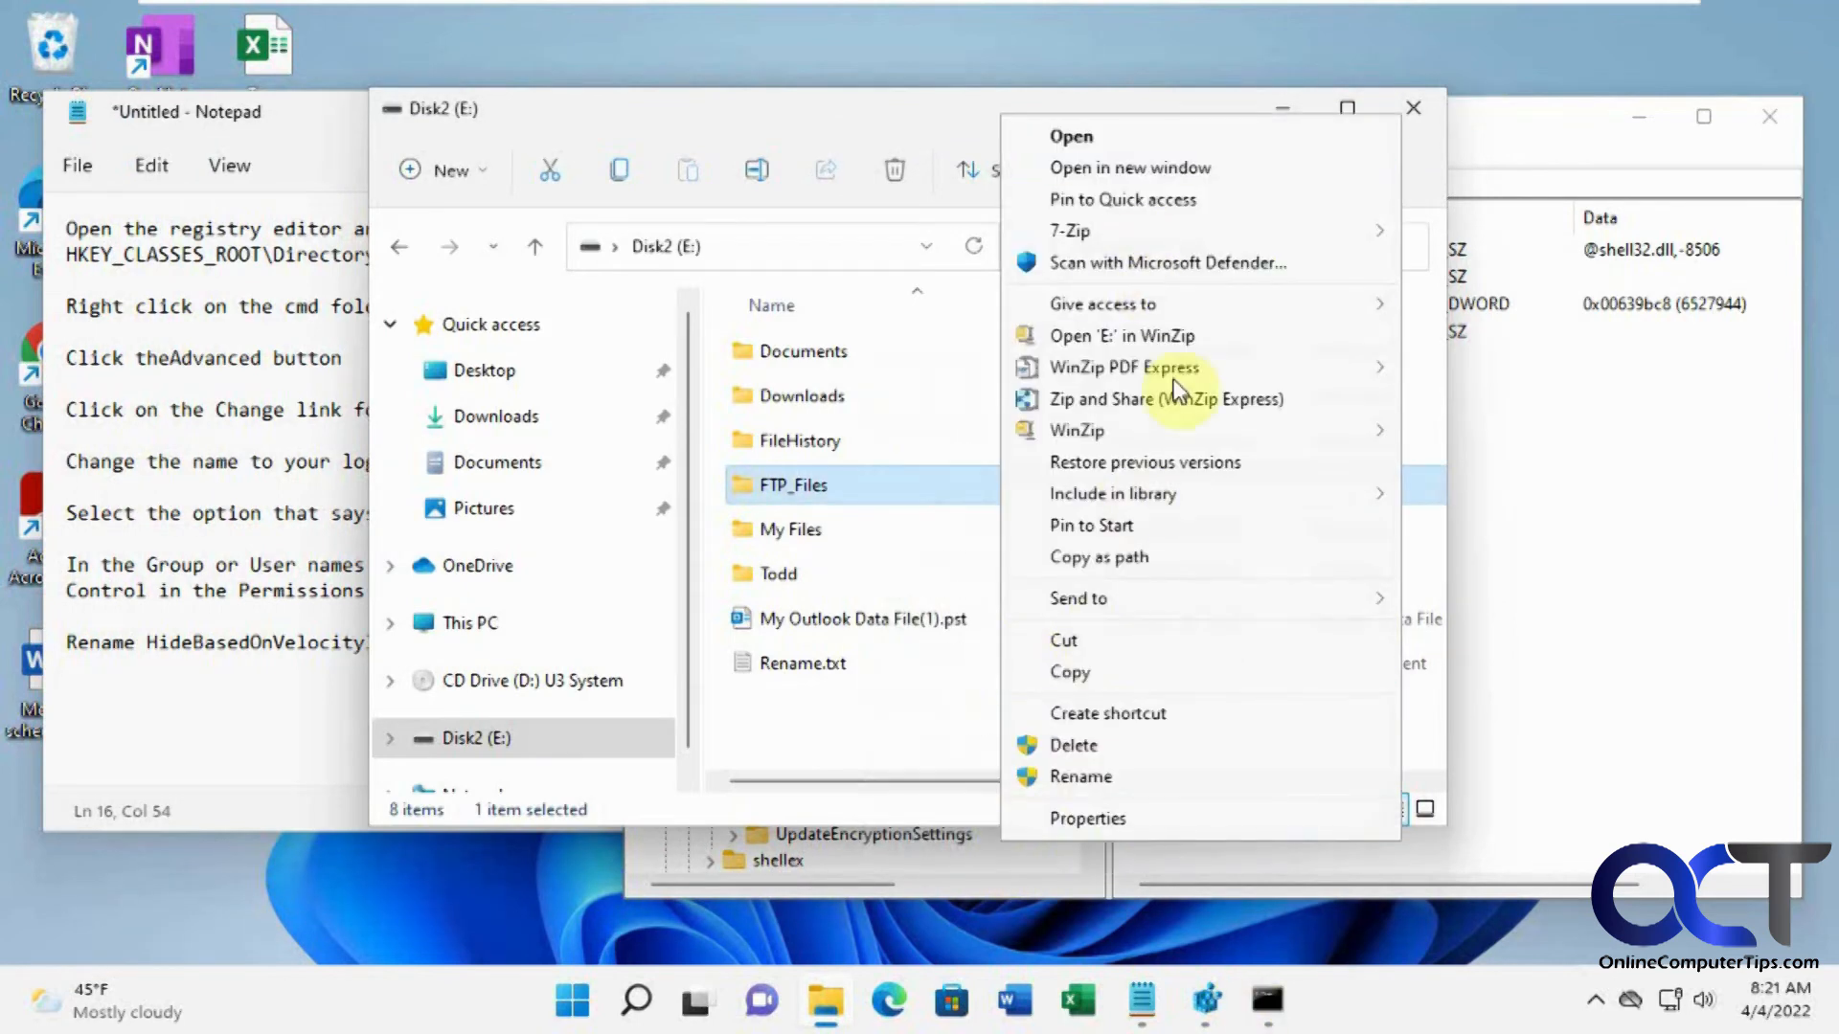
{"action": "mouse_move", "coordinate": [828, 492]}
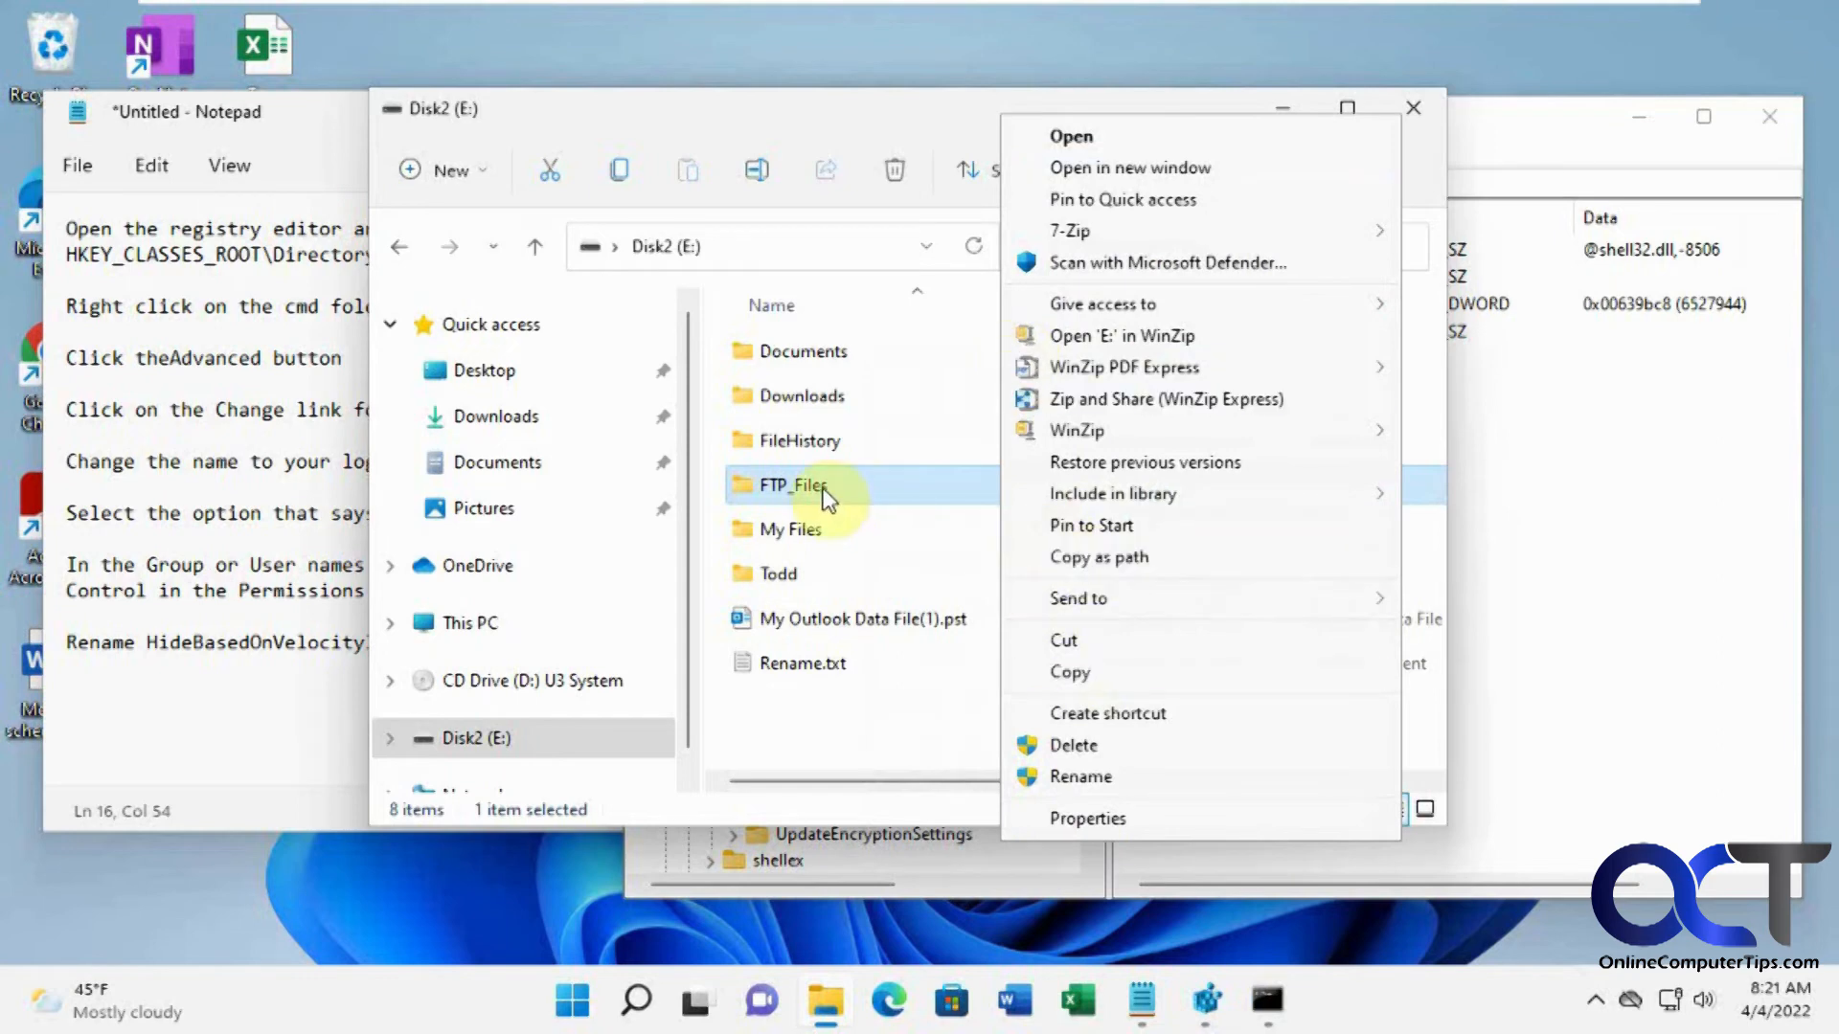
{"action": "mouse_move", "coordinate": [870, 496]}
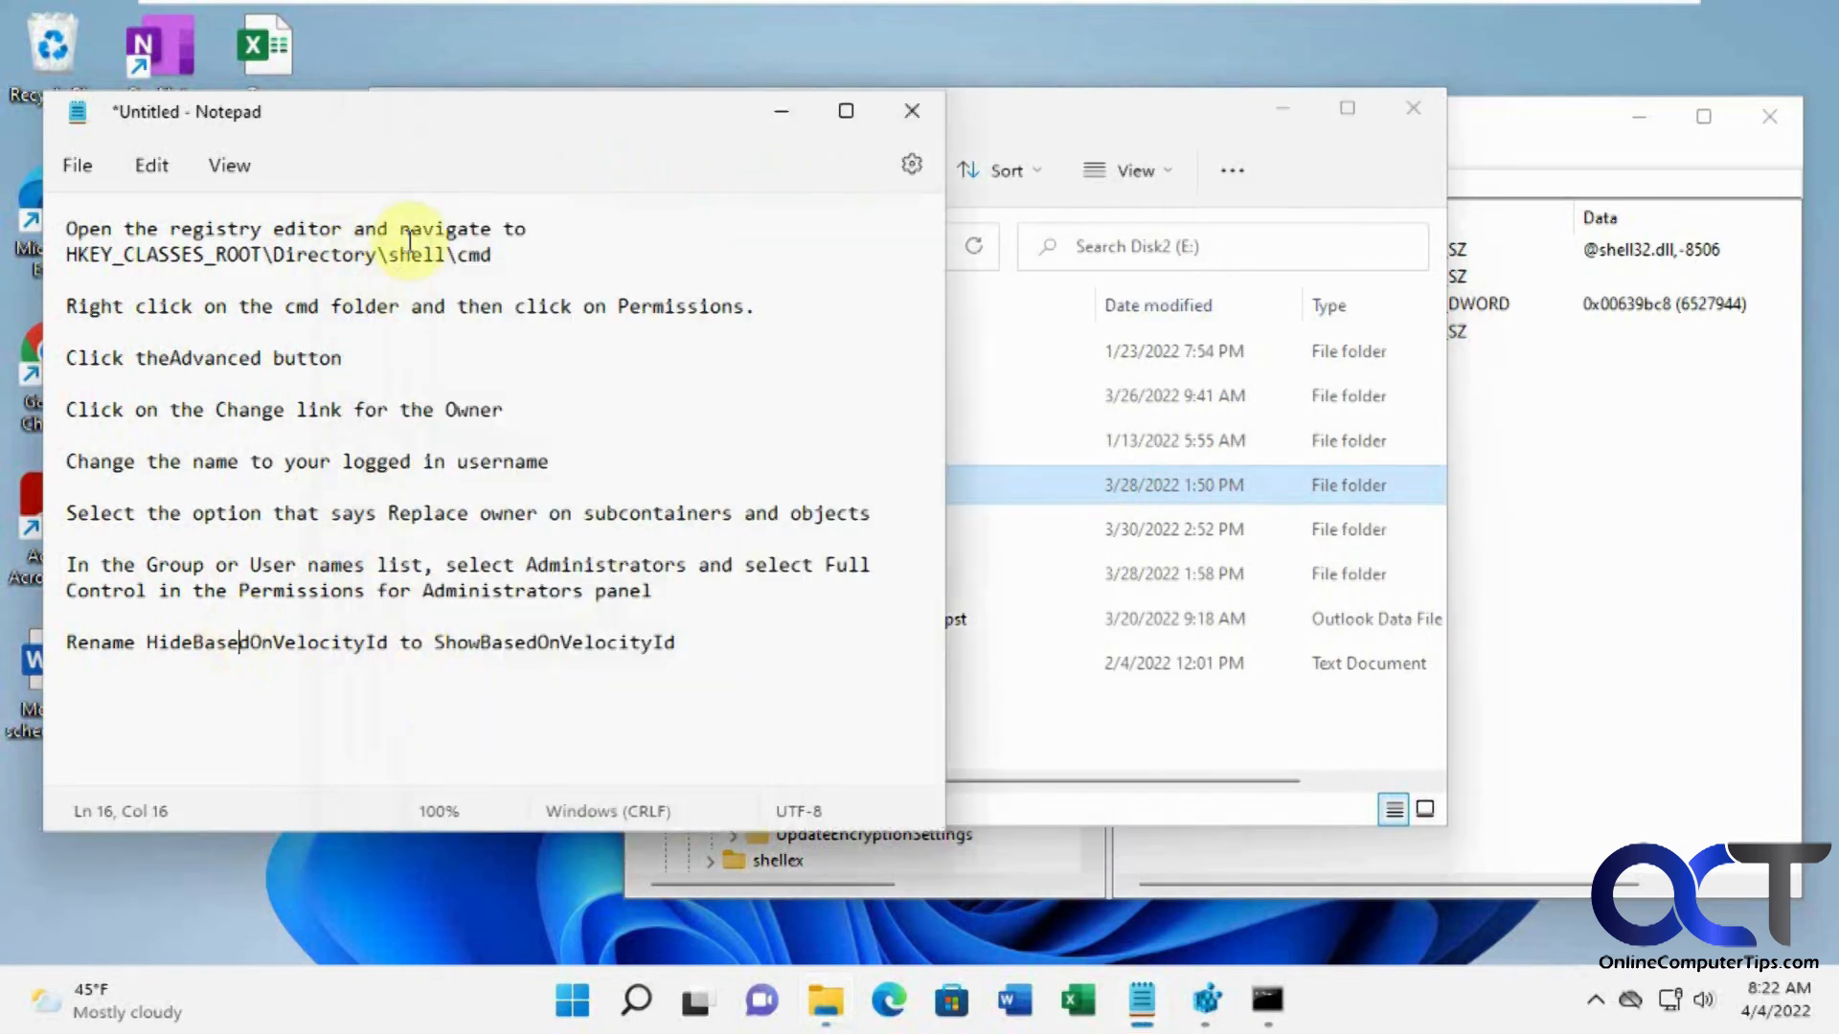
{"action": "mouse_move", "coordinate": [652, 408]}
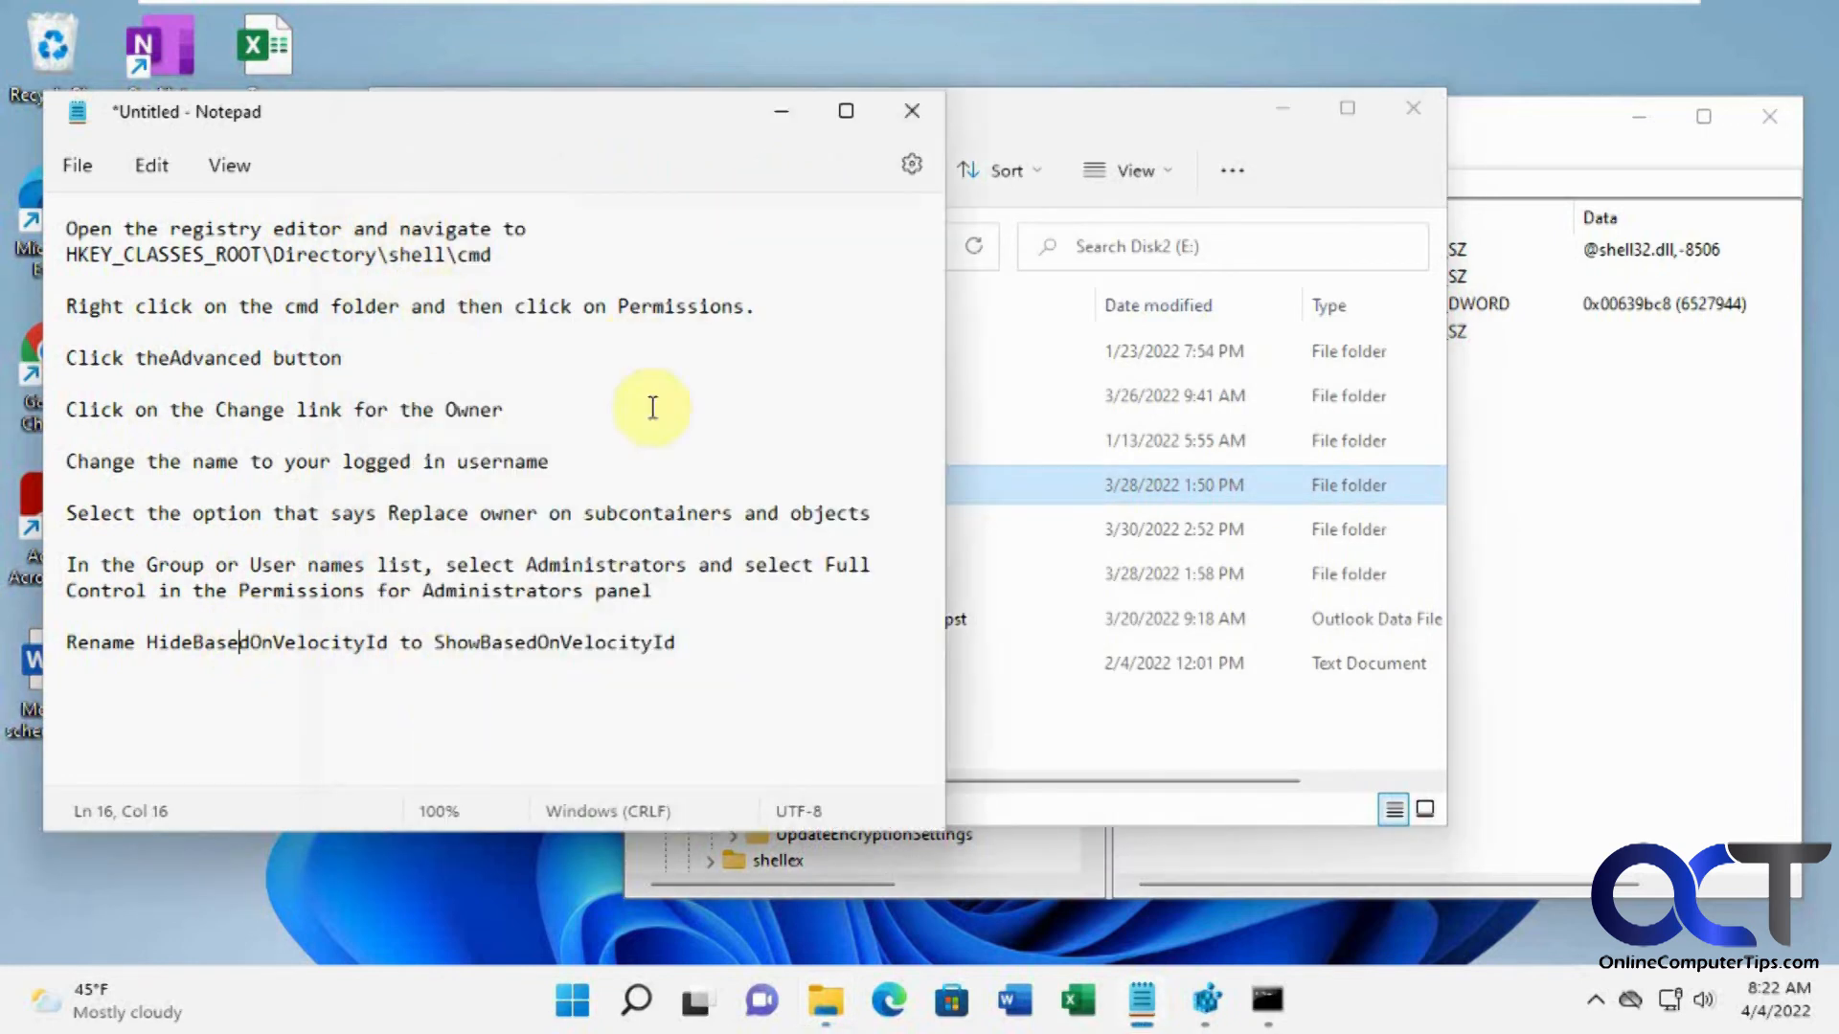
{"action": "mouse_move", "coordinate": [747, 412]}
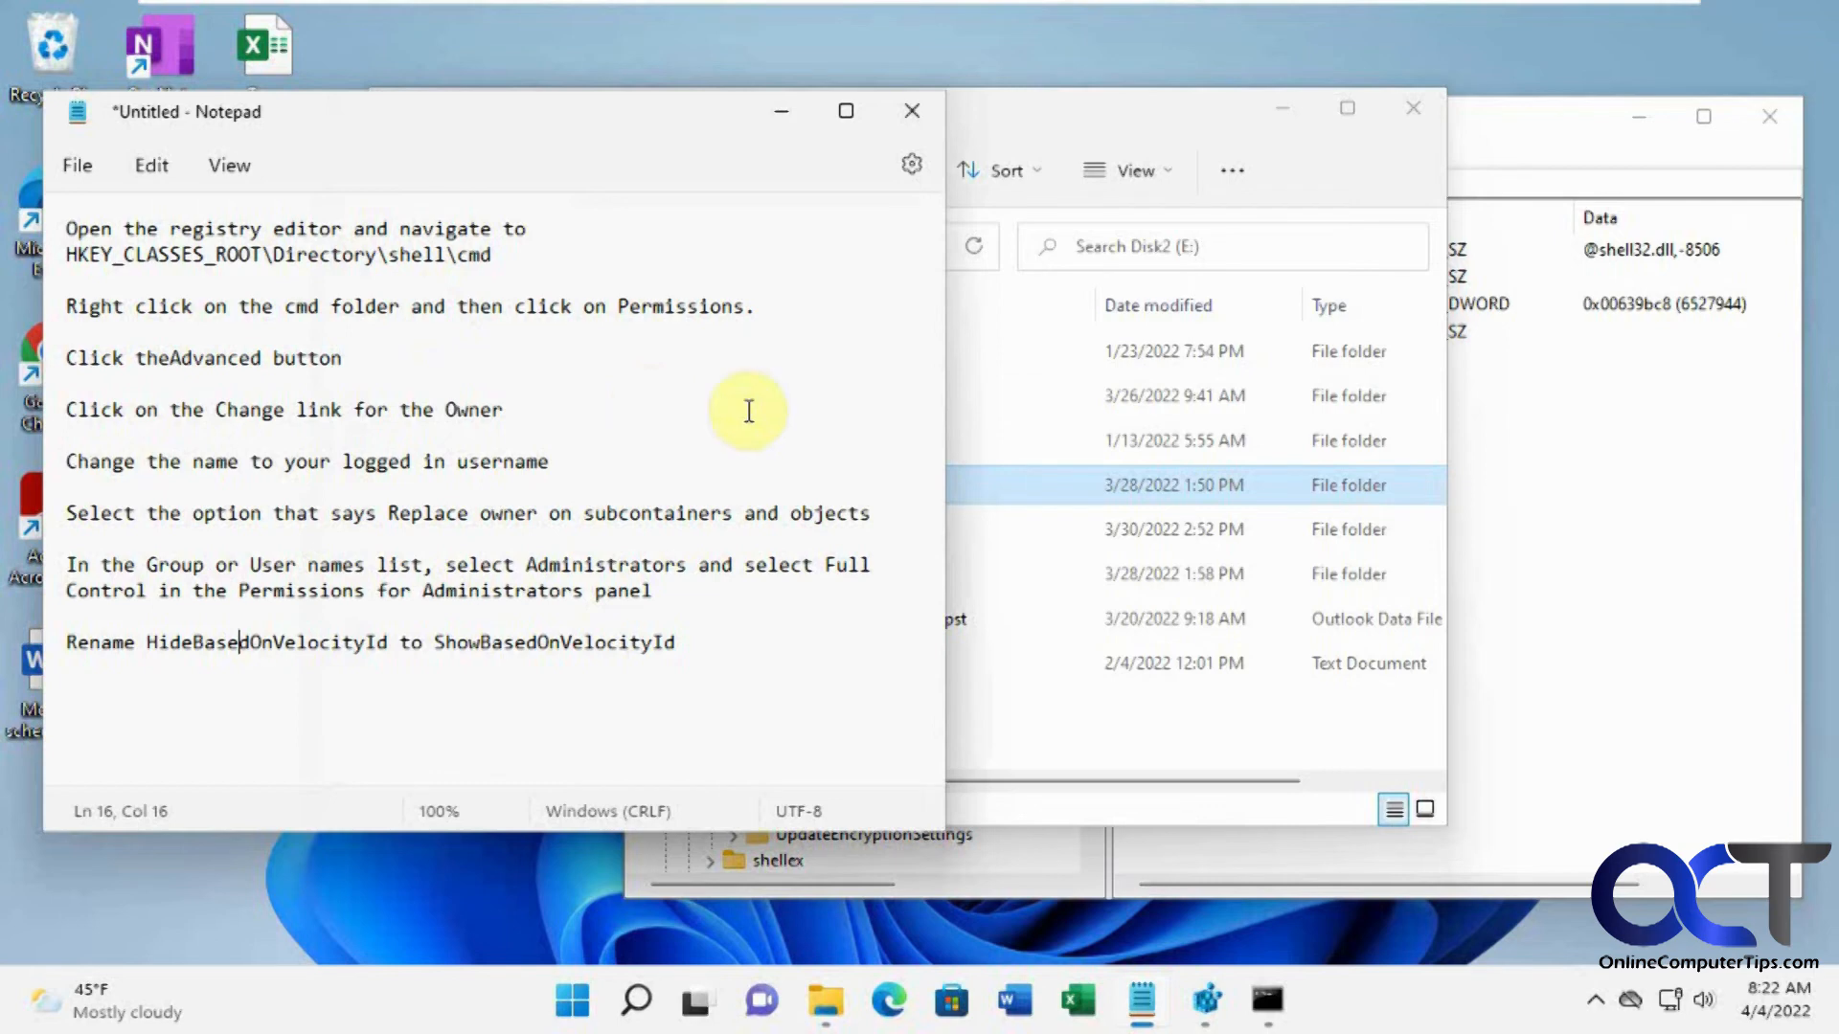
{"action": "left_click", "coordinate": [822, 485]}
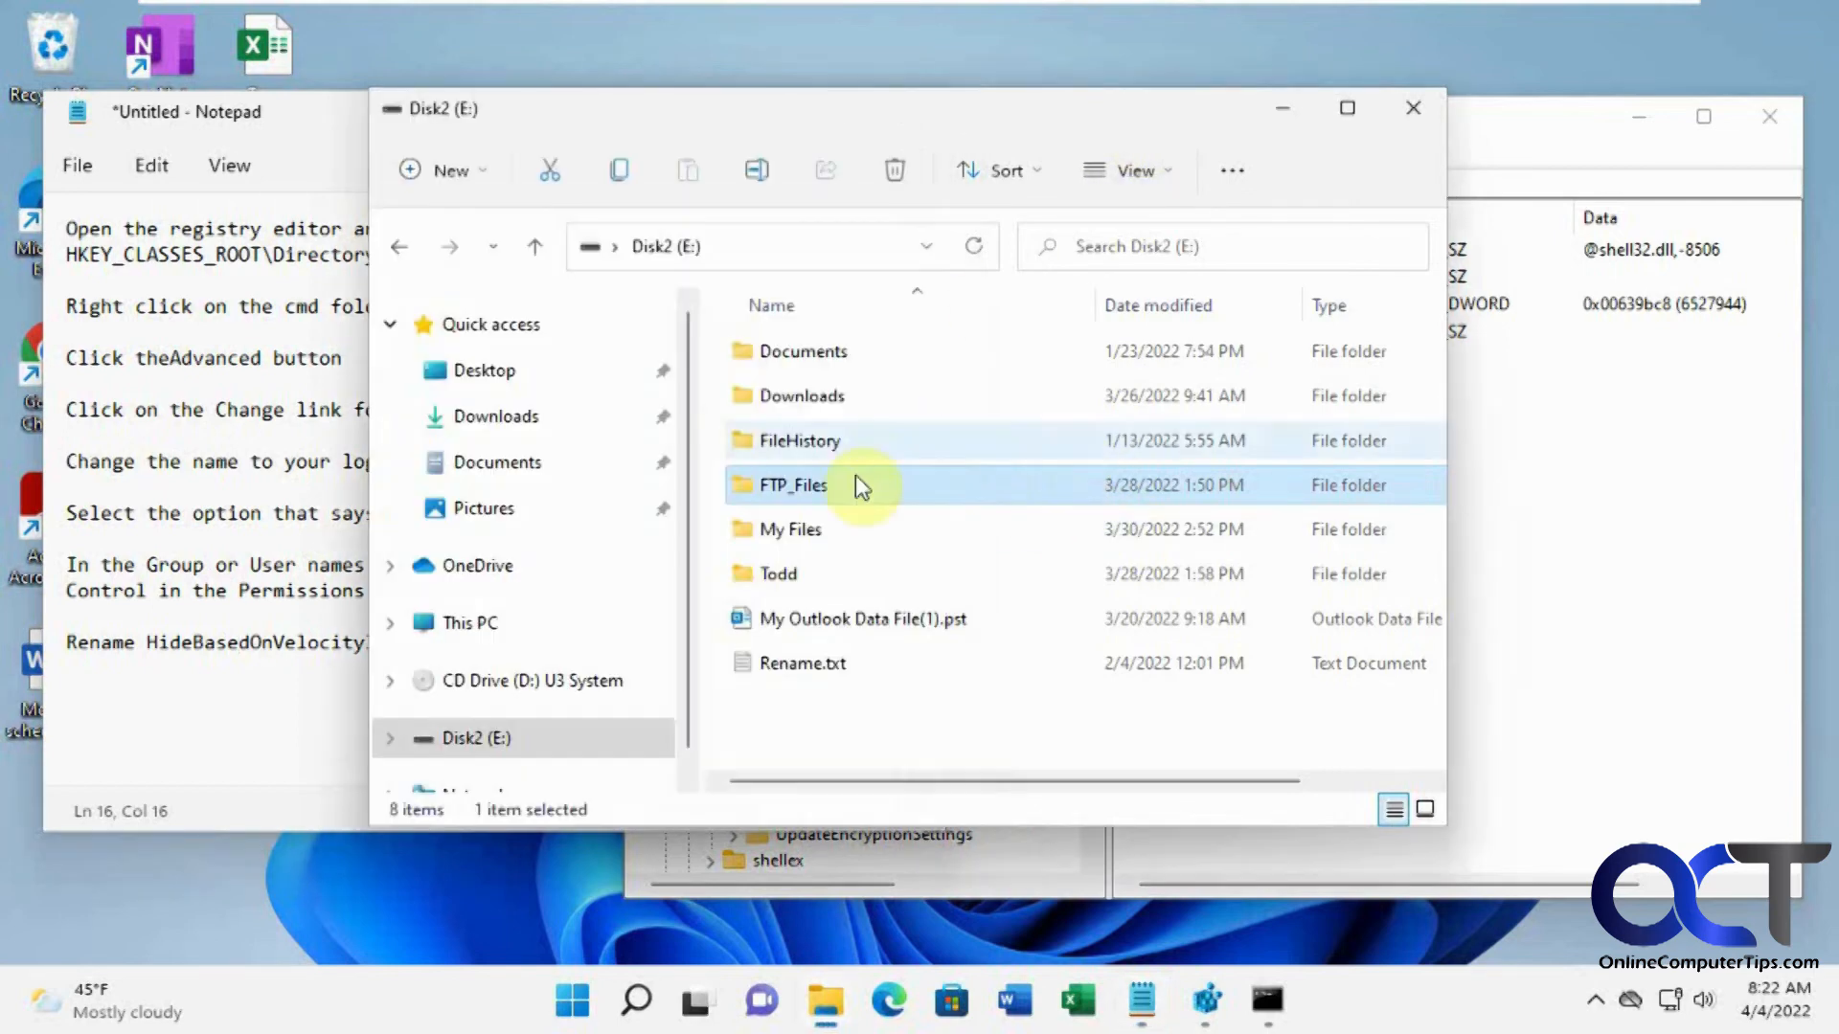
{"action": "right_click", "coordinate": [795, 485]}
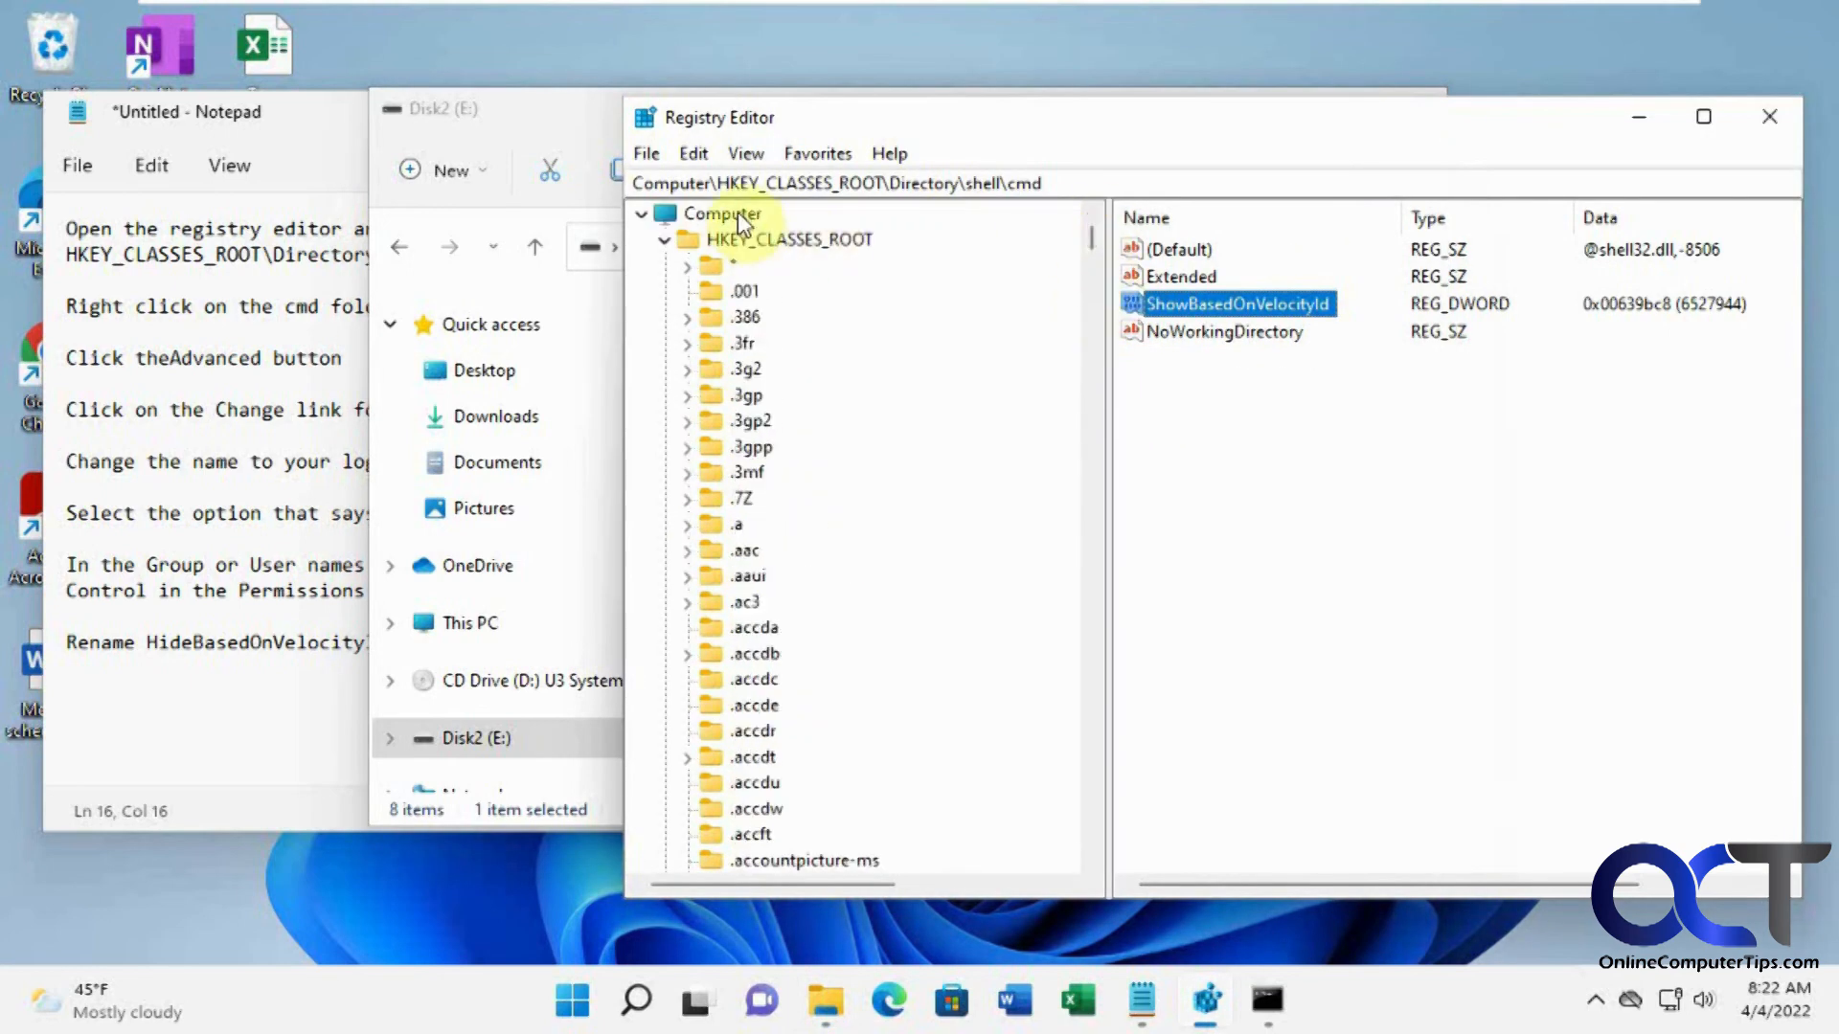
Step: Select the top-level Computer entry in the Registry Editor tree
{"action": "left_click", "coordinate": [646, 153]}
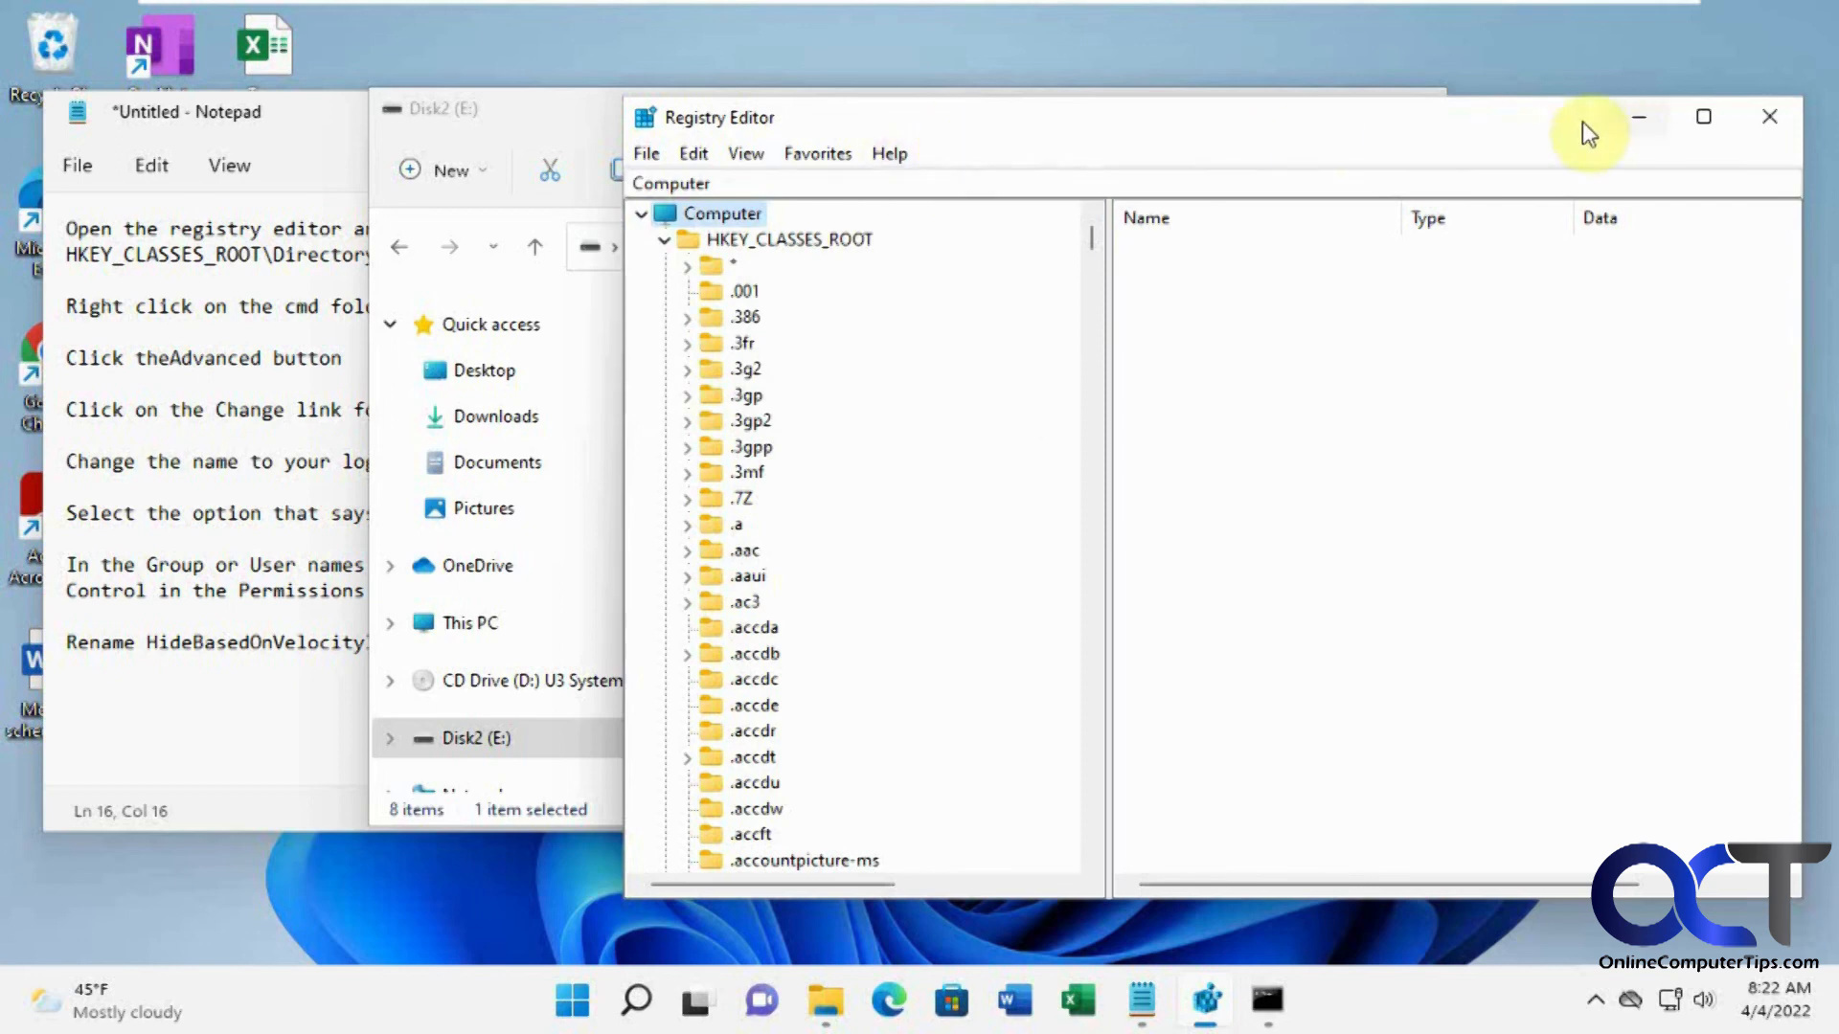
{"action": "mouse_move", "coordinate": [1477, 132]}
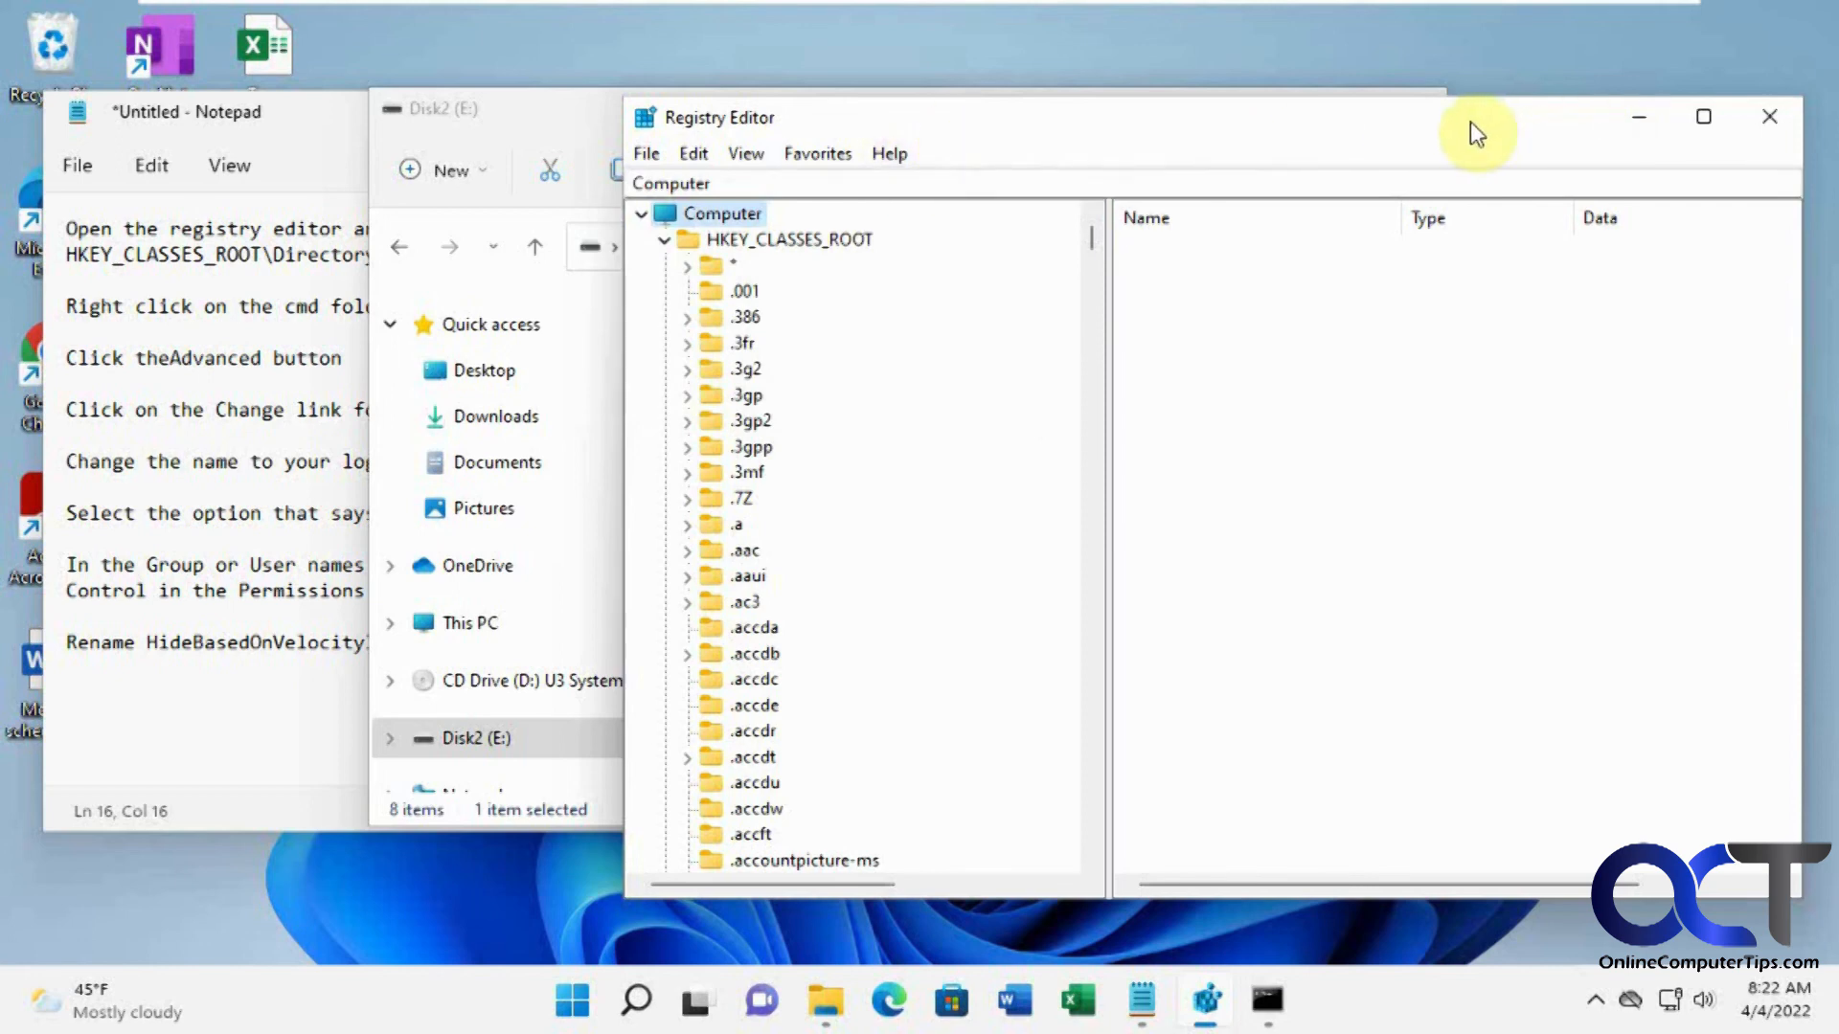